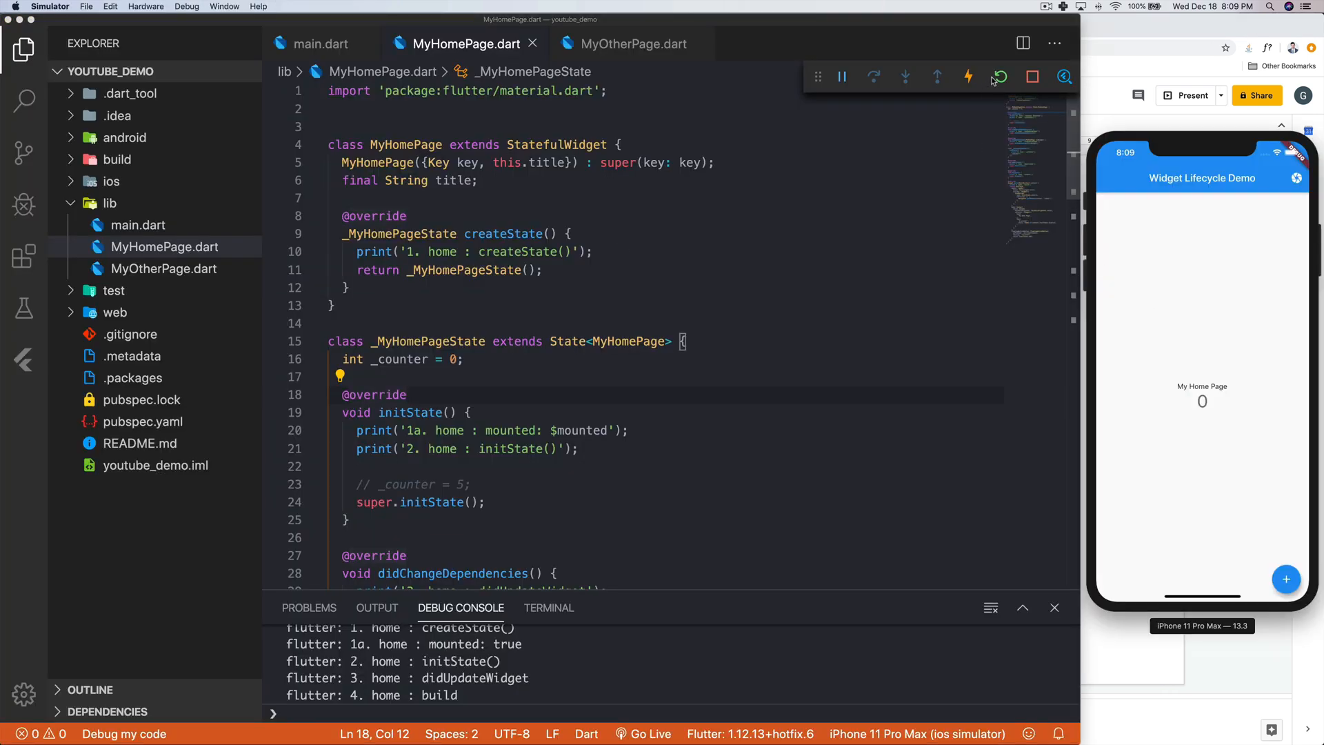
- Restart the Flutter lifecycle demo to replay createState, initState, didUpdateWidget and build logs
left_click(1000, 78)
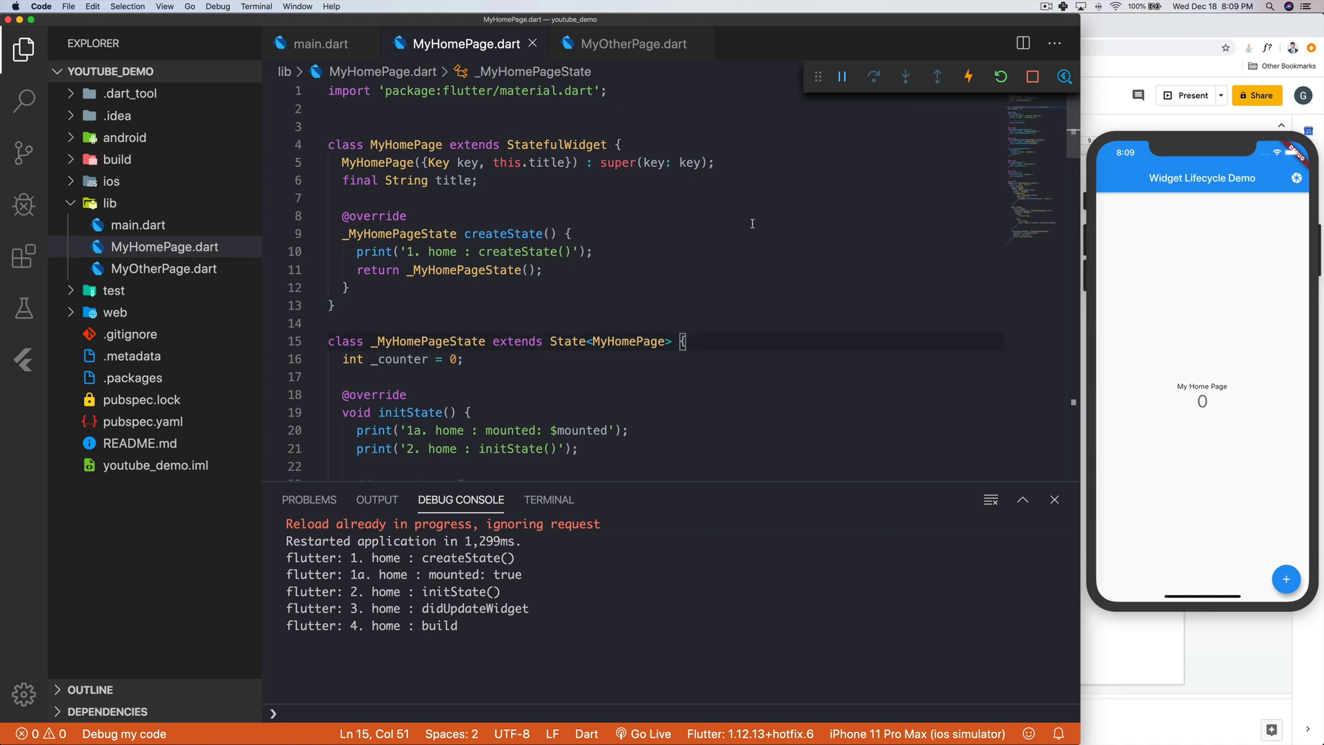
mouse_move(675, 176)
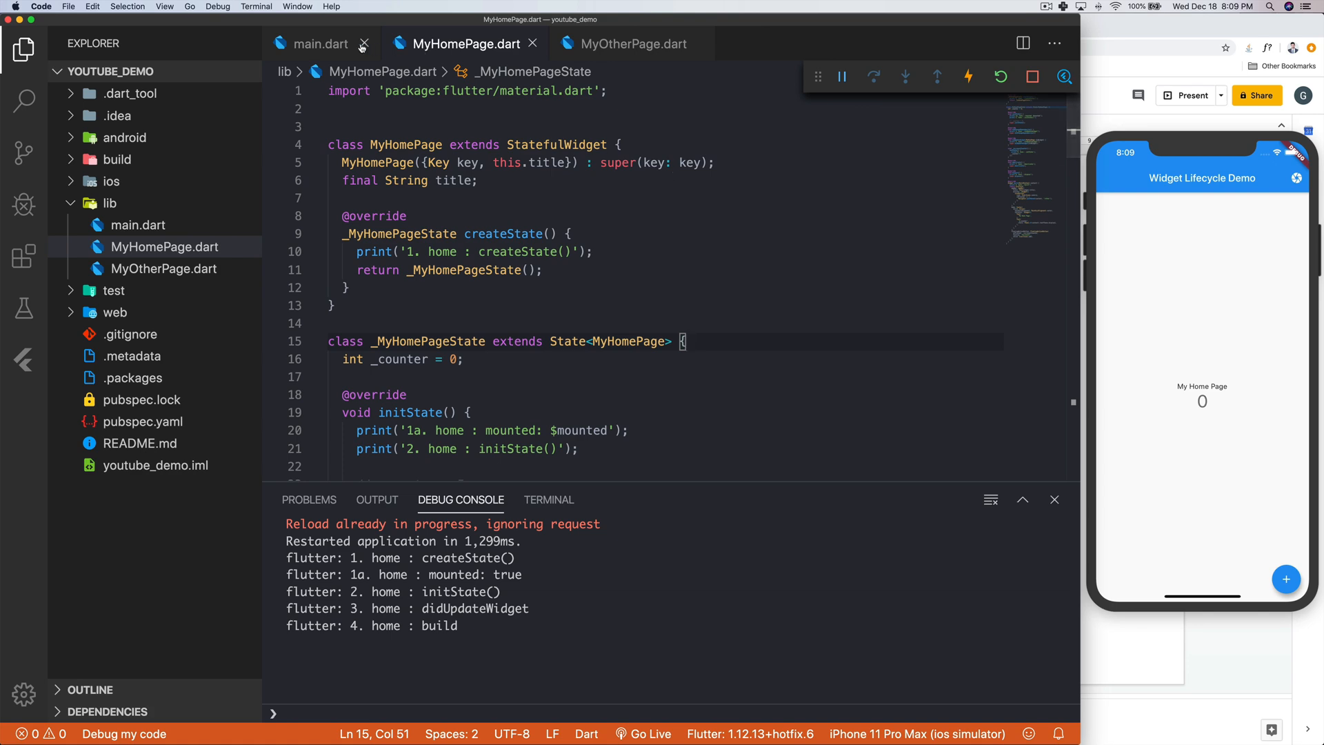
left_click(321, 43)
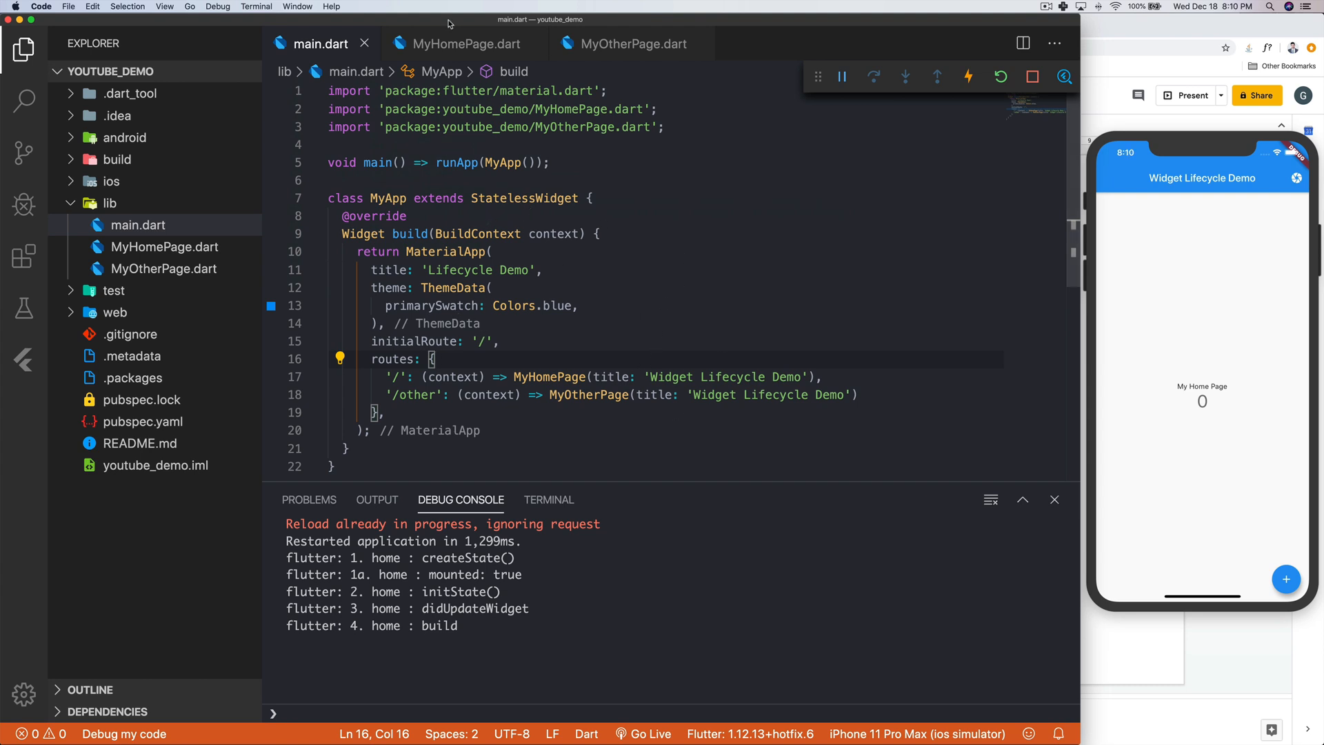
left_click(460, 43)
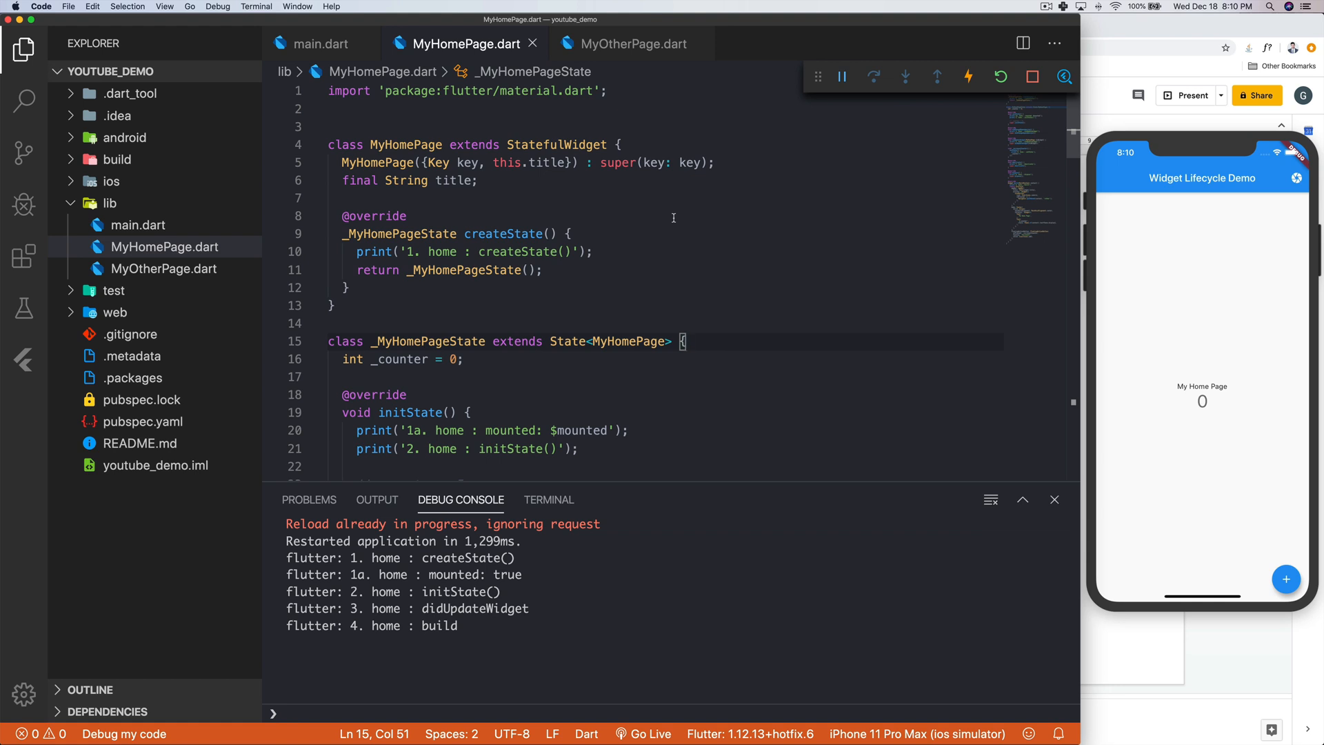
mouse_move(681, 250)
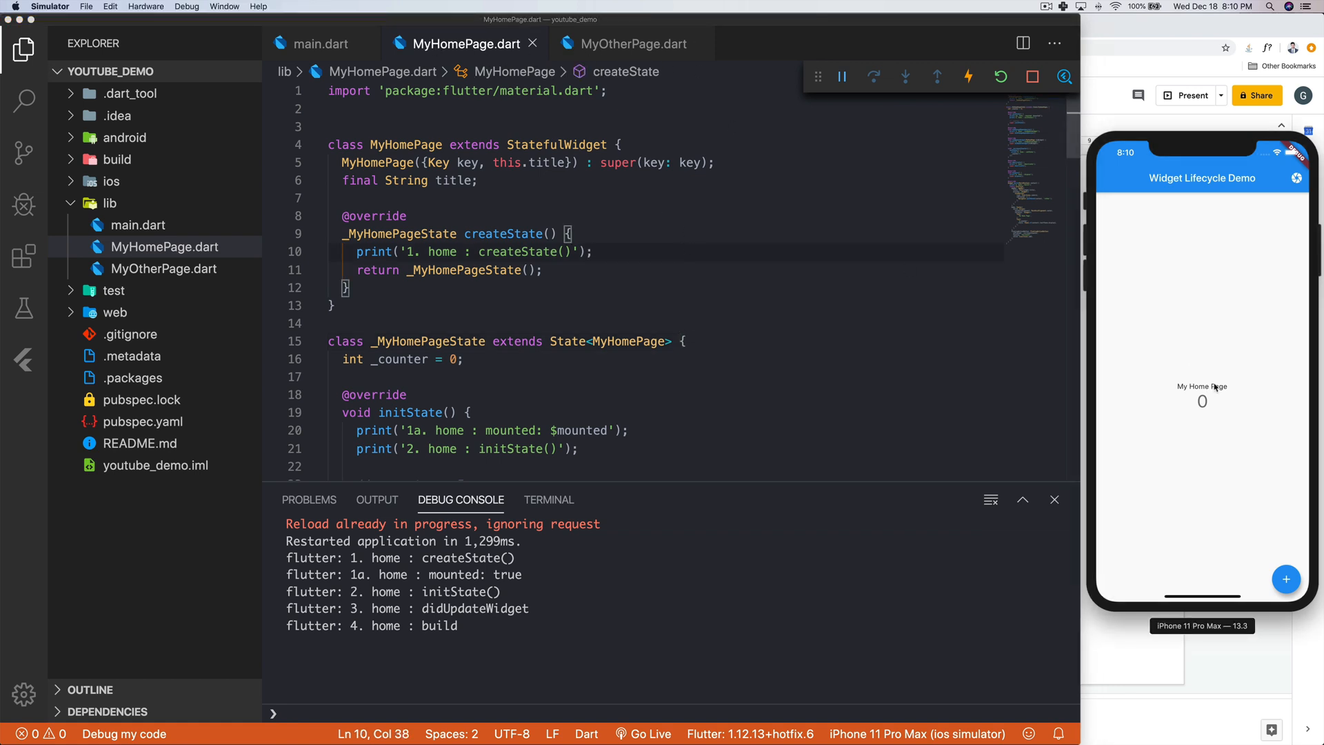
mouse_move(1151, 402)
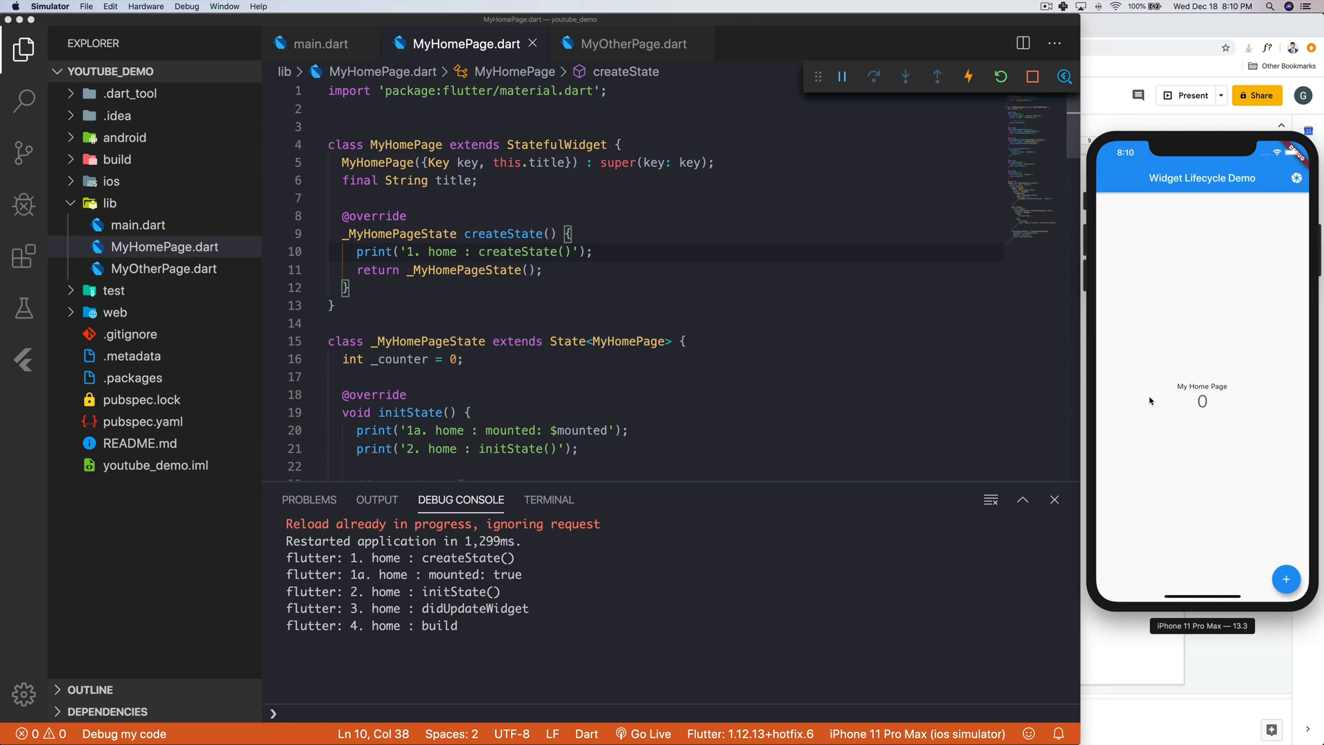
mouse_move(660, 301)
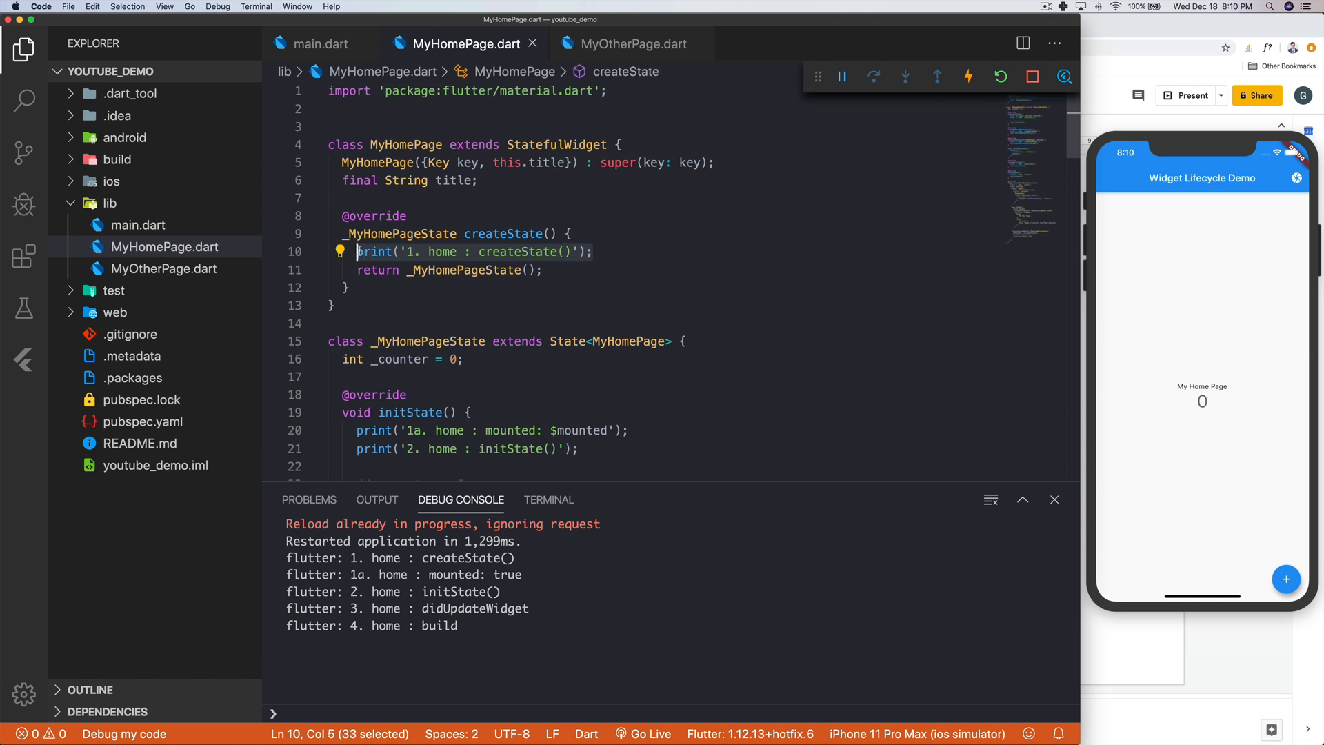
mouse_move(618, 299)
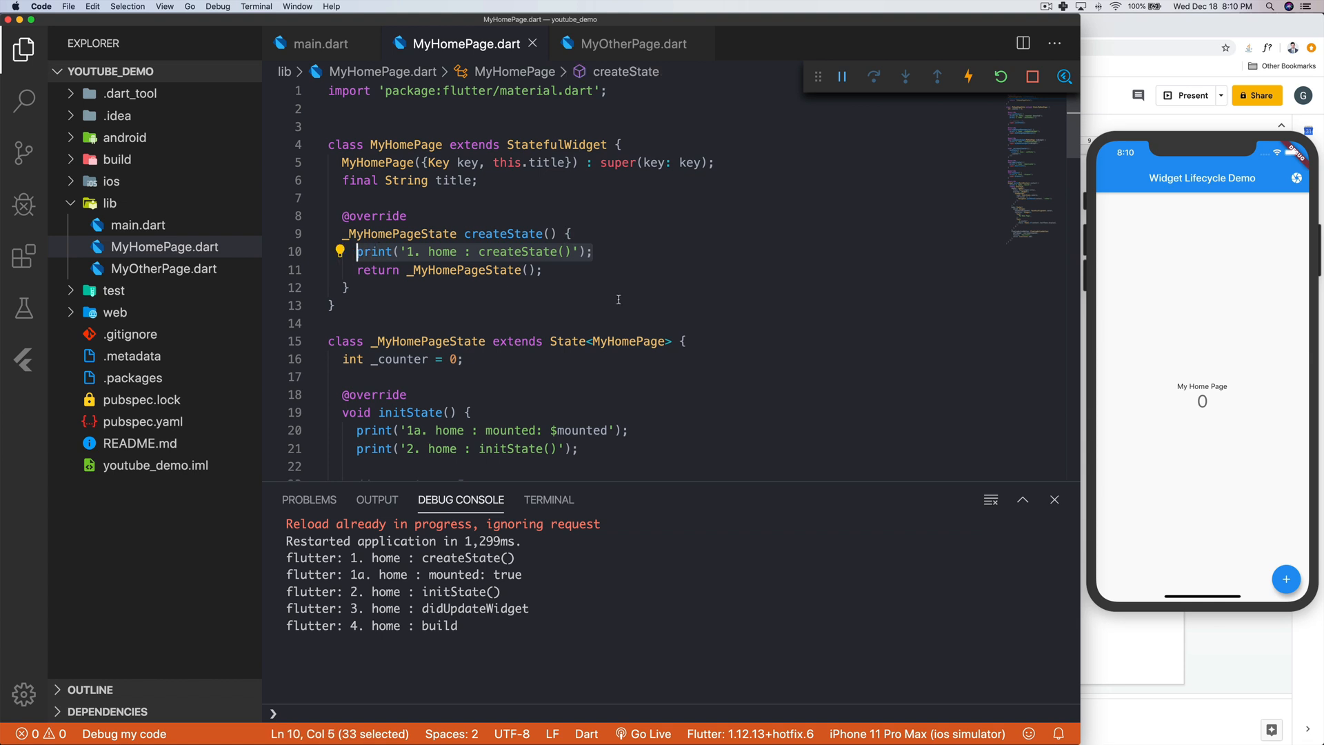
left_click(594, 252)
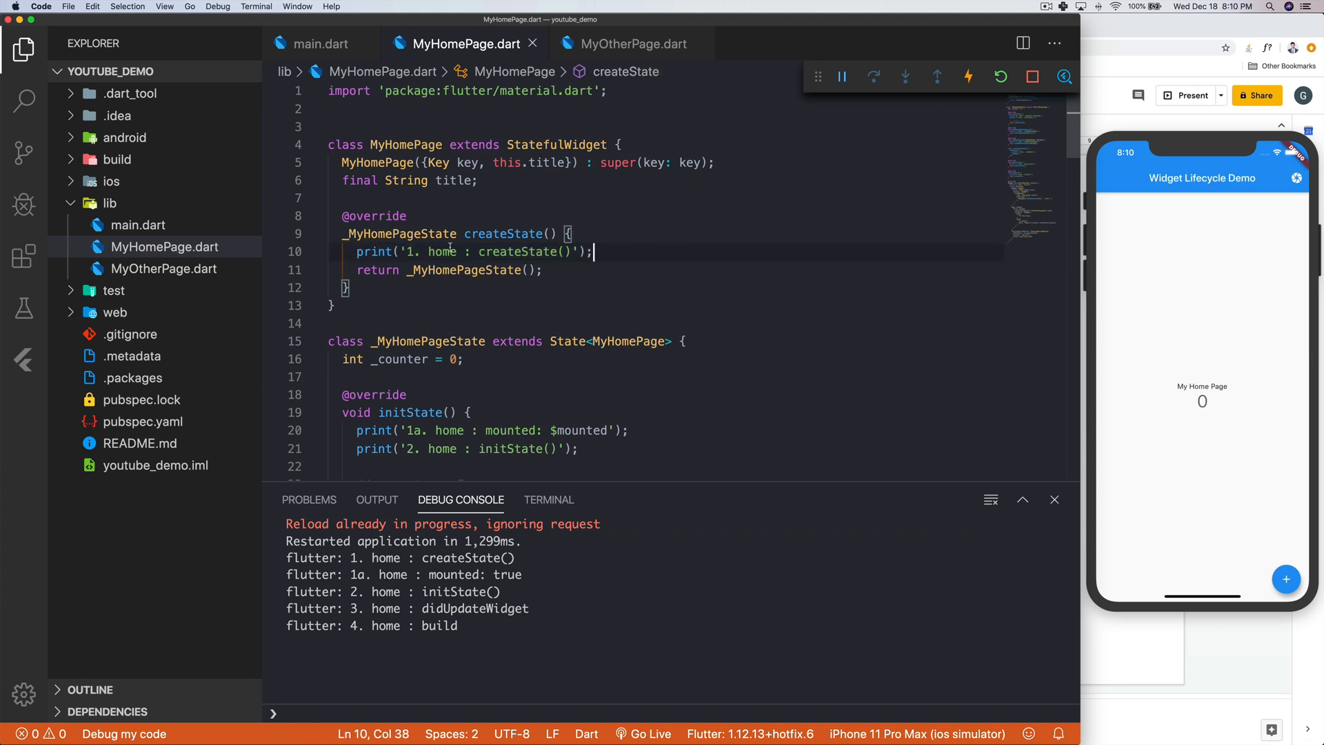
double_click(514, 251)
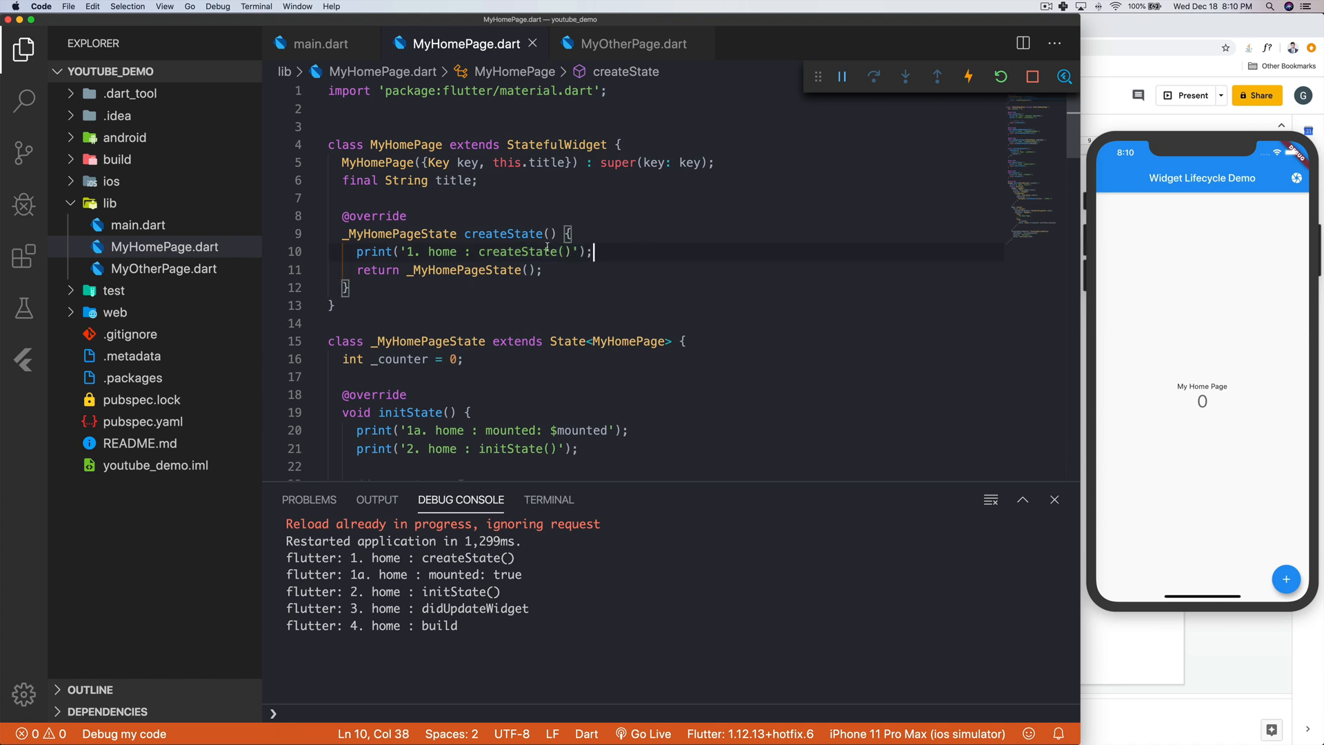
scroll("down", 3)
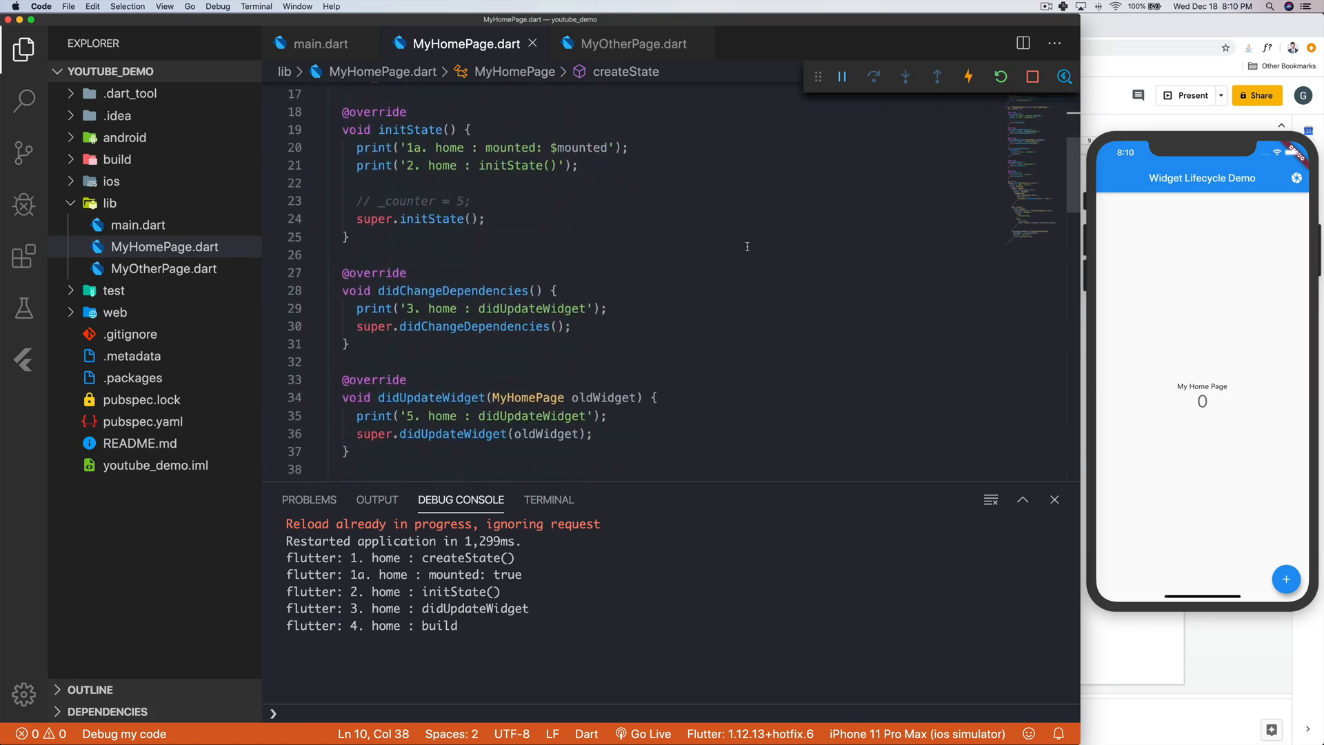
scroll("up", 3)
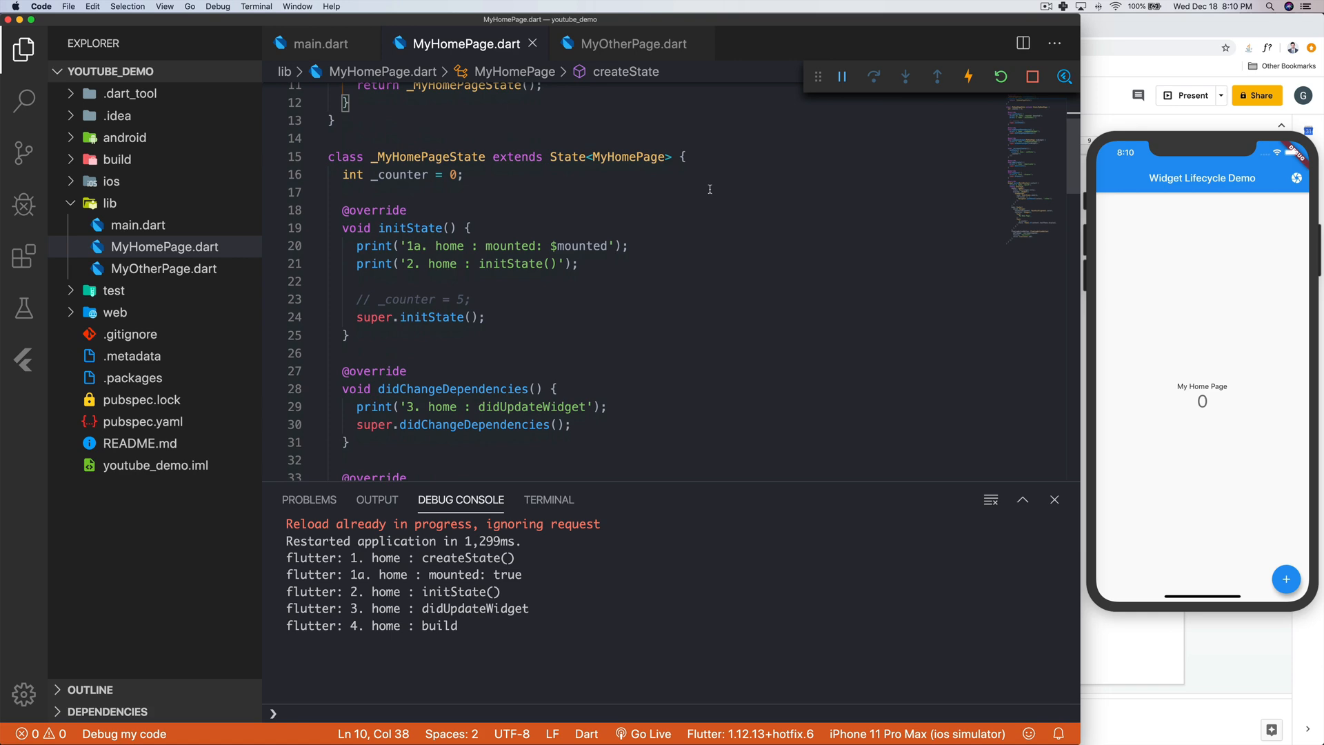
scroll("down", 3)
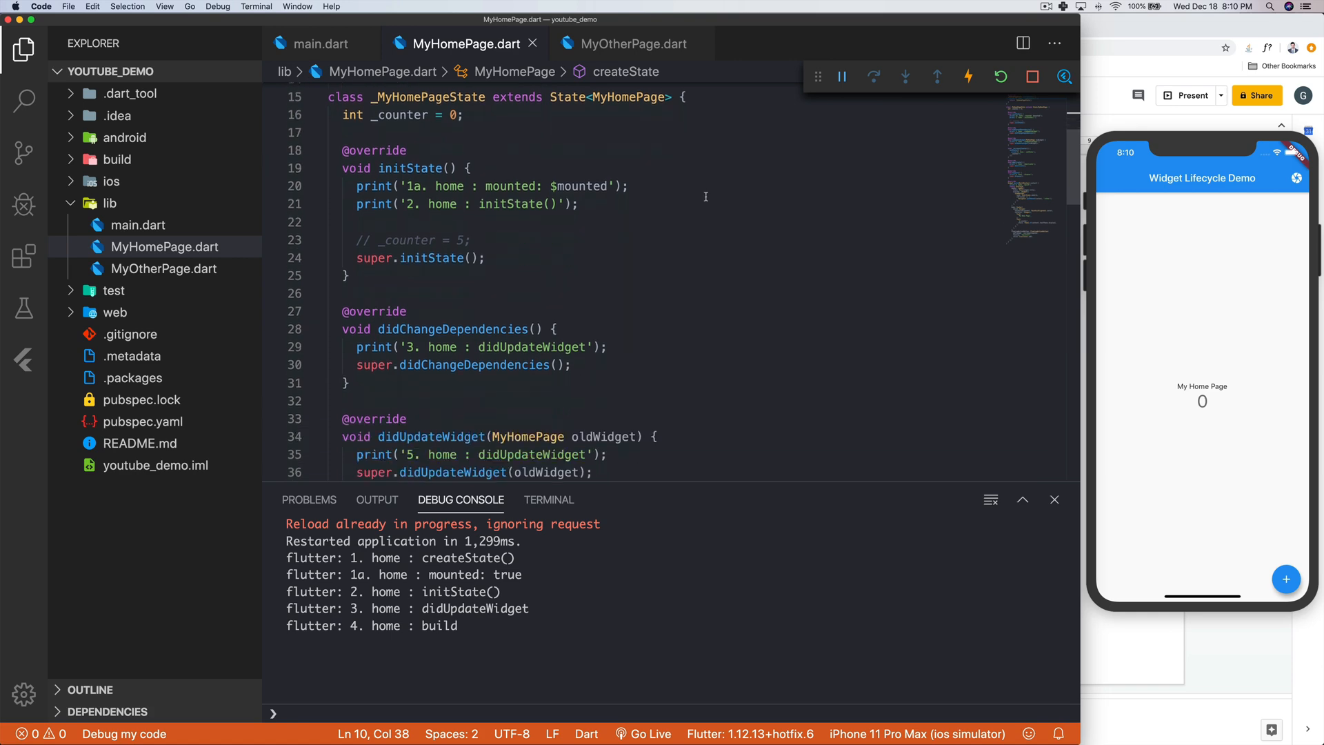
scroll("down", 3)
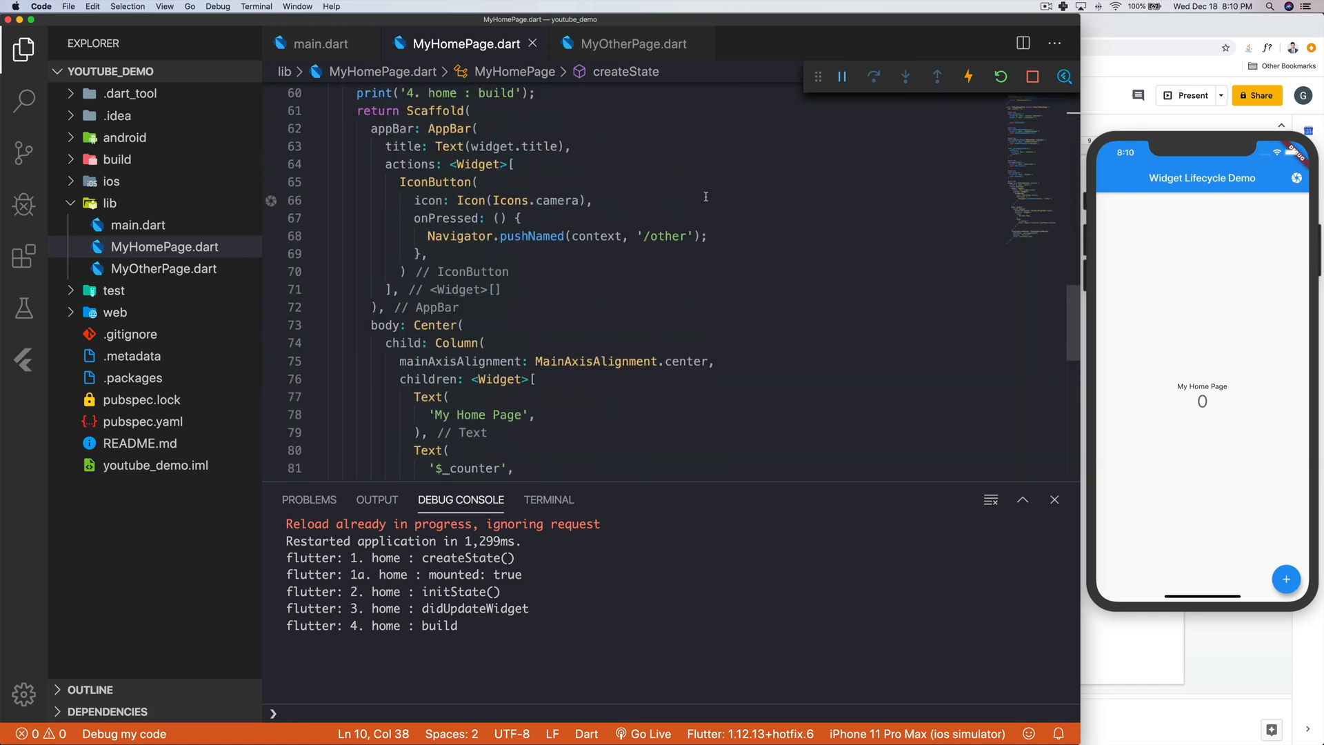
scroll("up", 3)
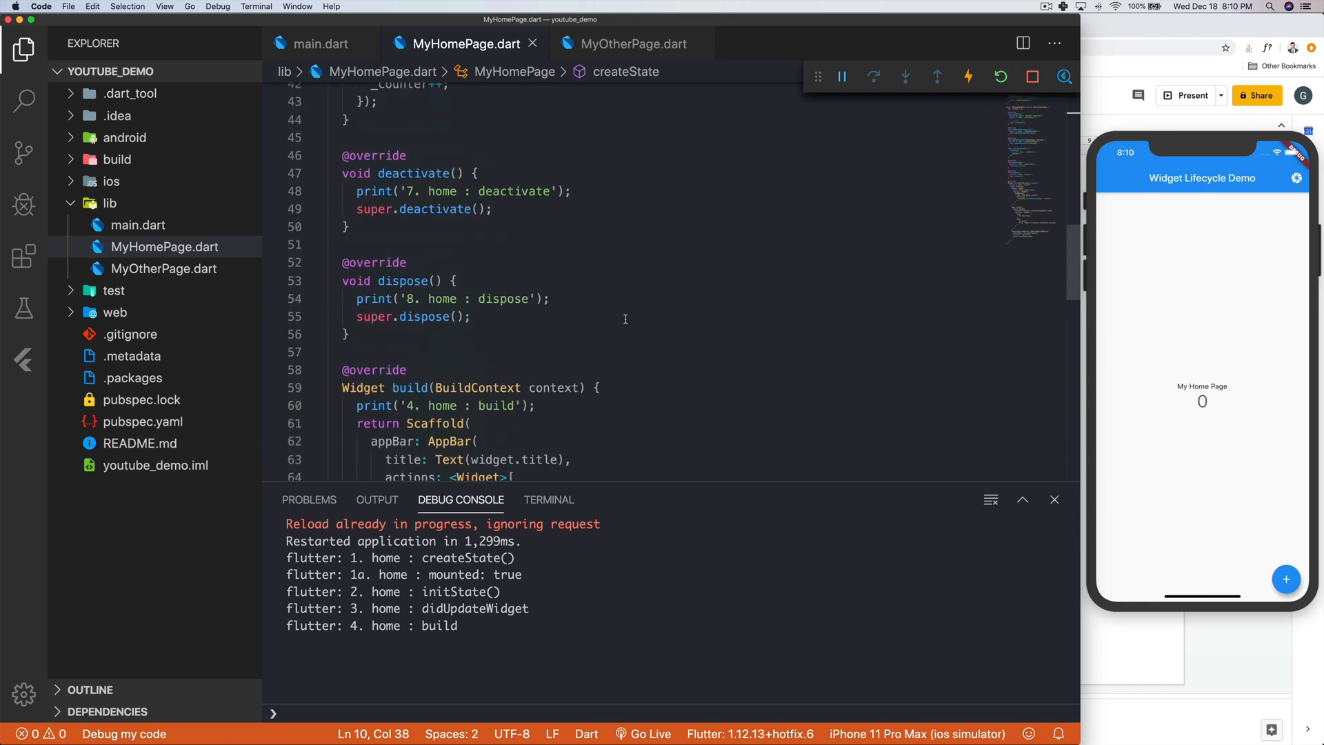
scroll("down", 3)
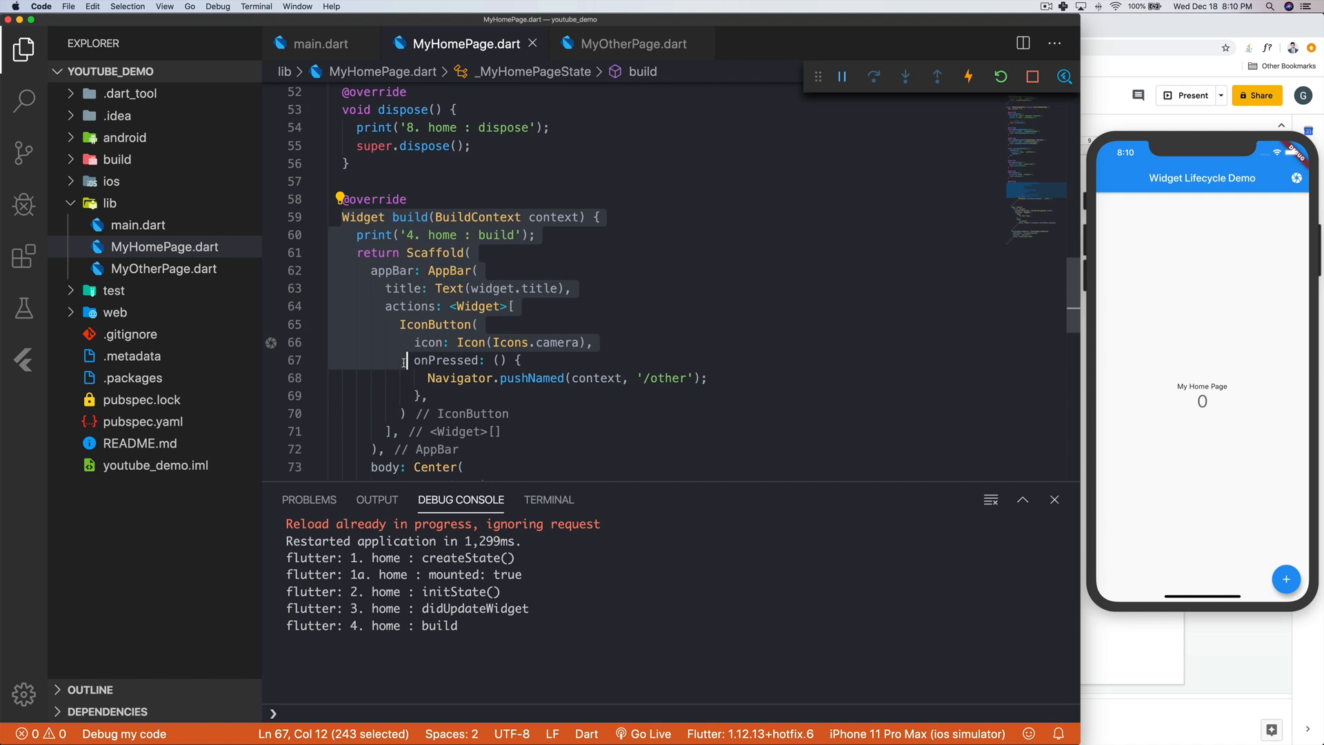
left_click(406, 360)
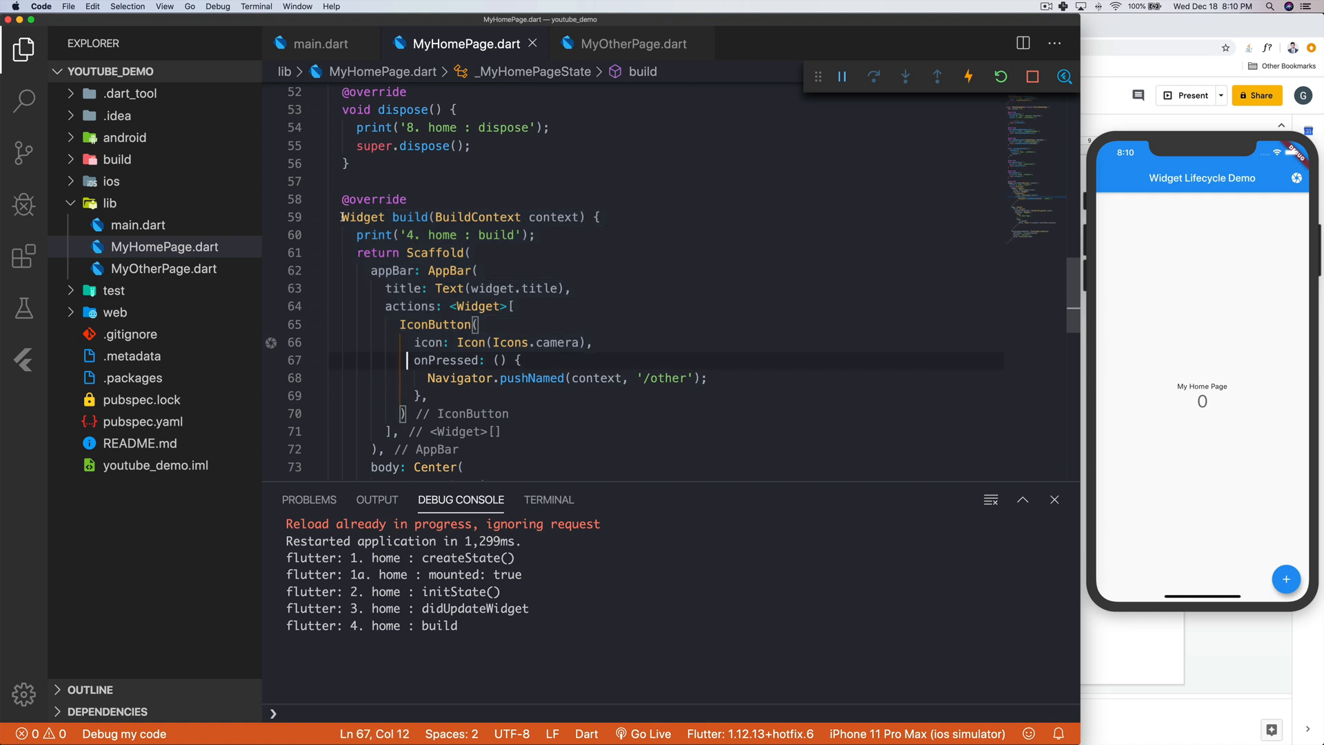
scroll("up", 3)
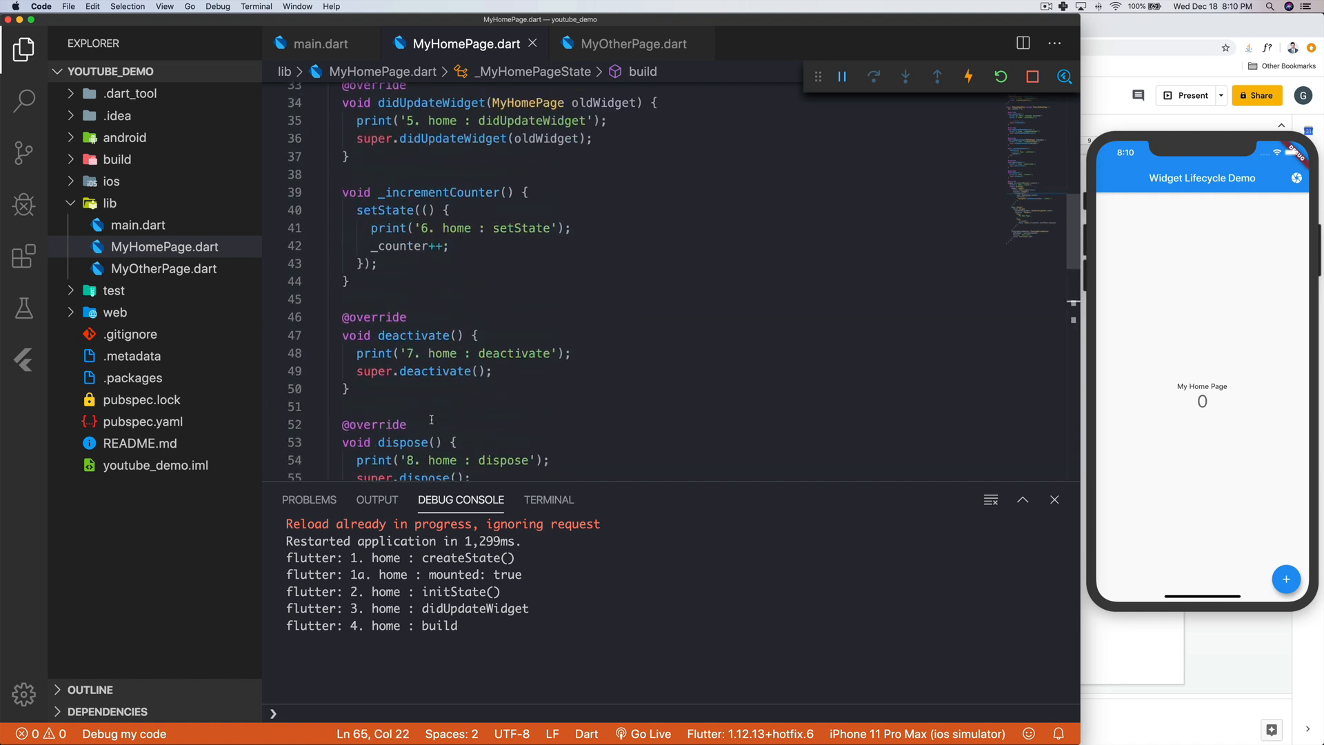
scroll("down", 3)
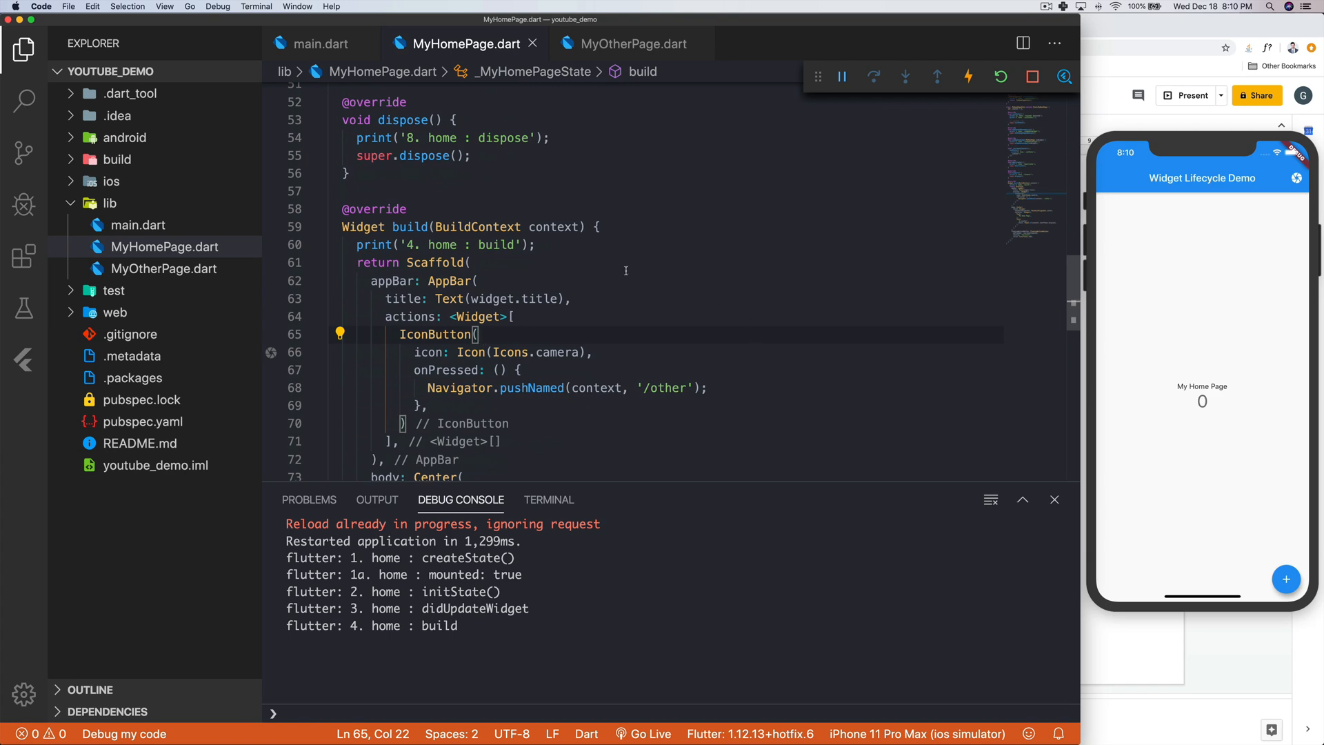
scroll("up", 3)
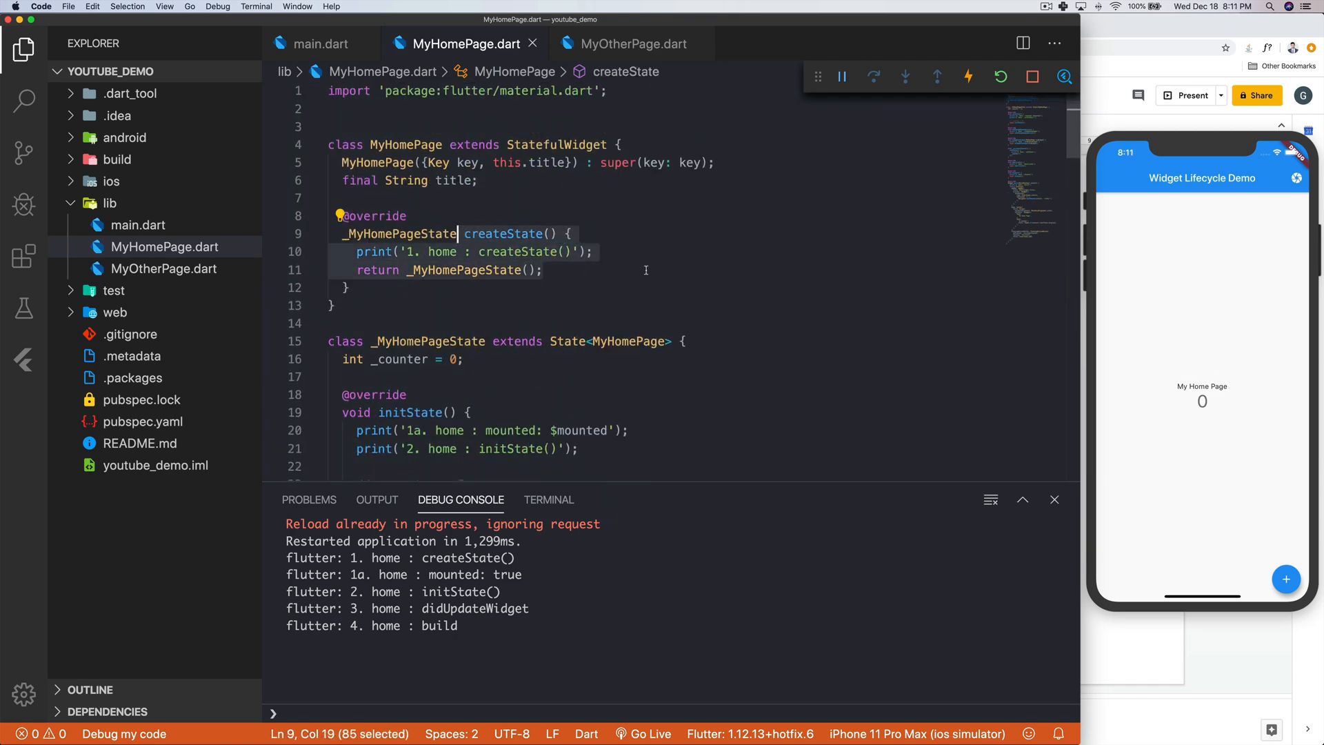
scroll("down", 3)
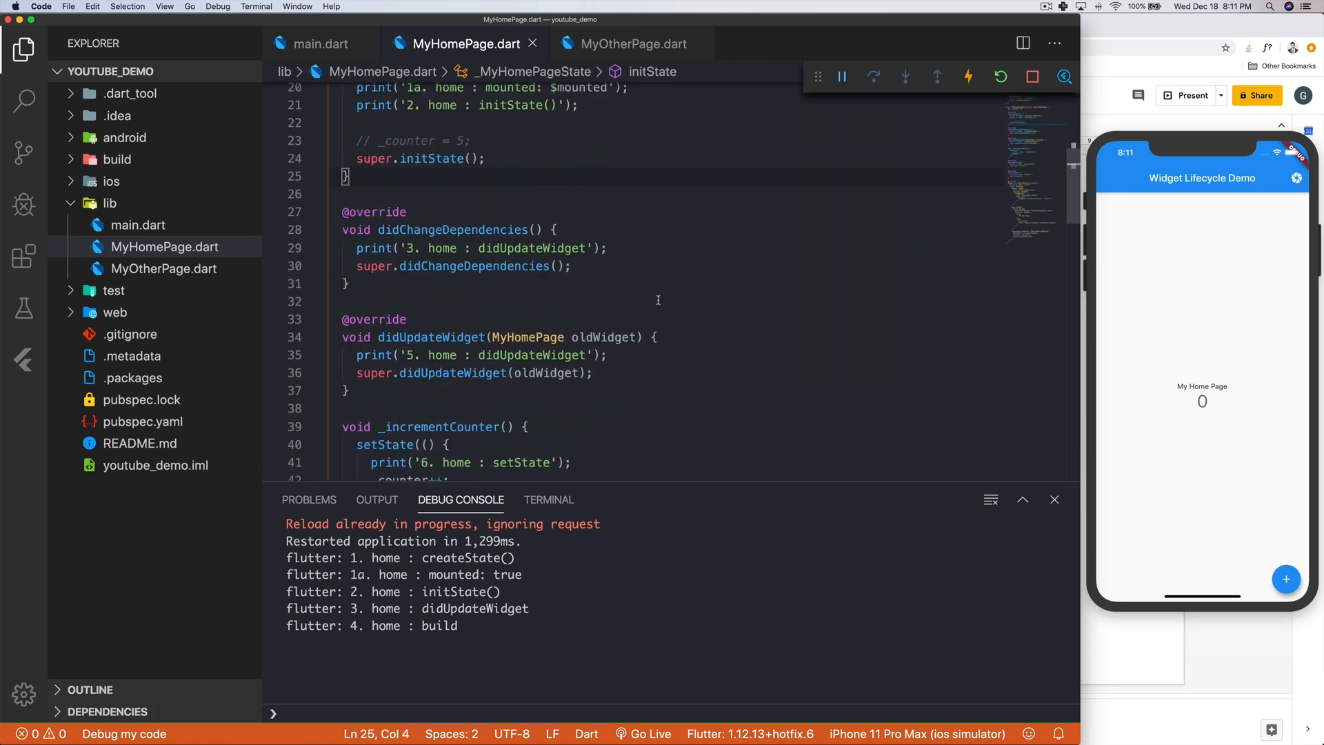
scroll("up", 3)
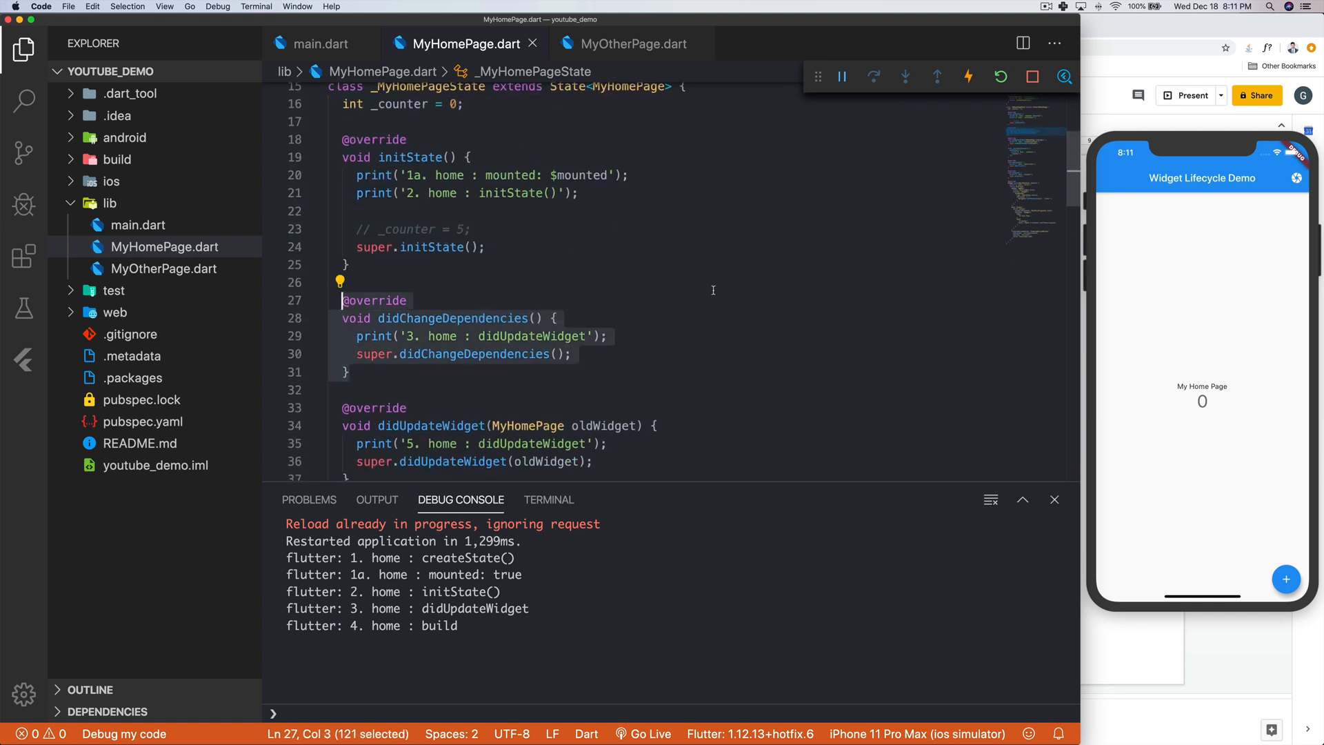
scroll("down", 3)
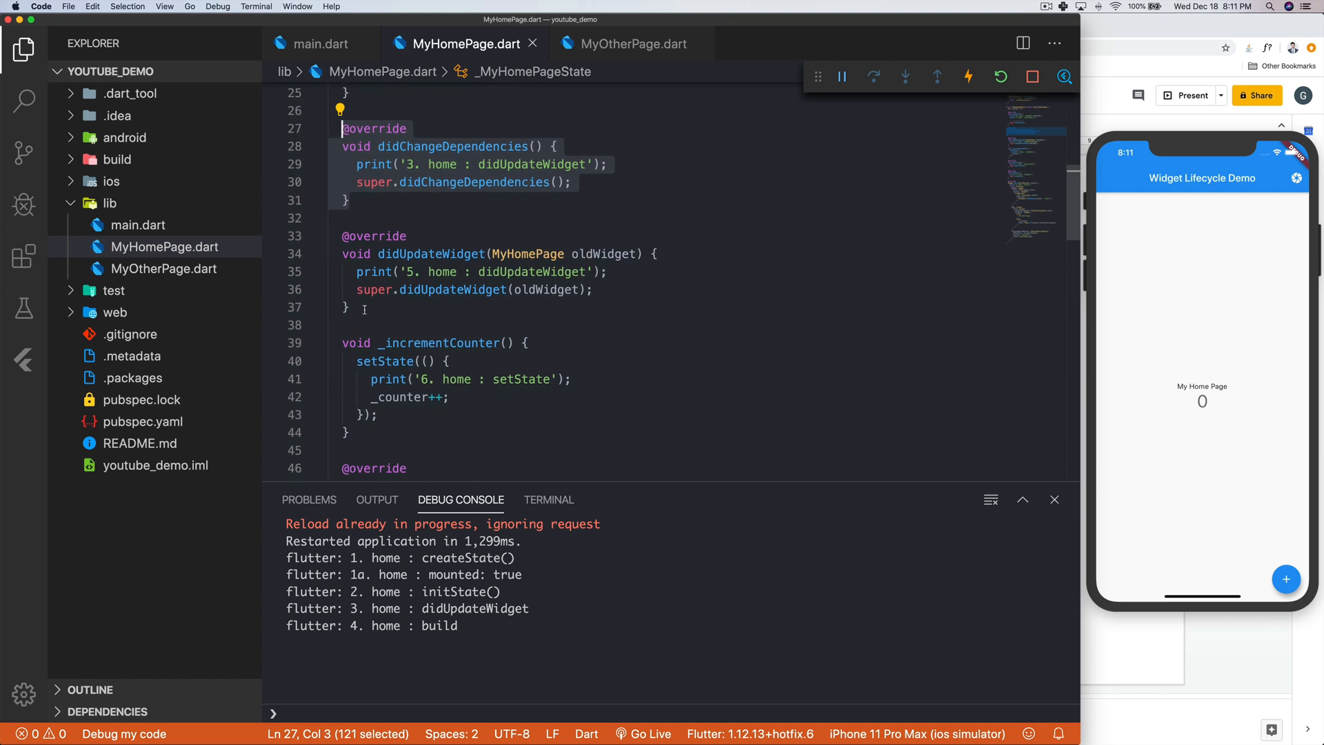
mouse_move(451, 162)
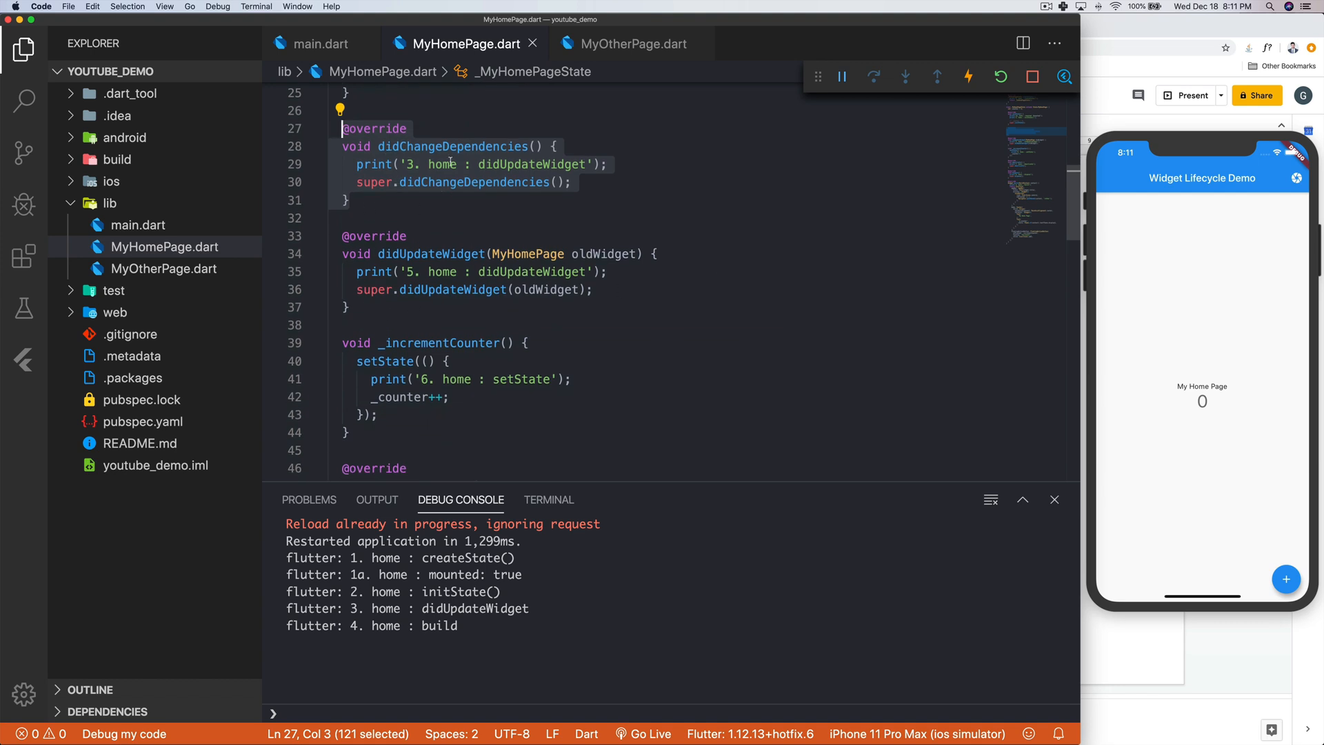
mouse_move(376, 217)
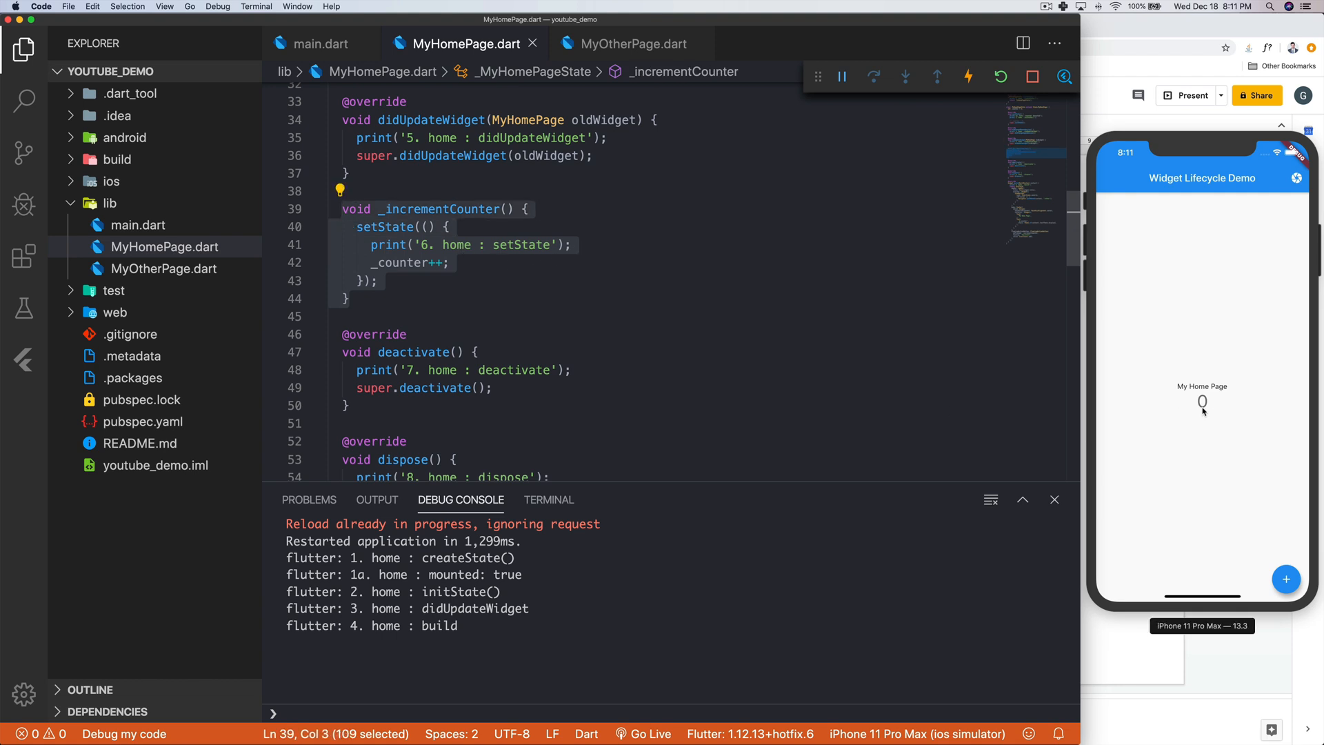
- Increment the home page counter to 4 and bring up MyOtherPage.dart in the editor
left_click(1287, 579)
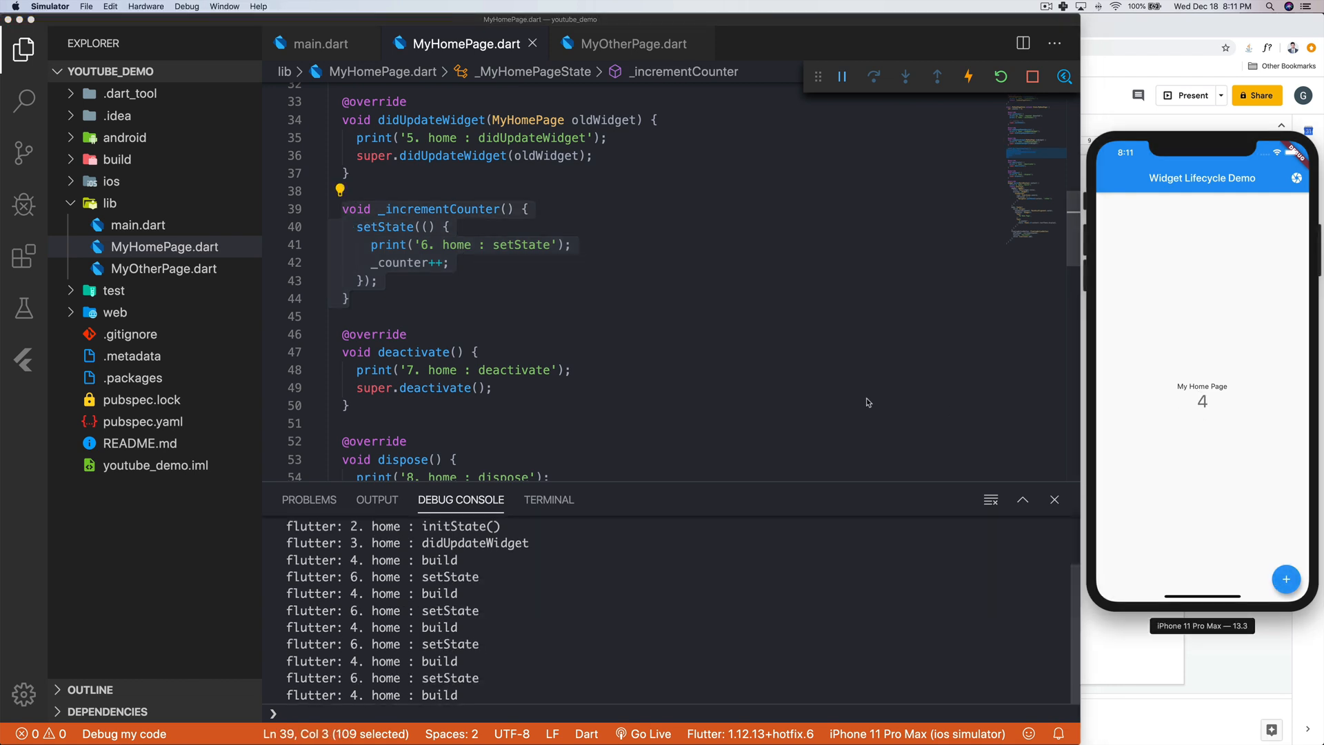
left_click(492, 388)
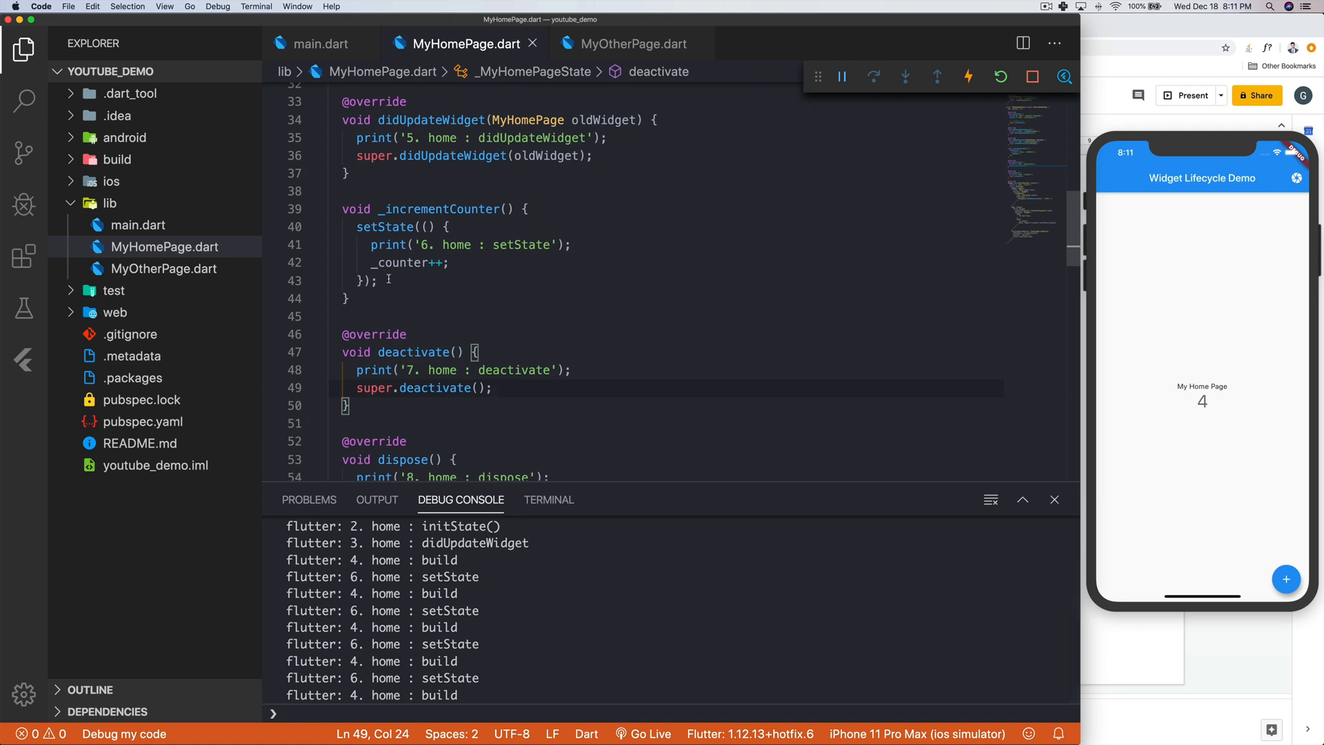
left_click(349, 298)
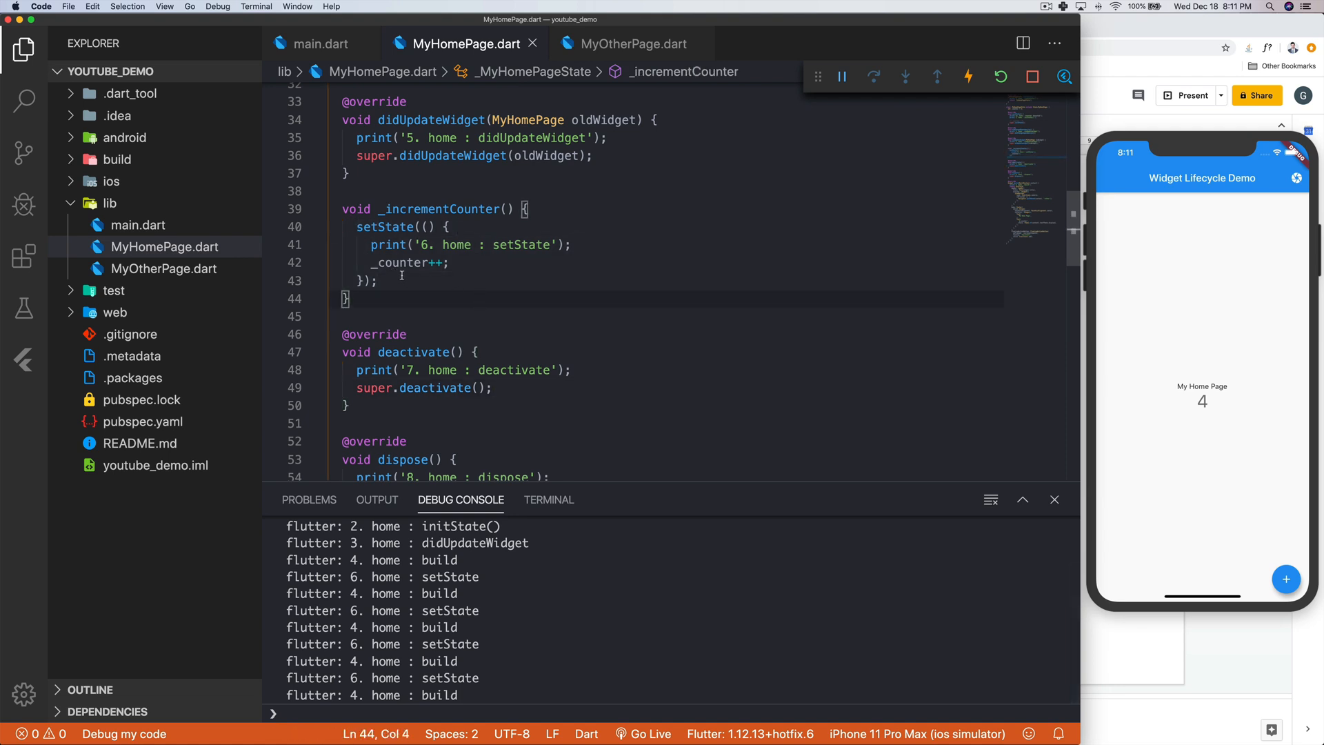
scroll("down", 3)
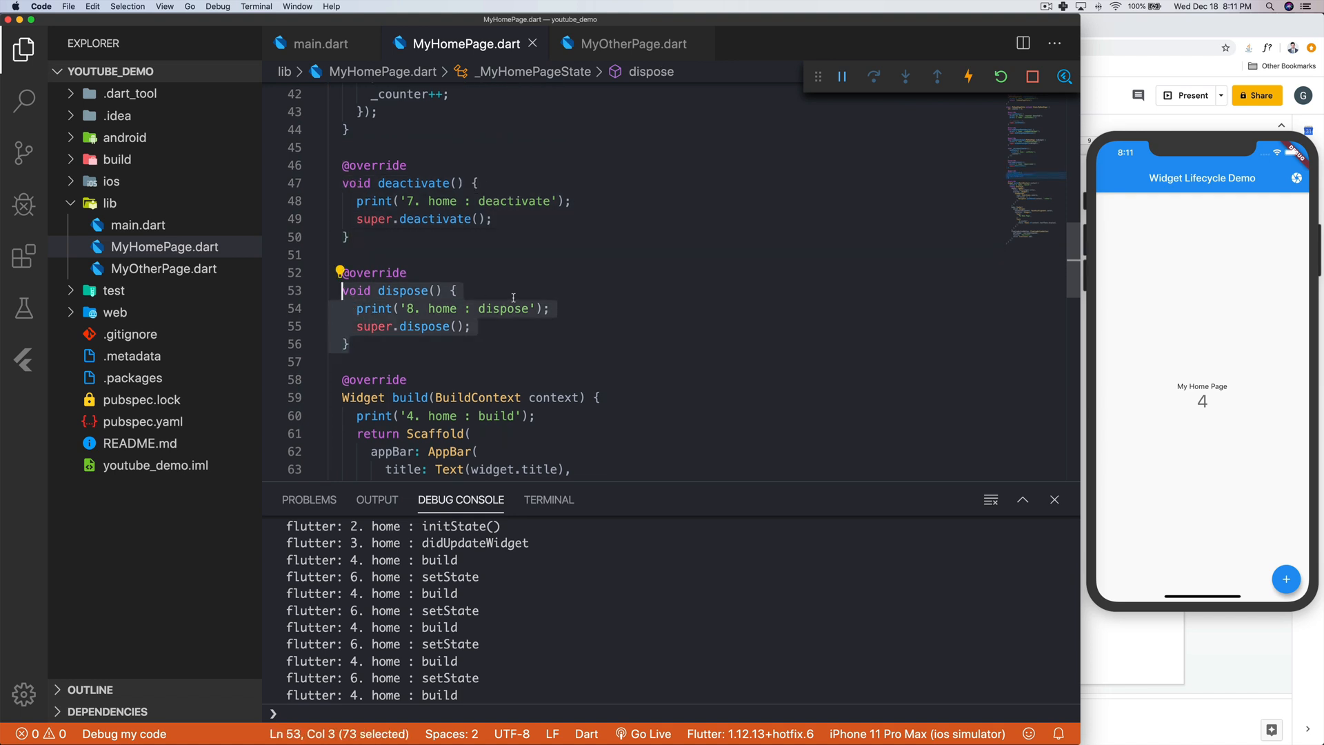
left_click(635, 43)
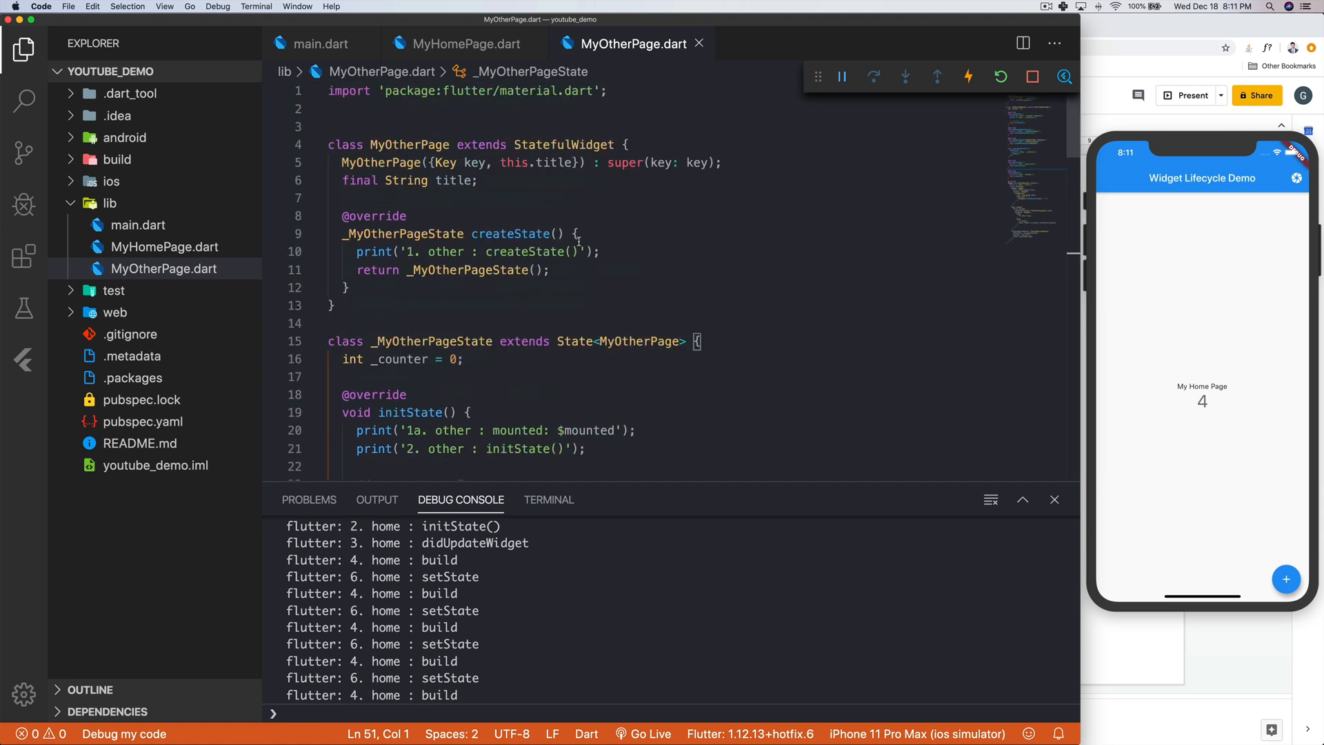
mouse_move(820, 325)
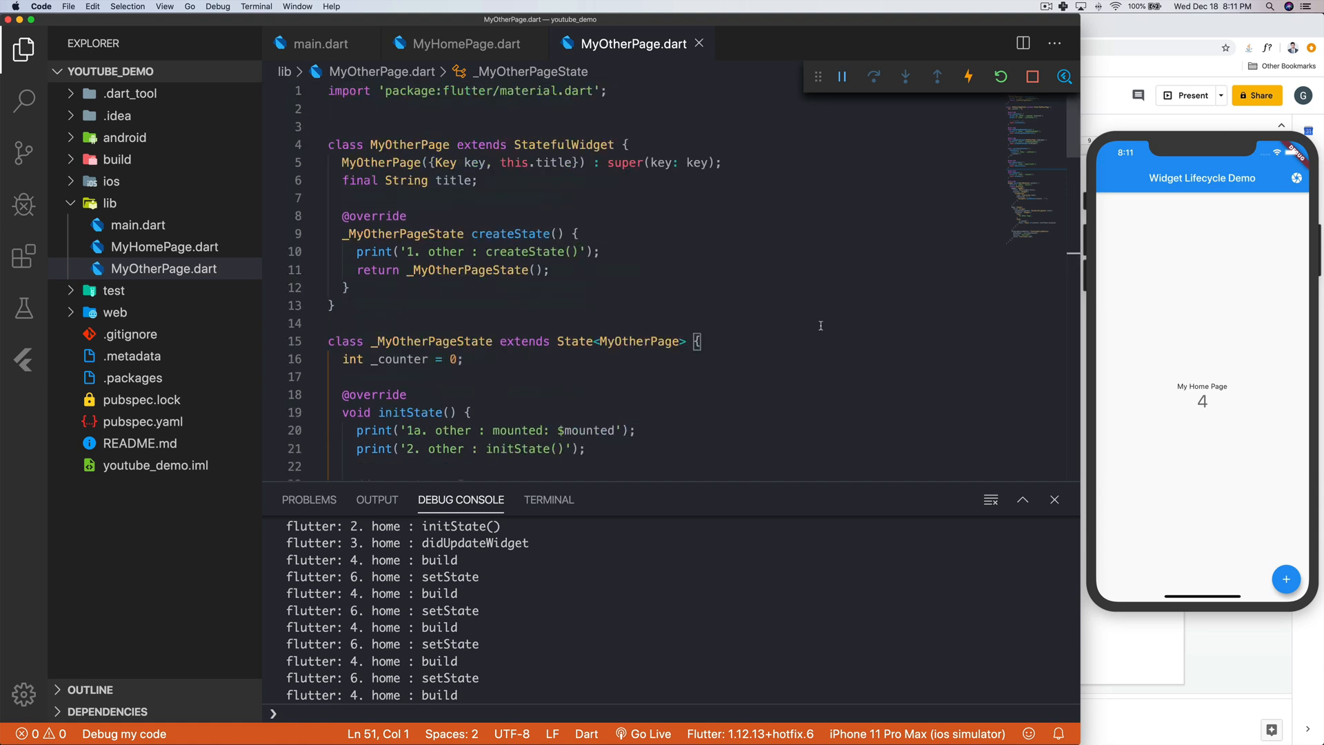
mouse_move(670, 336)
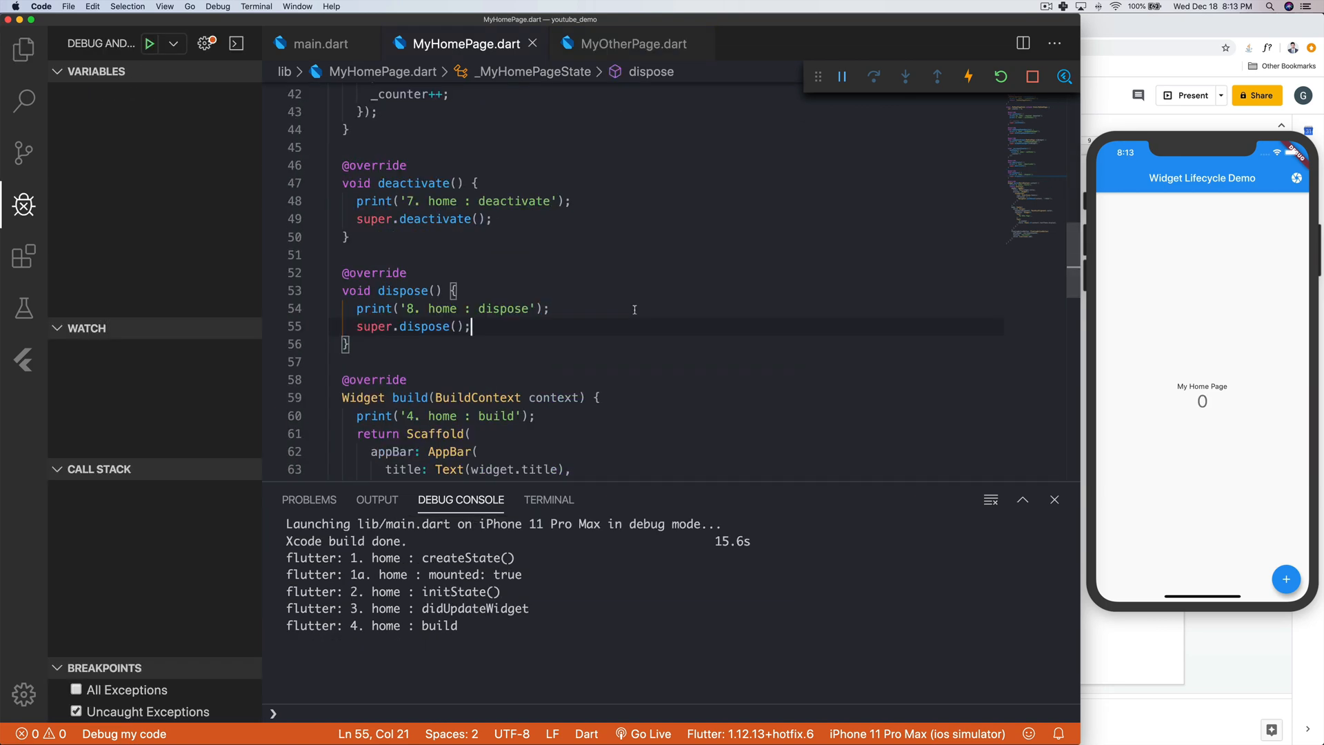
- Clear the Debug Console and restart the app to log createState through build again
scroll("up", 3)
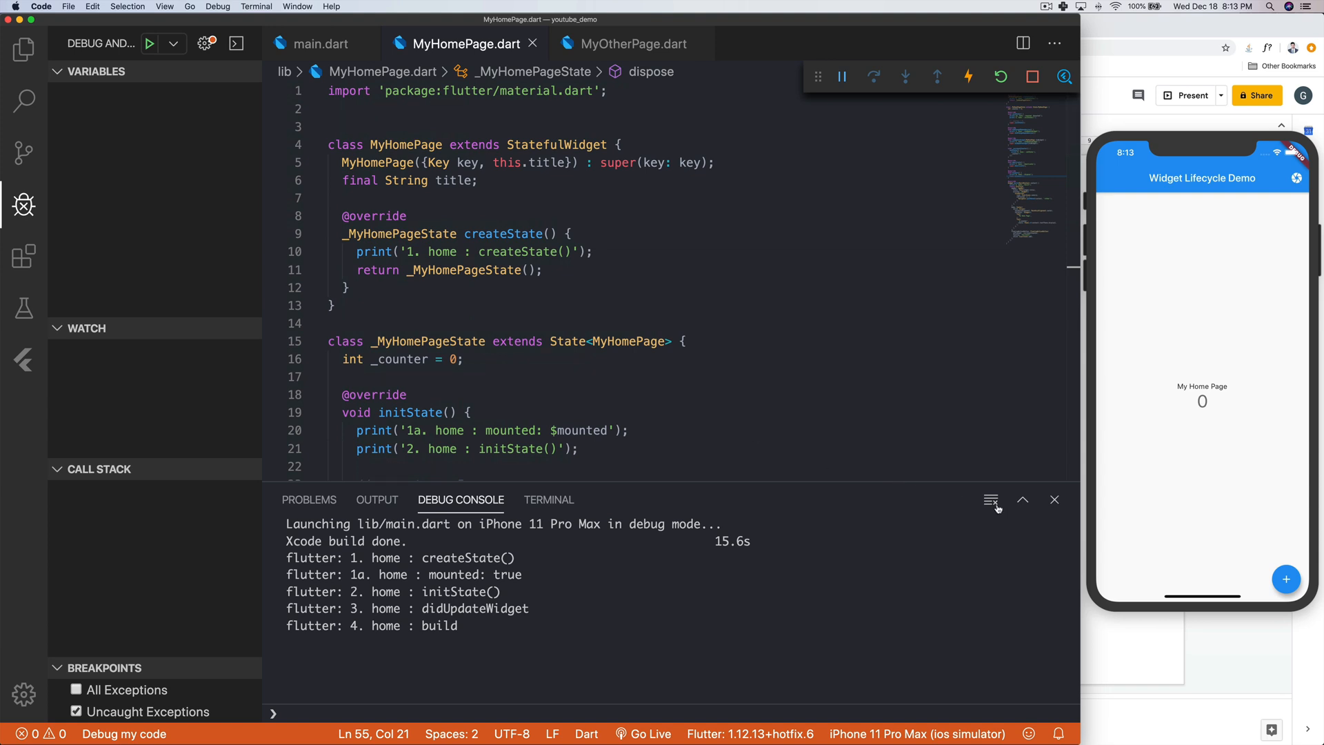
left_click(992, 499)
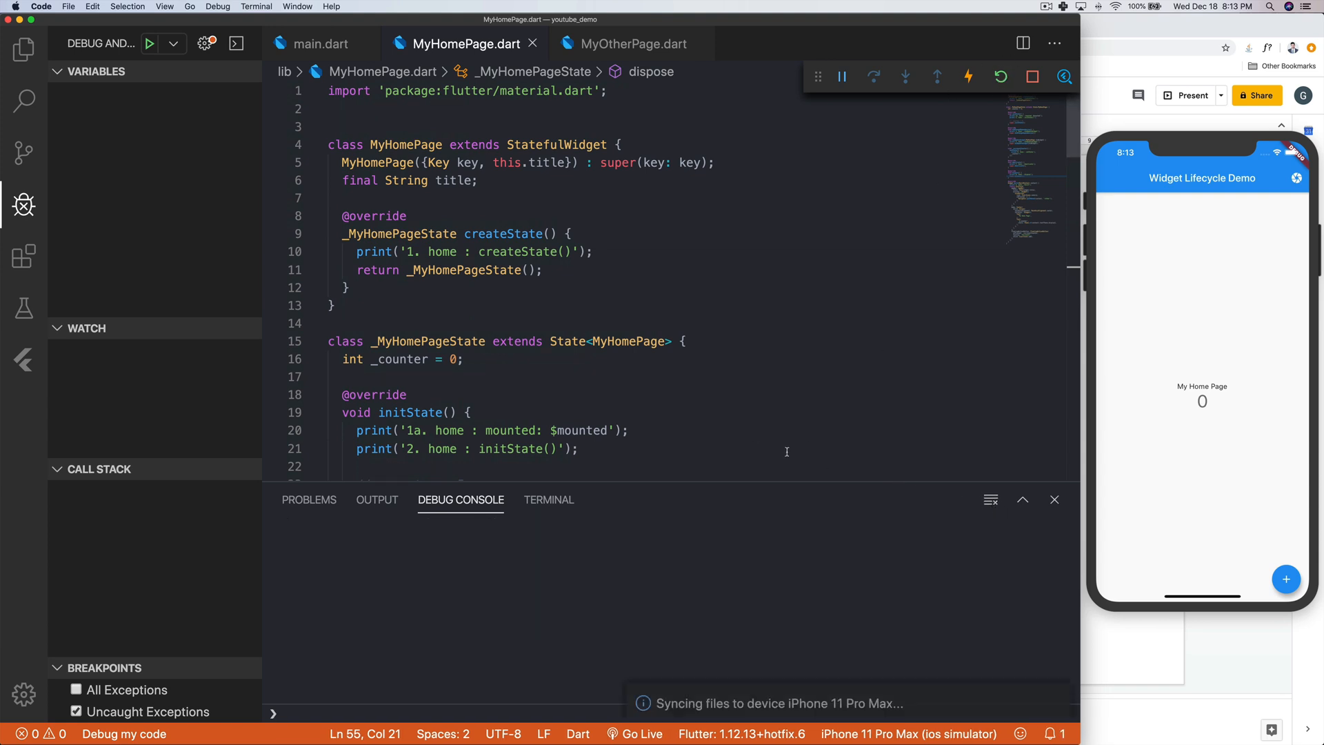
left_click(1000, 77)
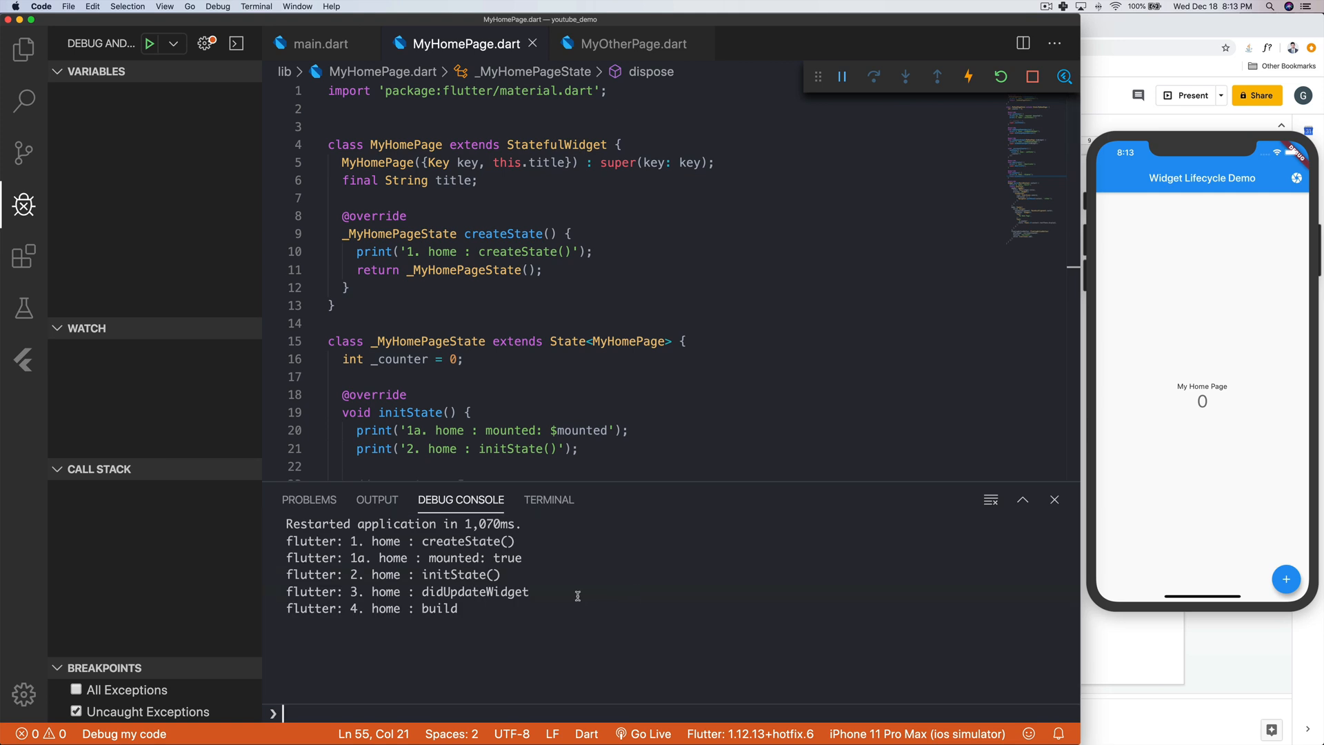
mouse_move(555, 545)
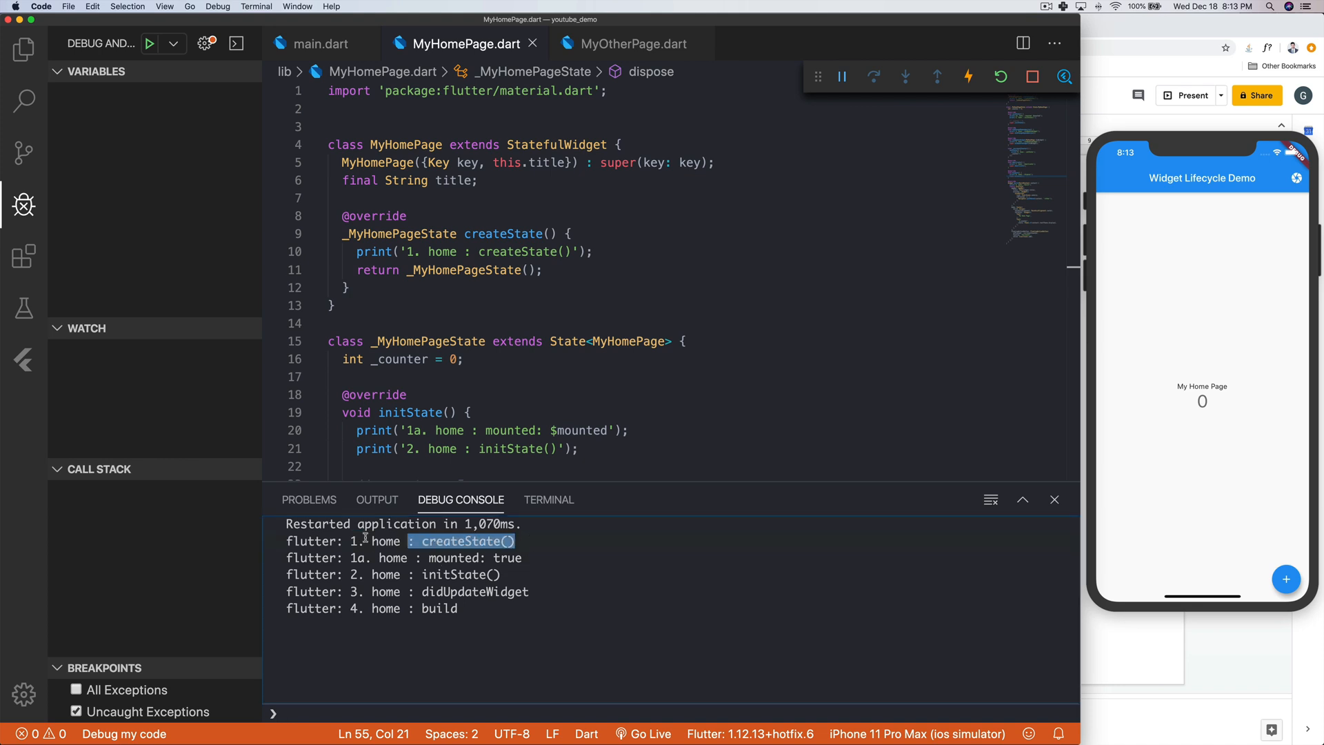
left_click(443, 557)
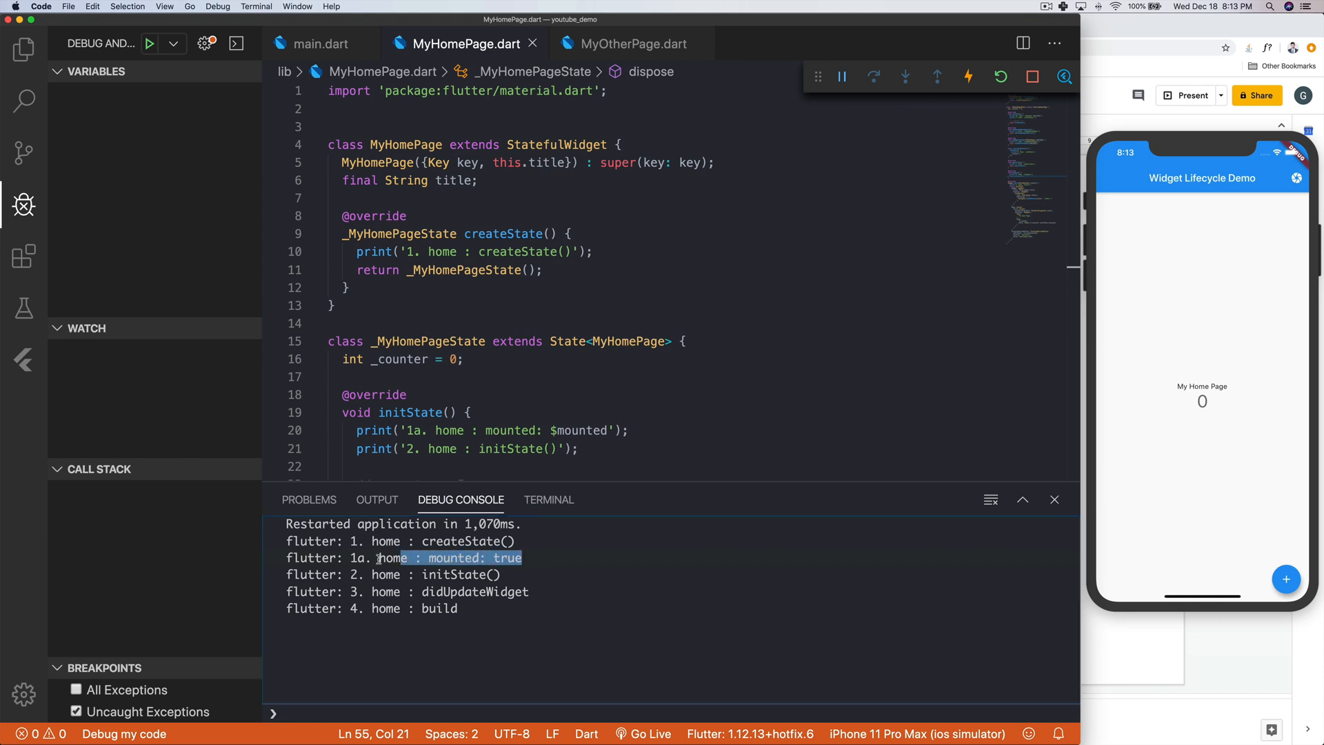
double_click(377, 270)
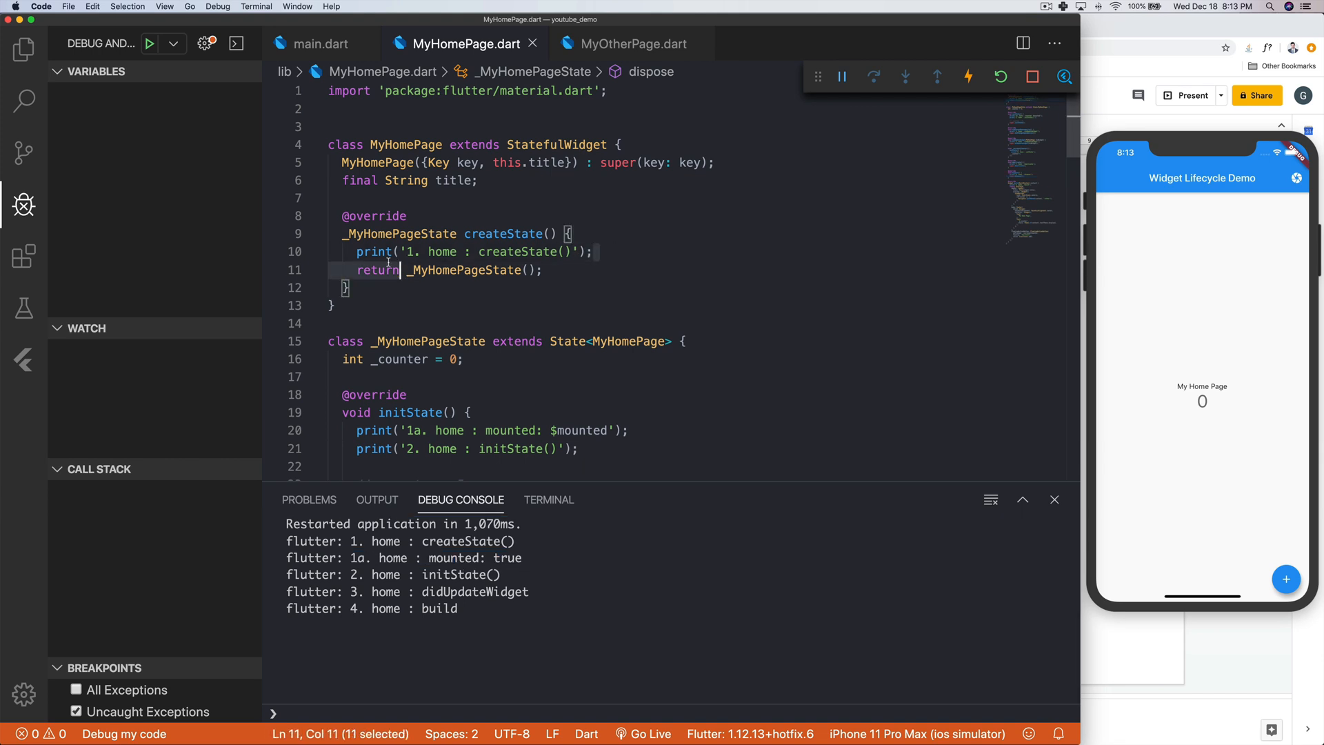
scroll("down", 3)
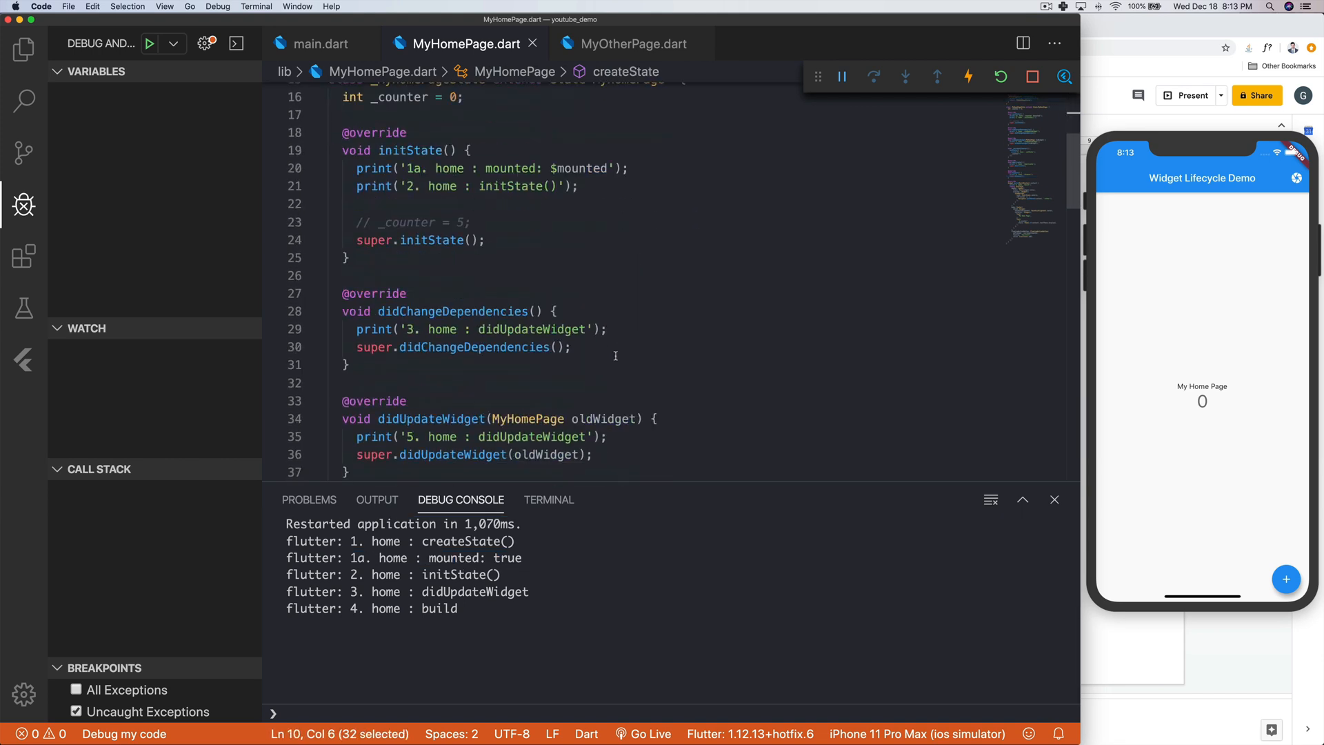
scroll("up", 3)
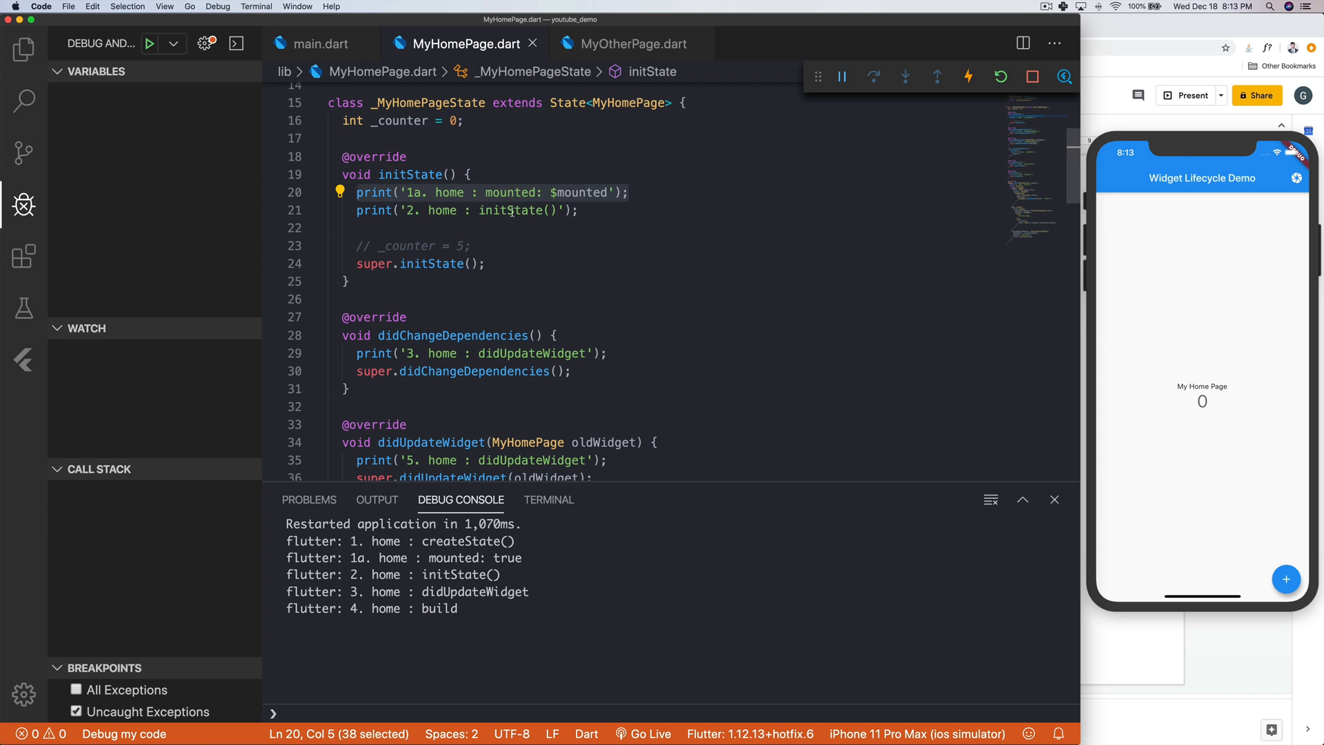
mouse_move(413, 138)
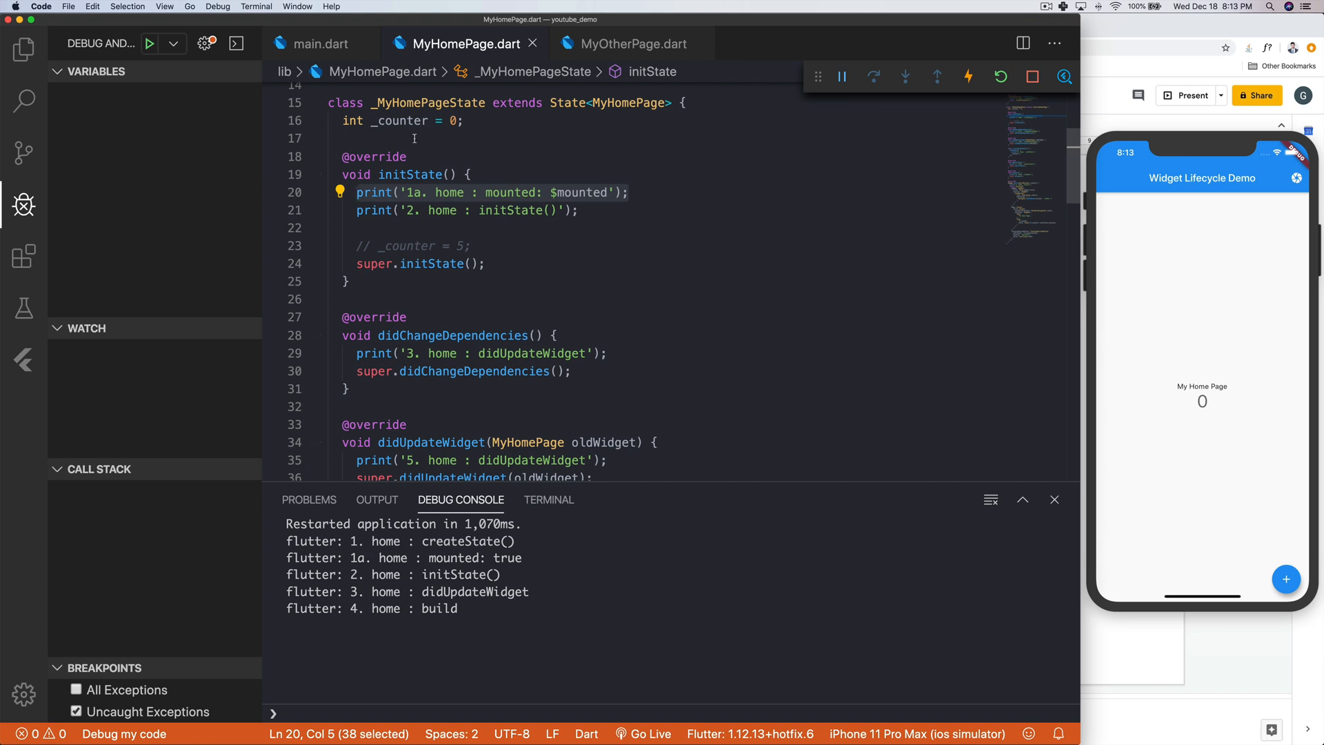
left_click(605, 263)
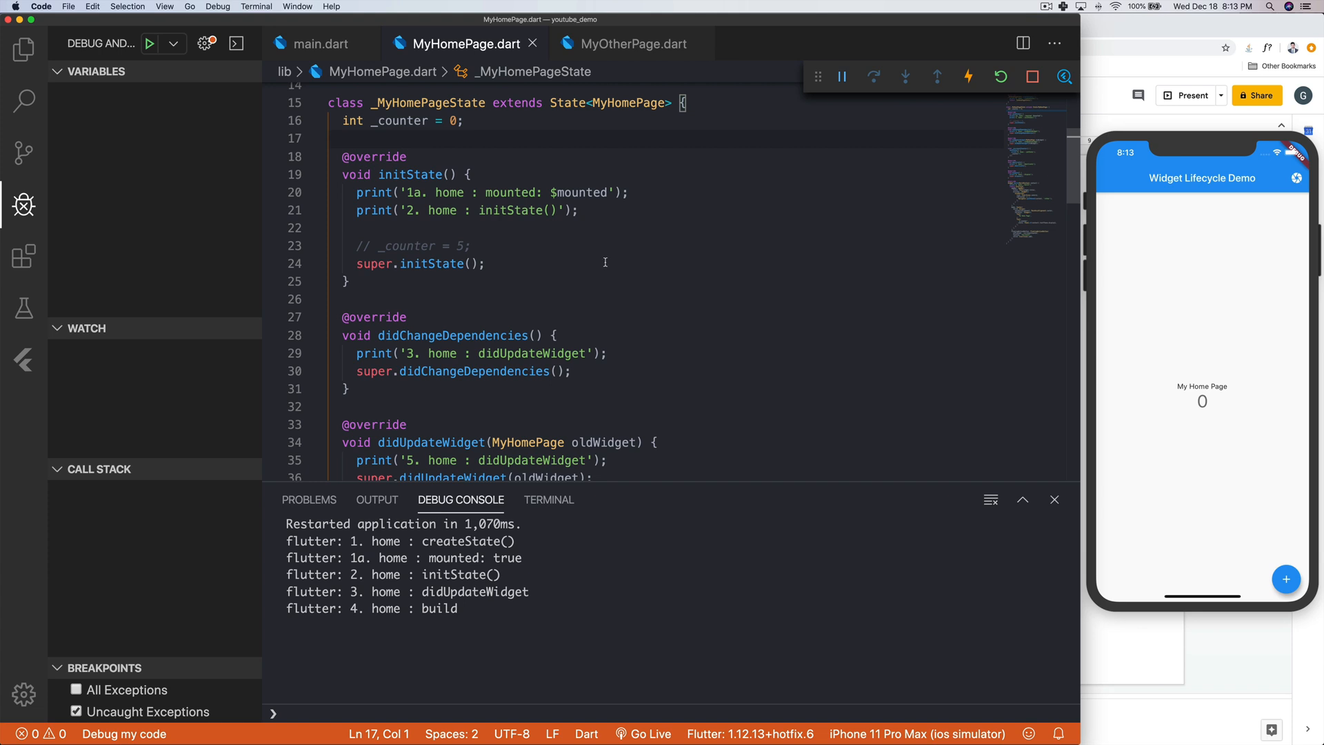
left_click(629, 193)
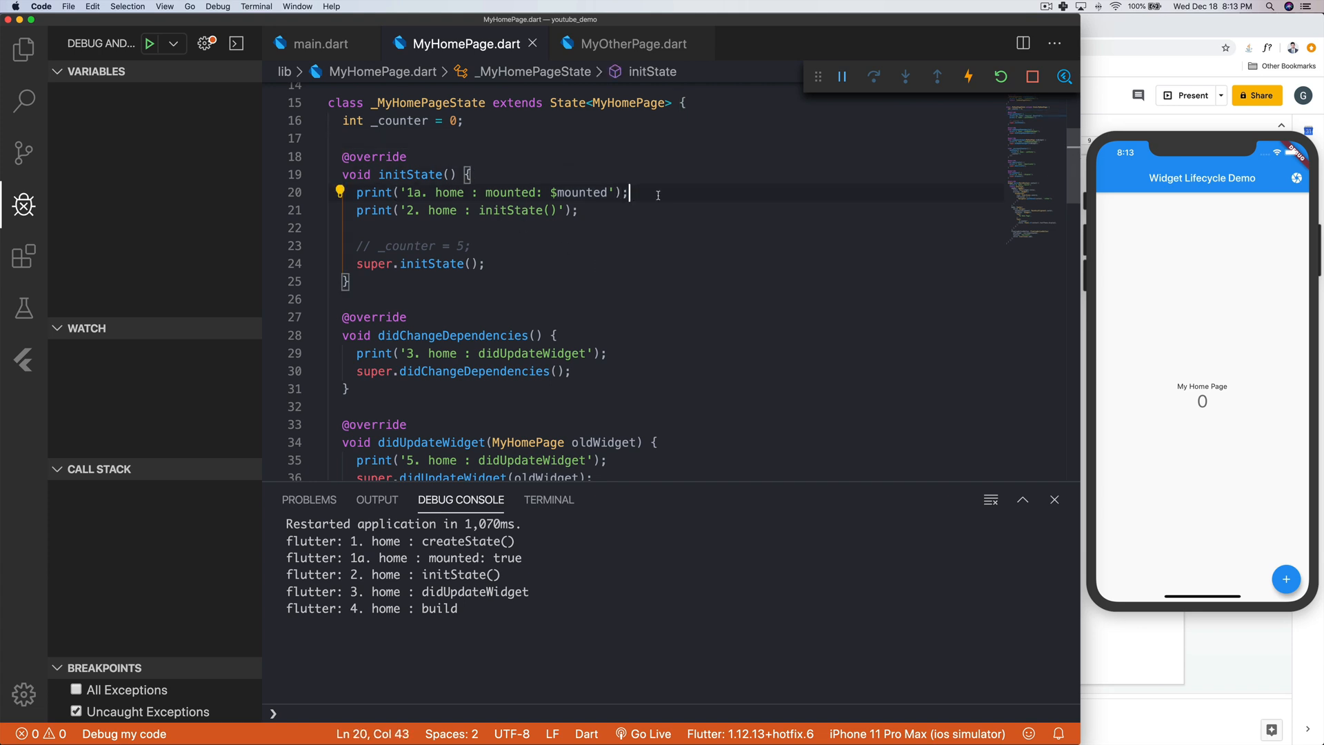
mouse_move(542, 575)
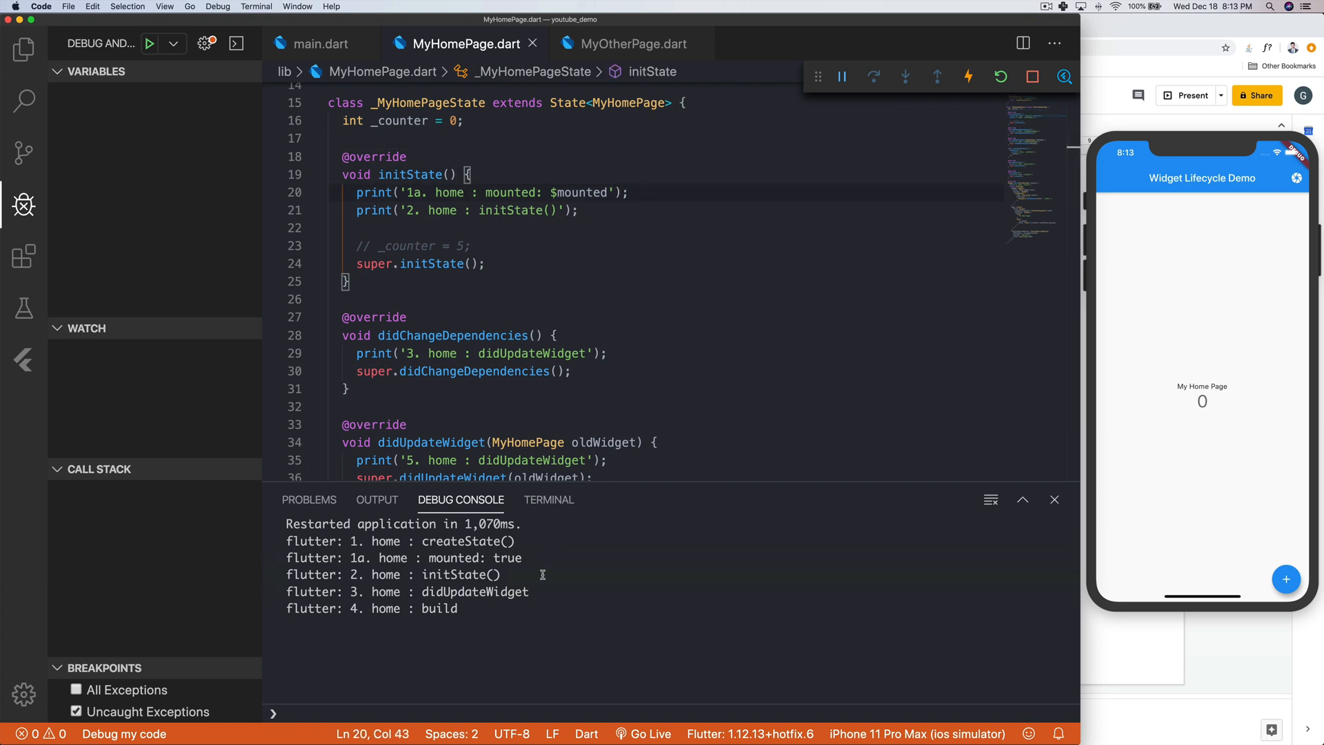
double_click(392, 574)
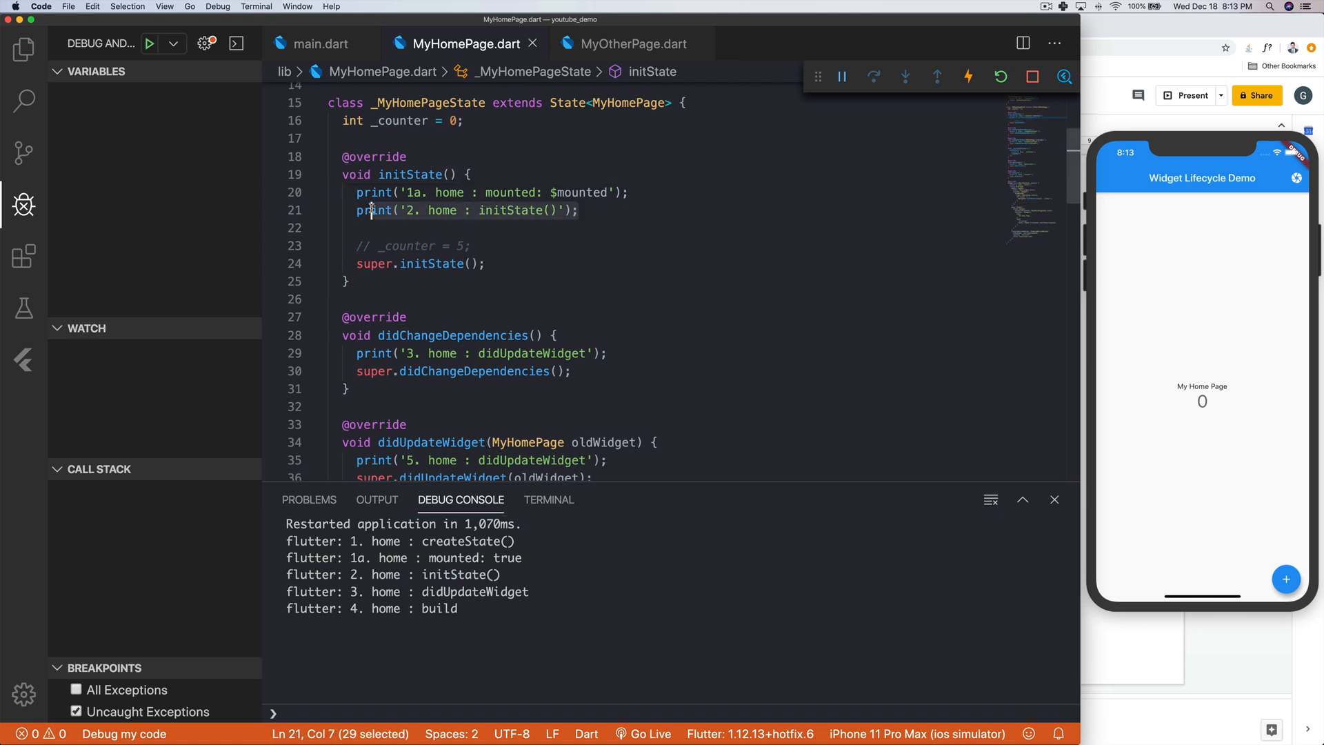
double_click(439, 591)
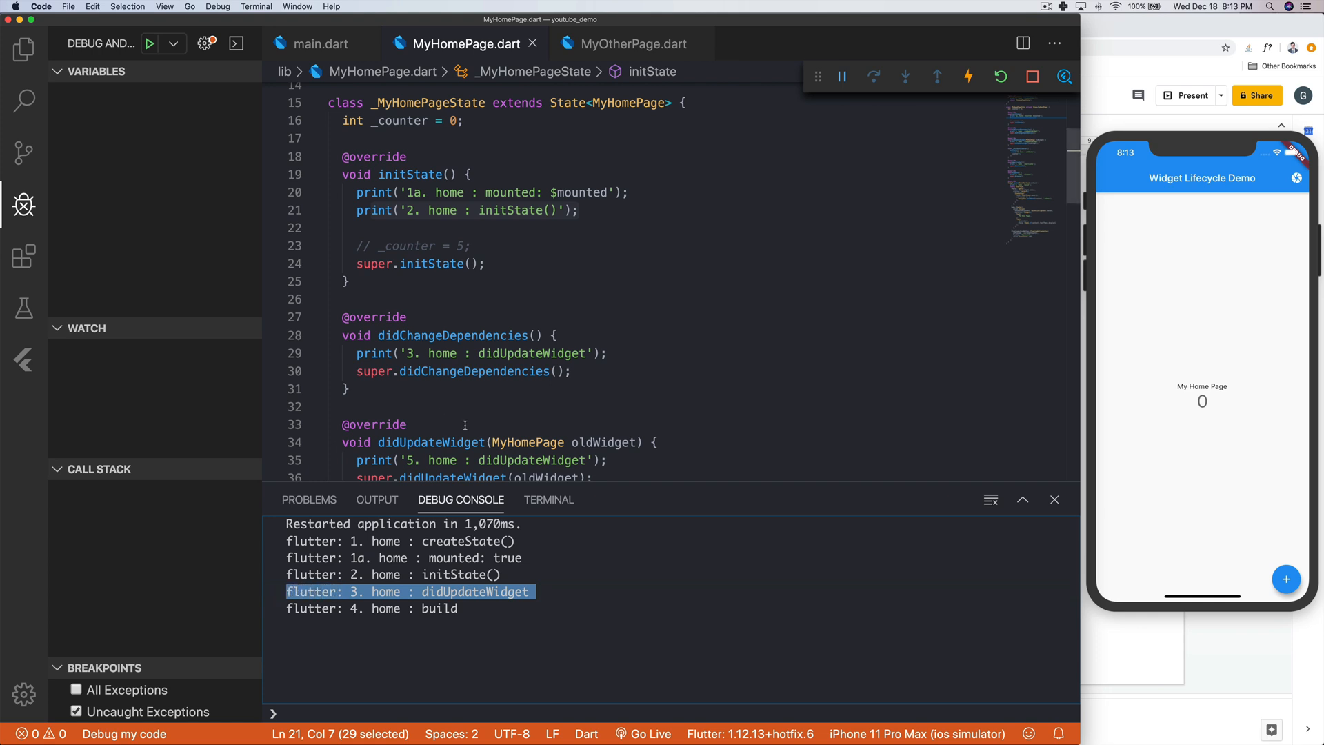
mouse_move(627, 256)
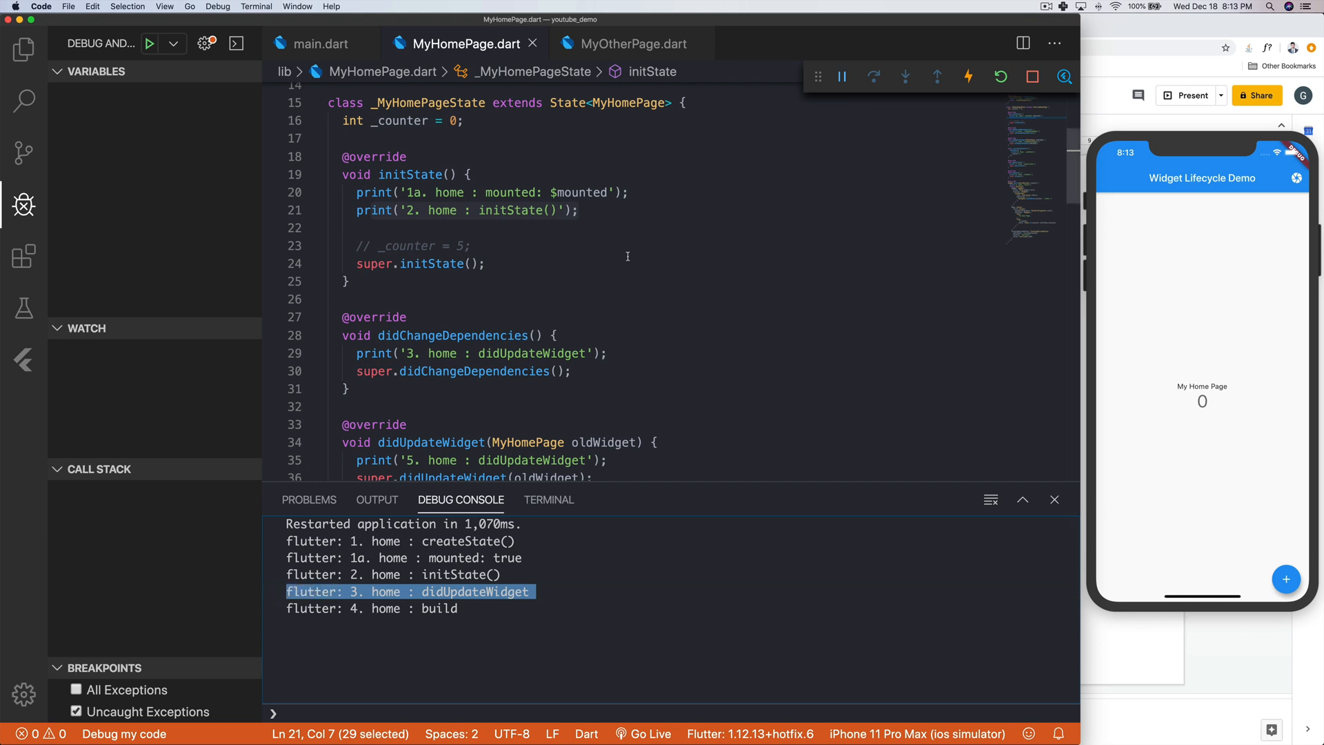
scroll("down", 3)
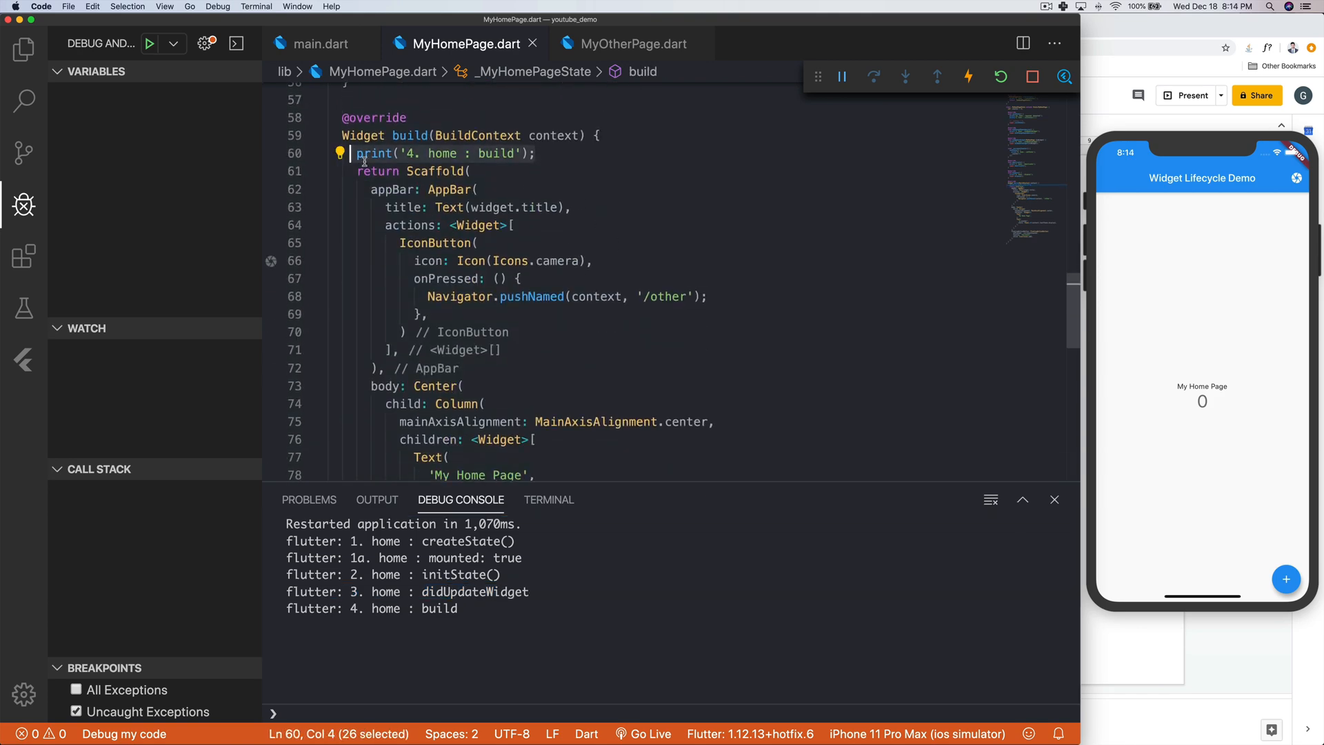
scroll("up", 3)
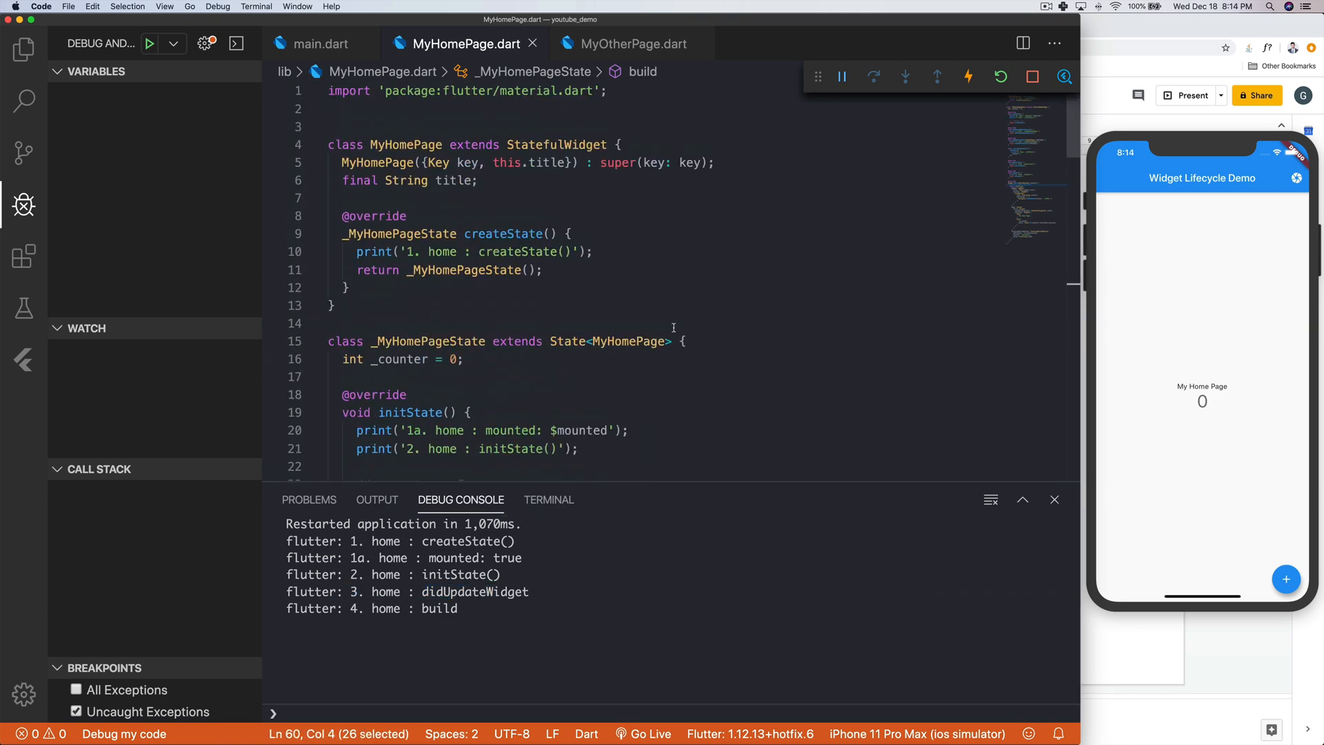
scroll("down", 3)
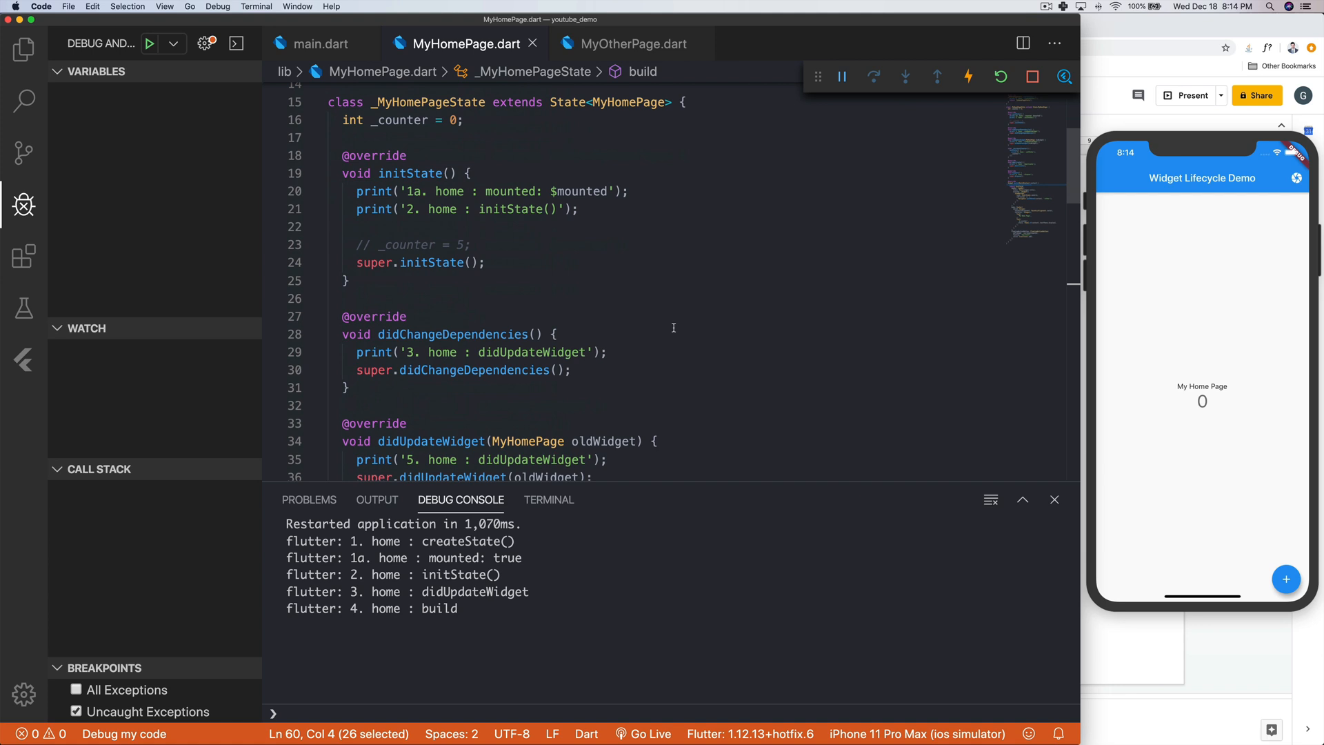
scroll("down", 3)
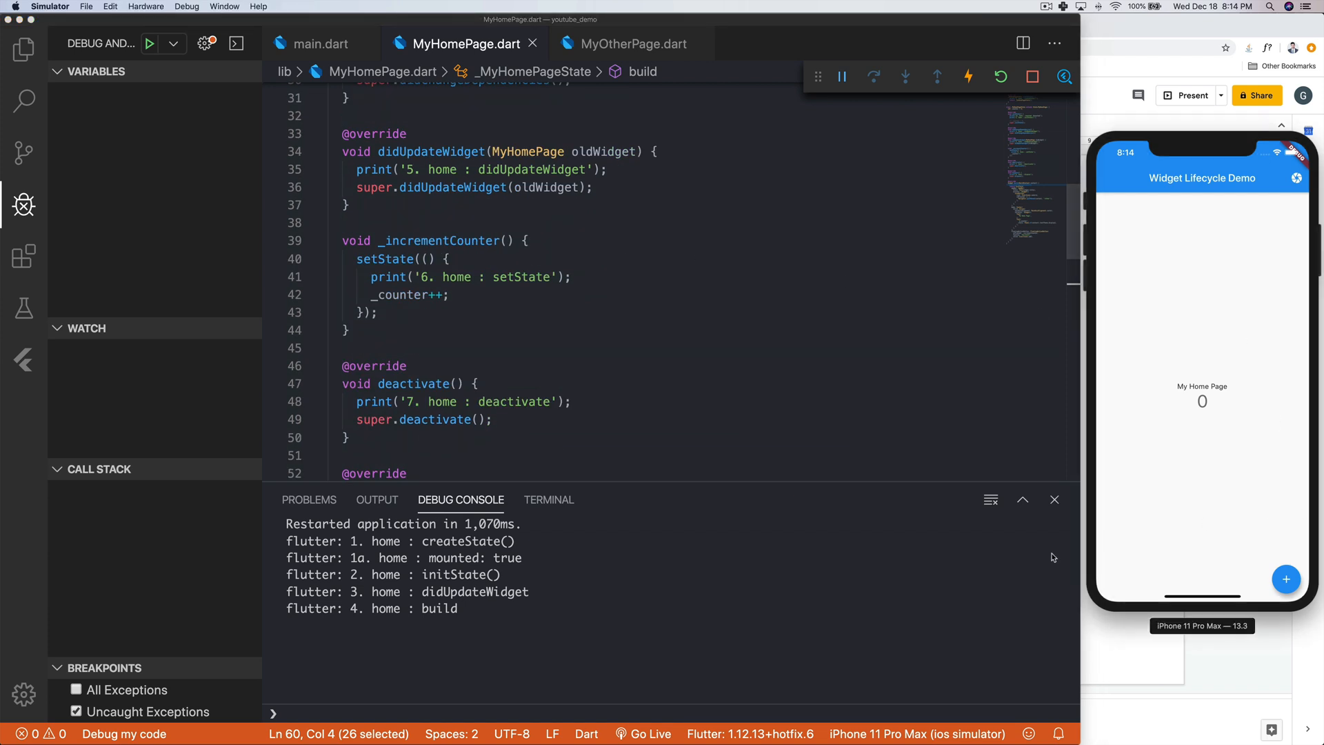
- Clear the console, increment the counter to 1, and highlight the setState code in _incrementCounter
left_click(990, 500)
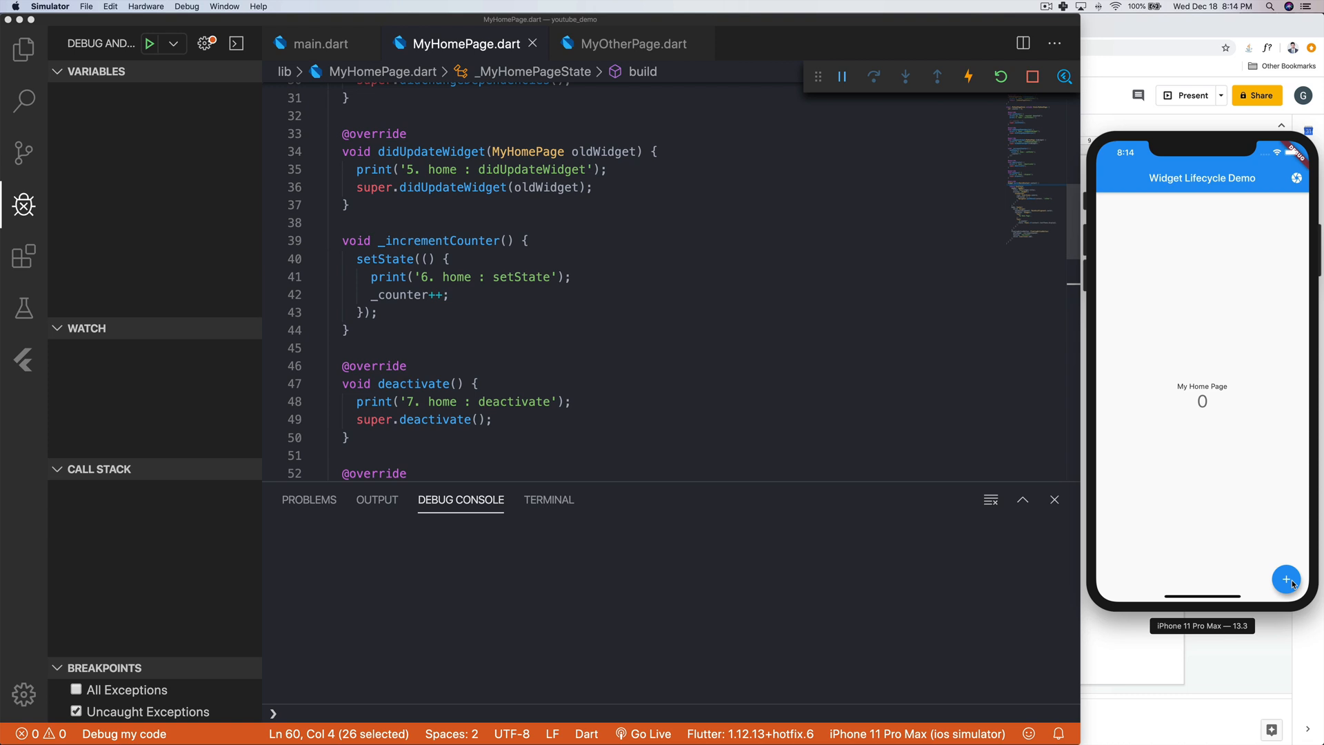
left_click(1286, 580)
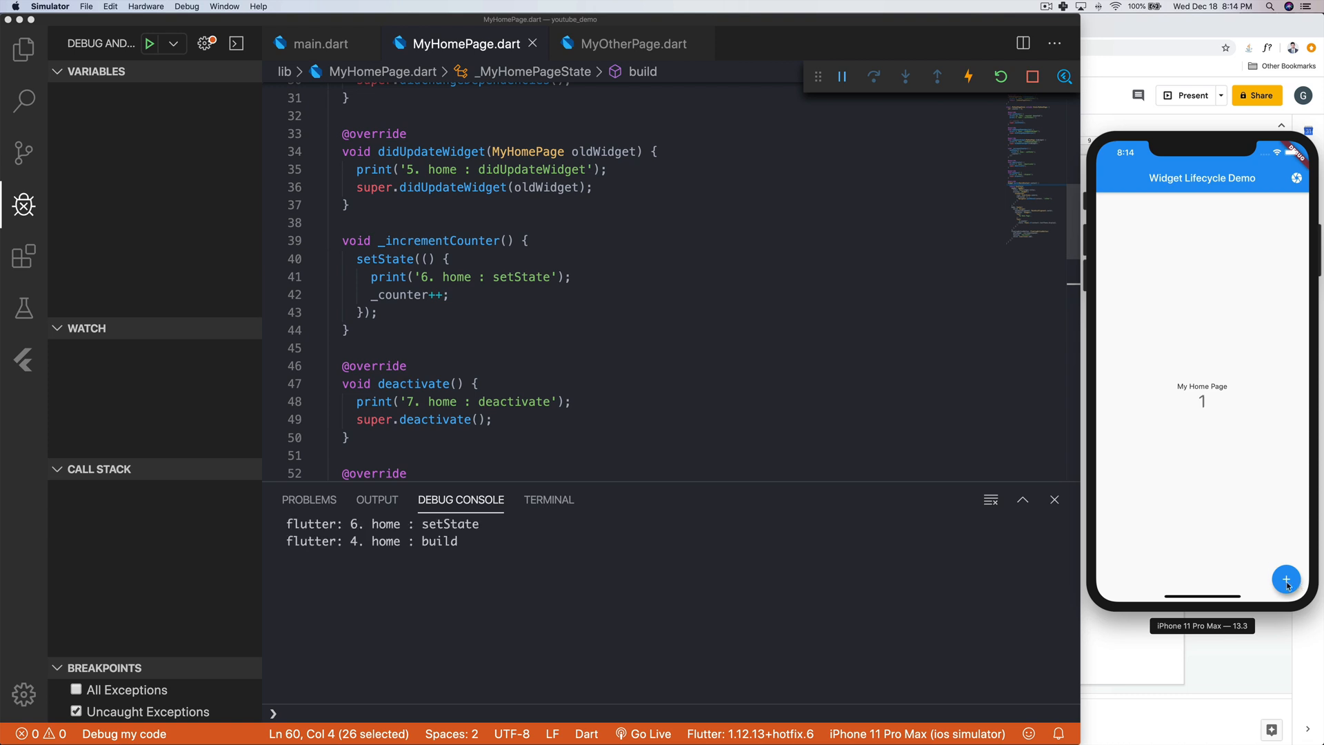
mouse_move(597, 251)
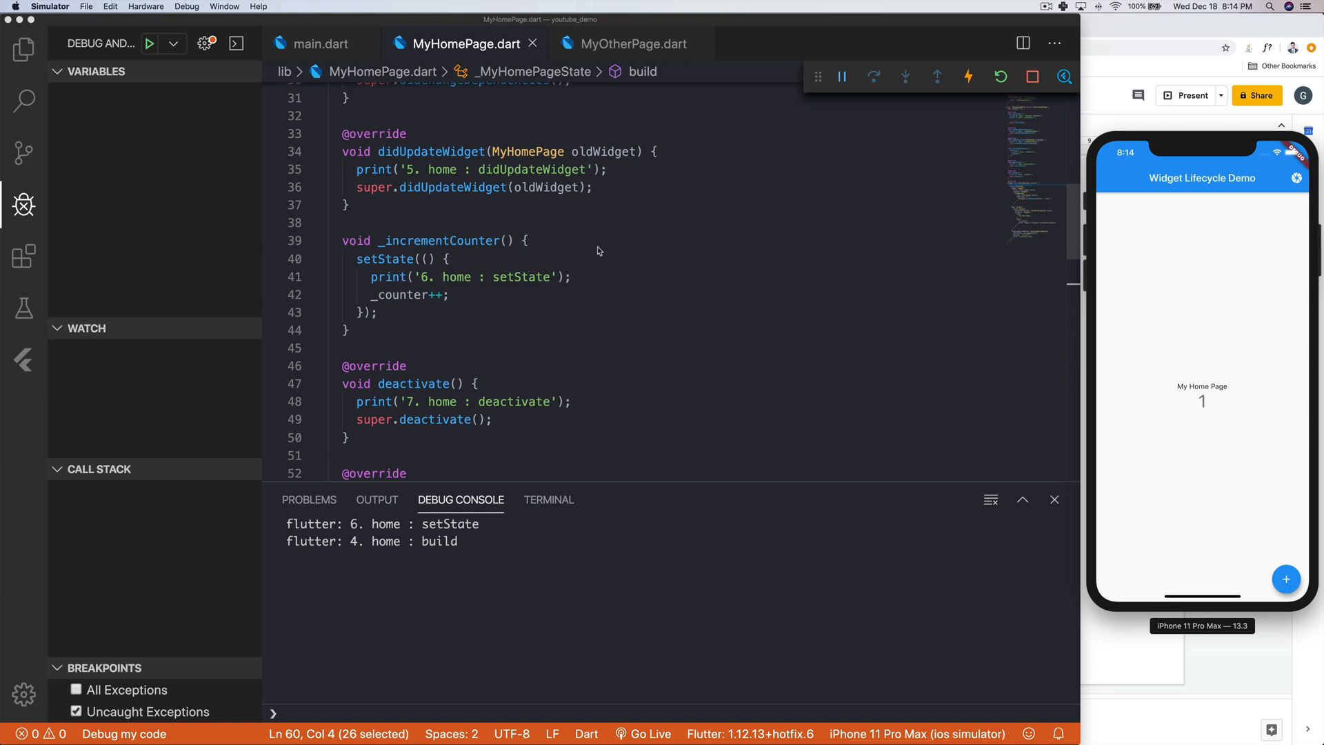
double_click(440, 211)
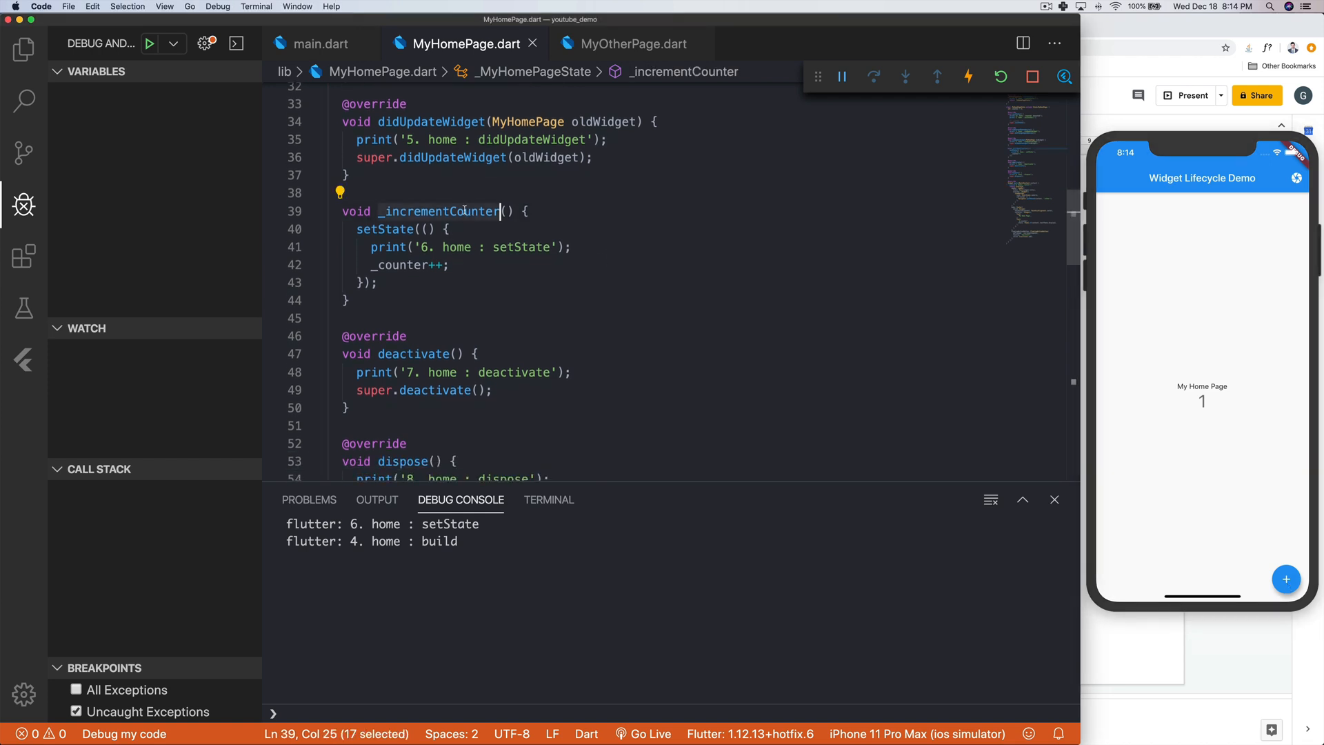
mouse_move(513, 271)
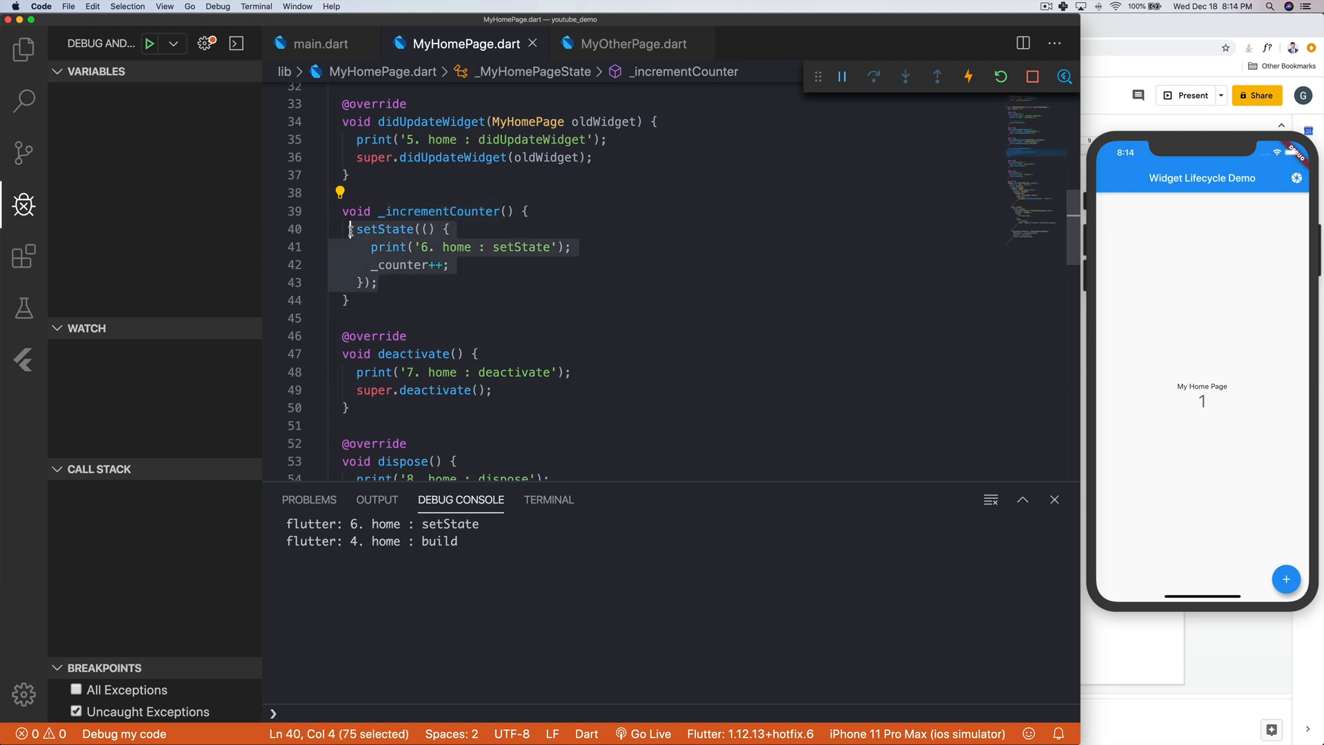
left_click(402, 524)
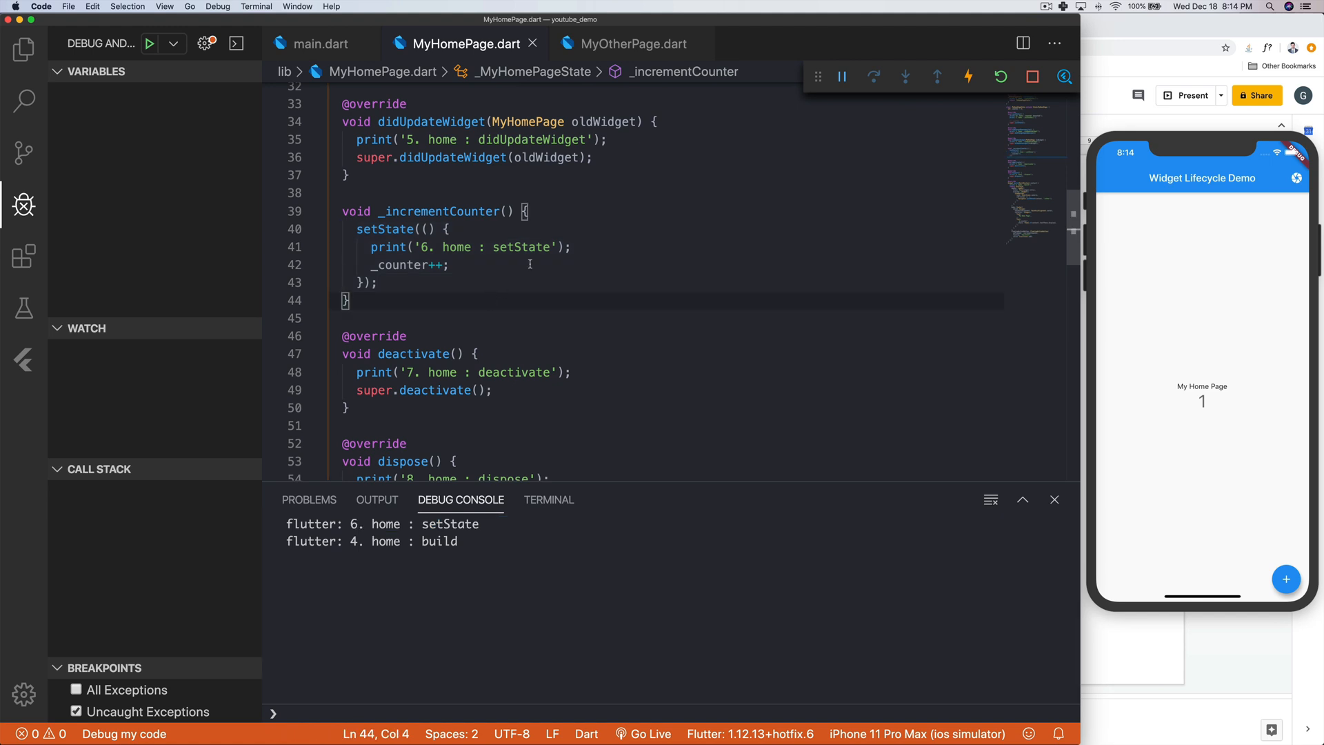
left_click(452, 264)
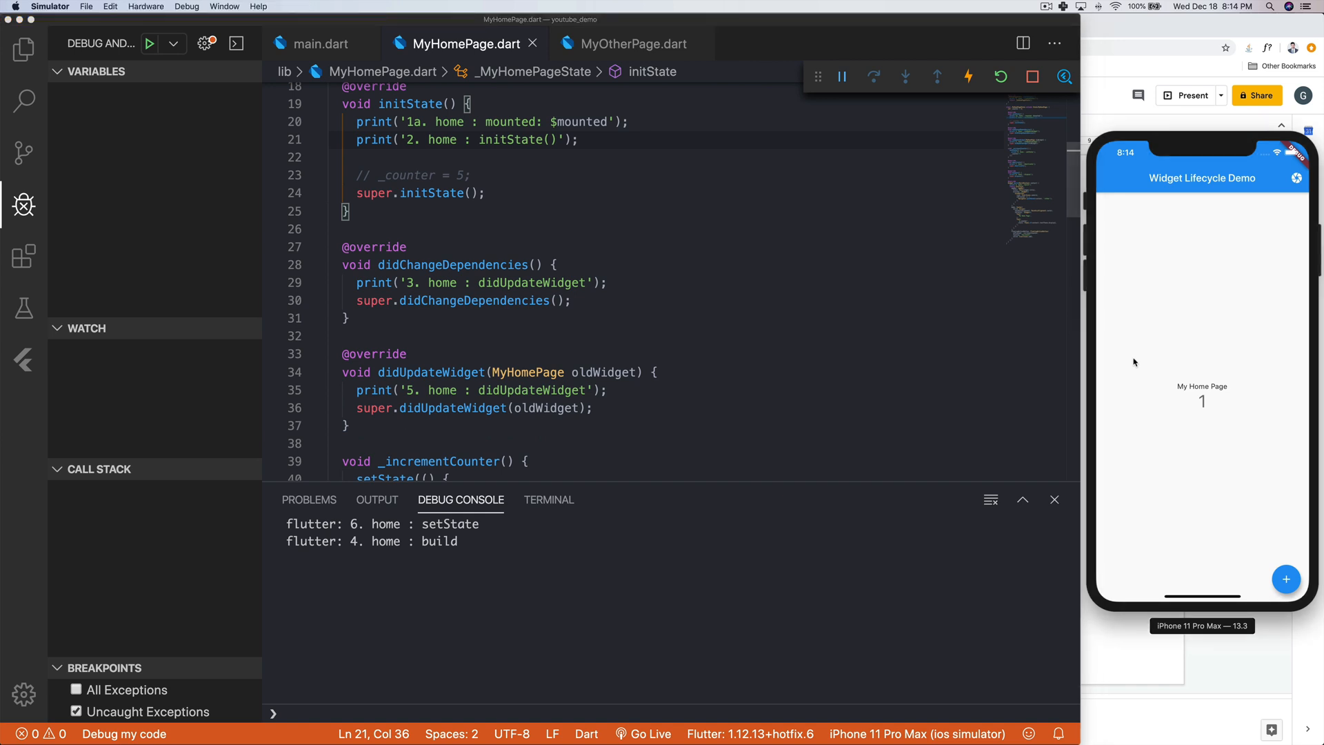
left_click(990, 499)
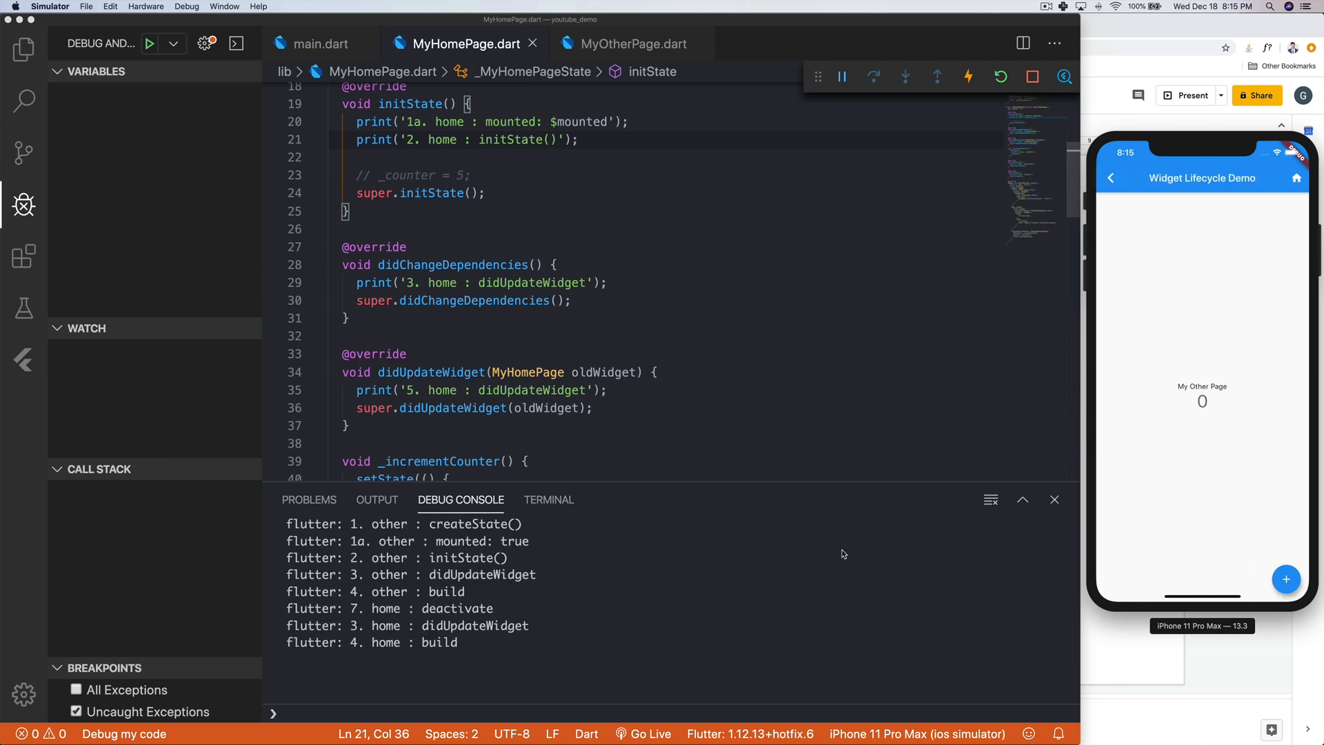
mouse_move(1174, 397)
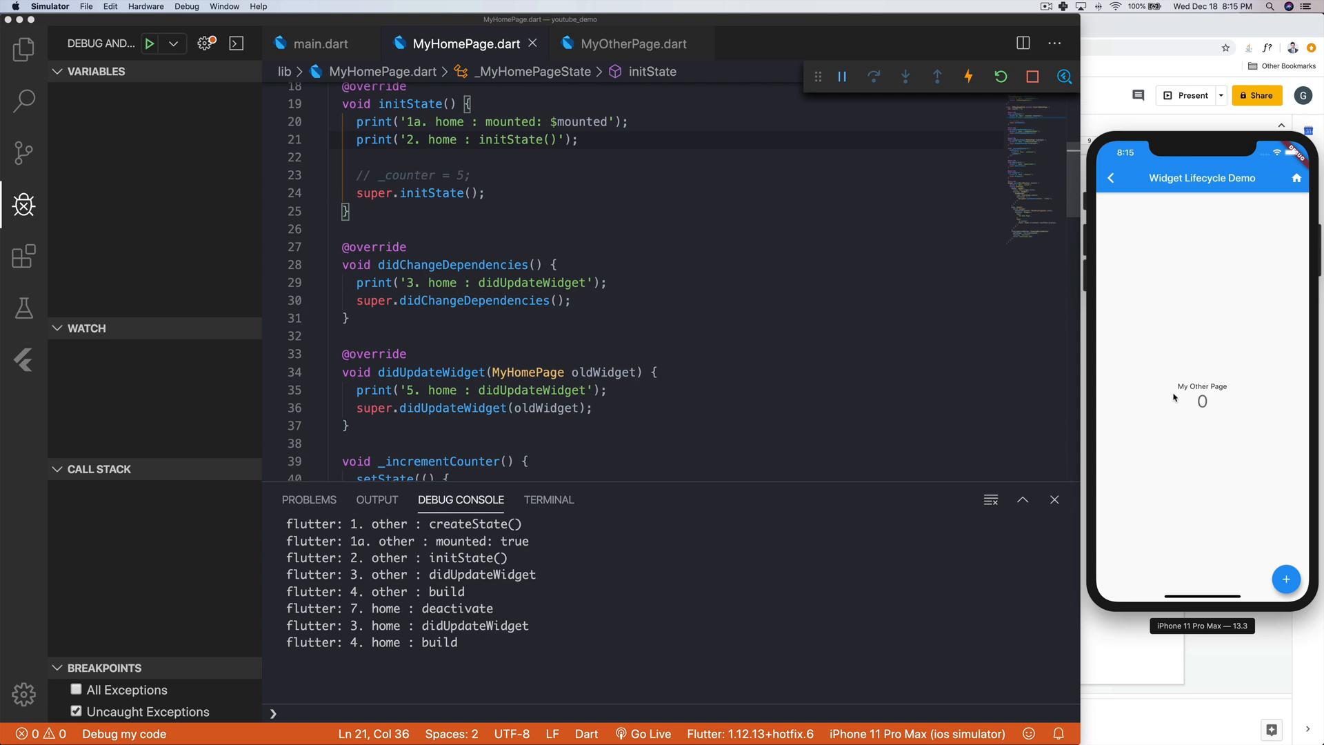
mouse_move(1233, 395)
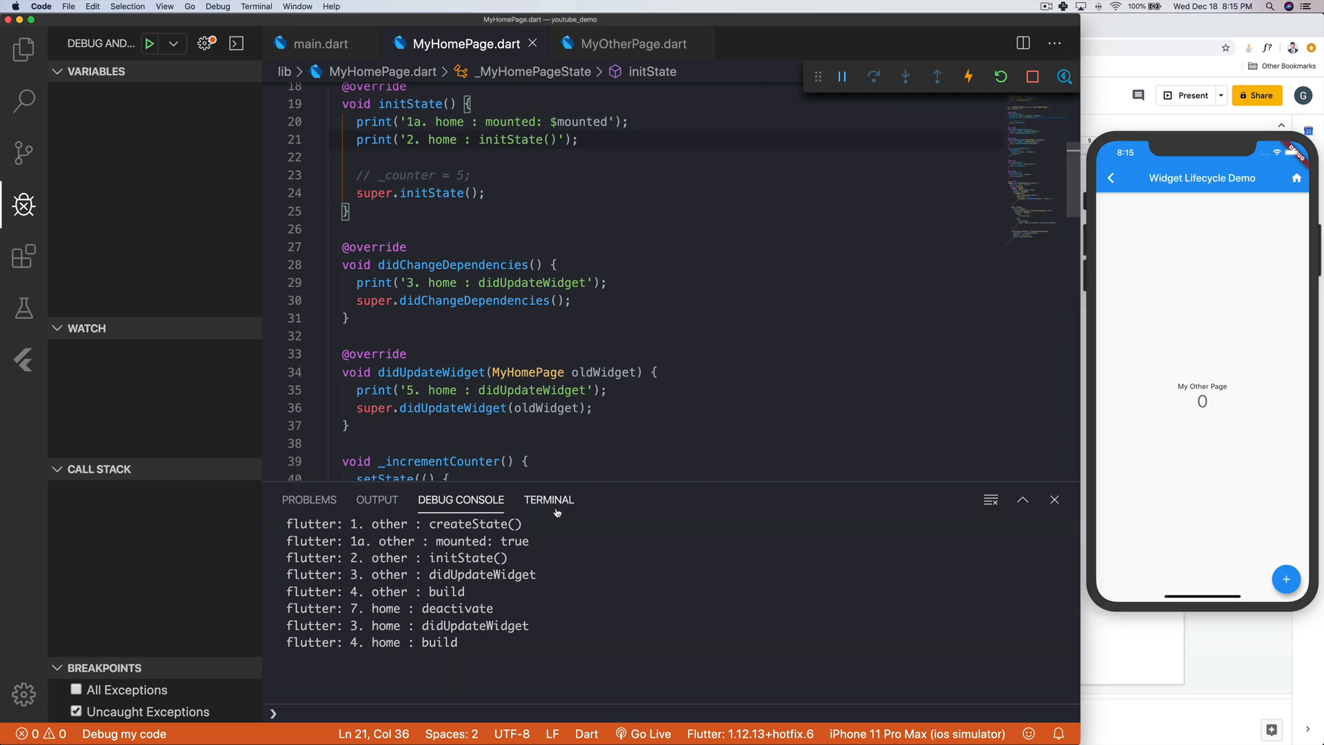
mouse_move(527, 527)
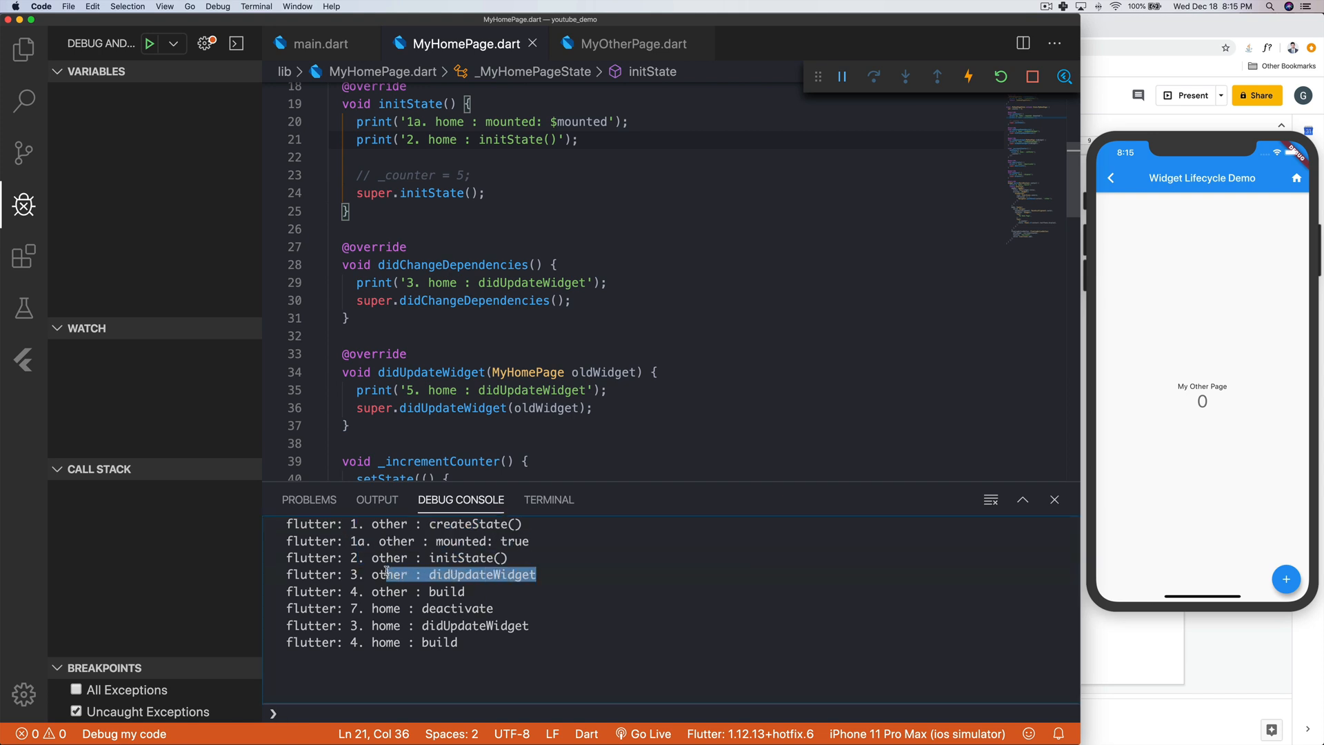
mouse_move(483, 600)
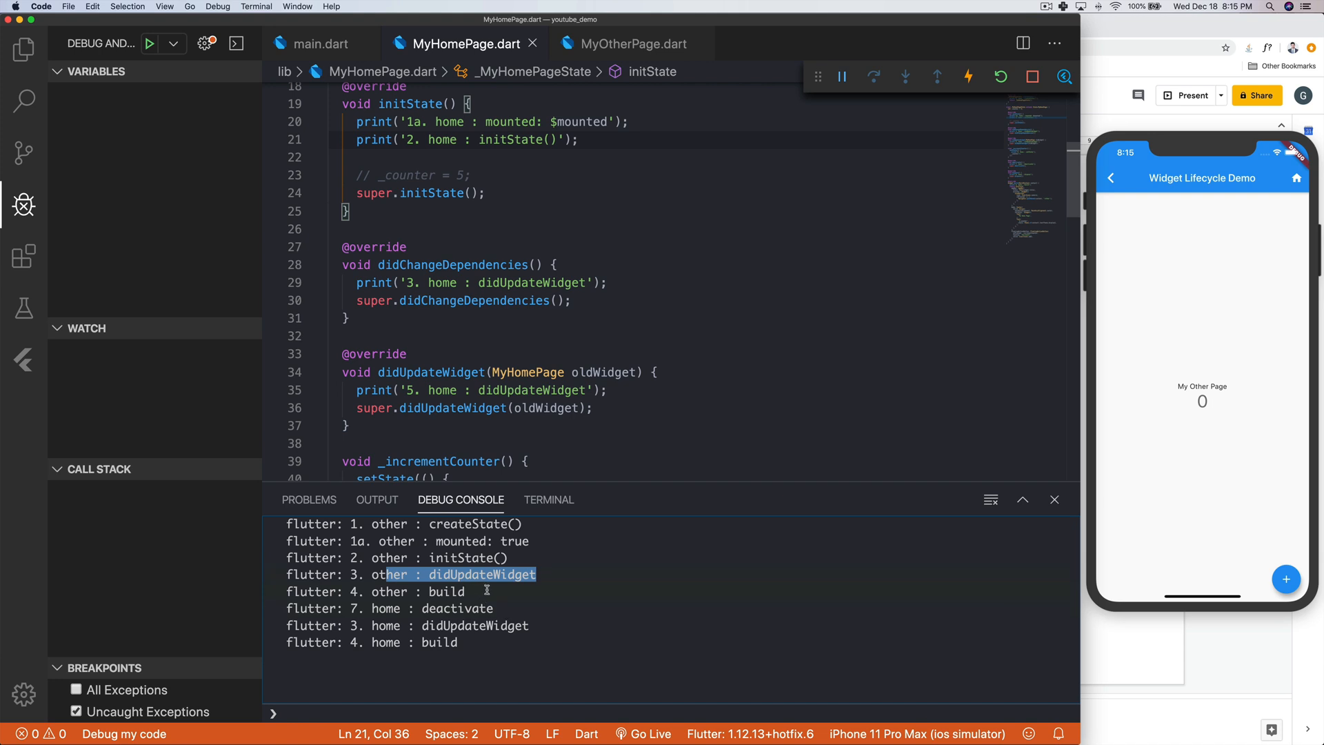
left_click(637, 560)
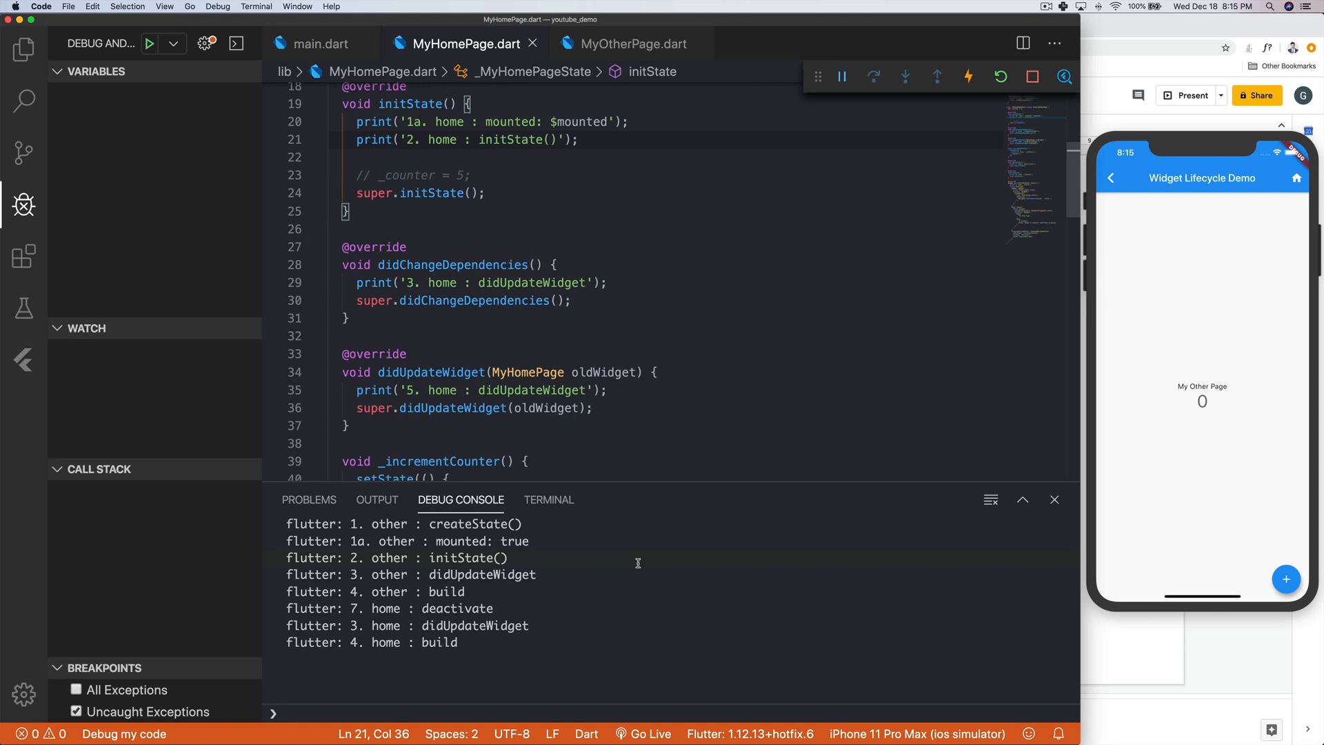
mouse_move(511, 609)
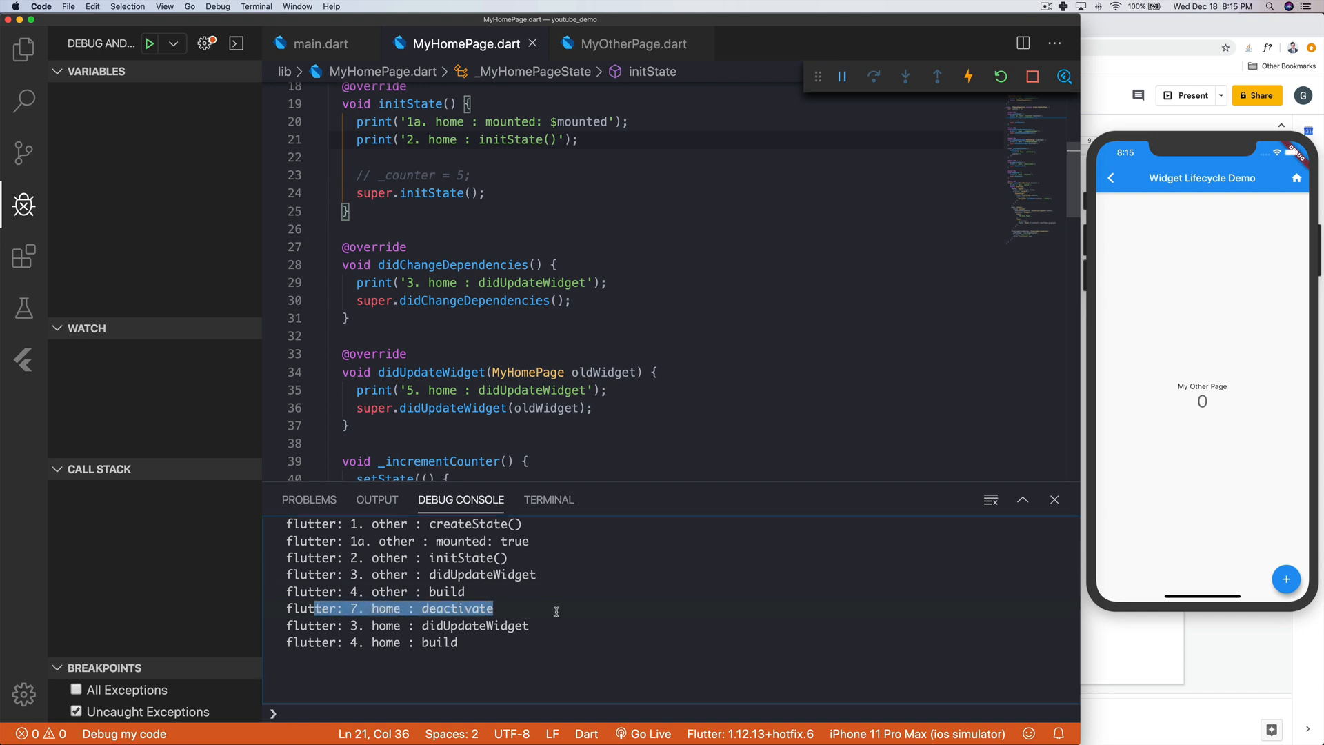
left_click(560, 610)
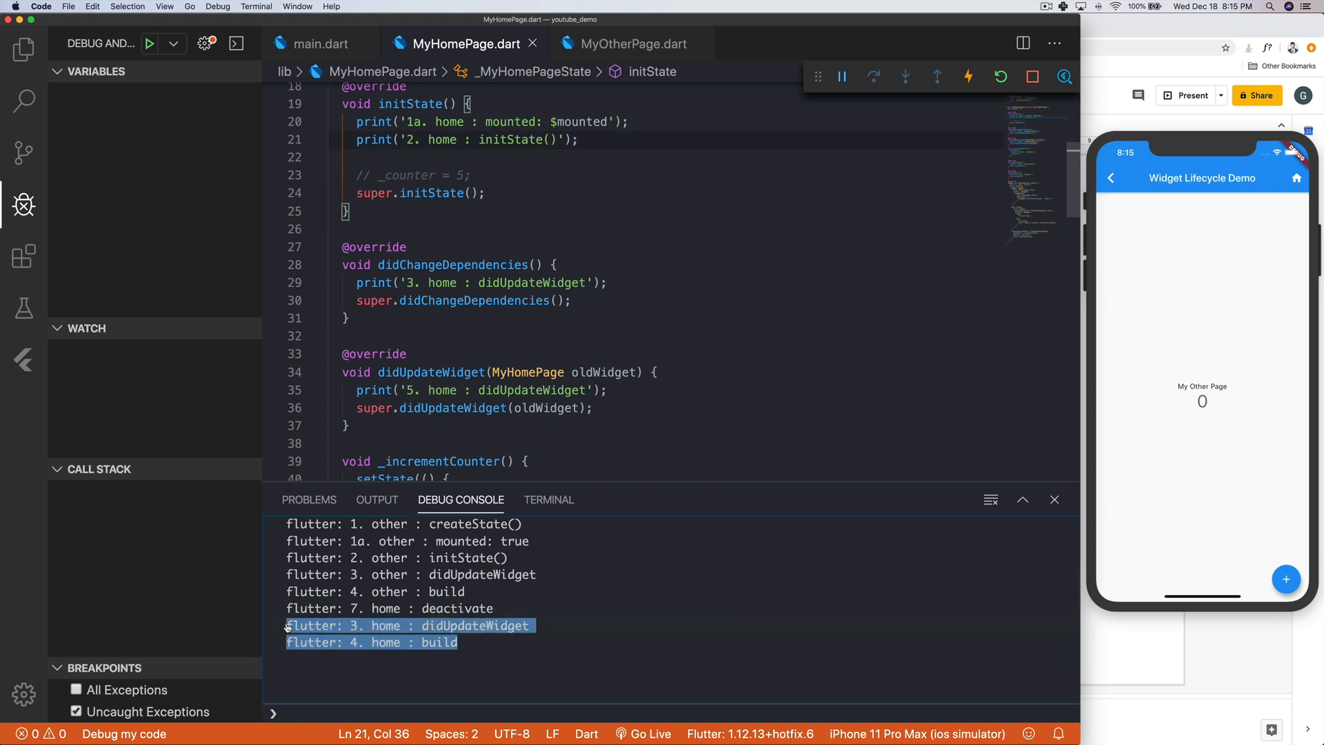
left_click(529, 609)
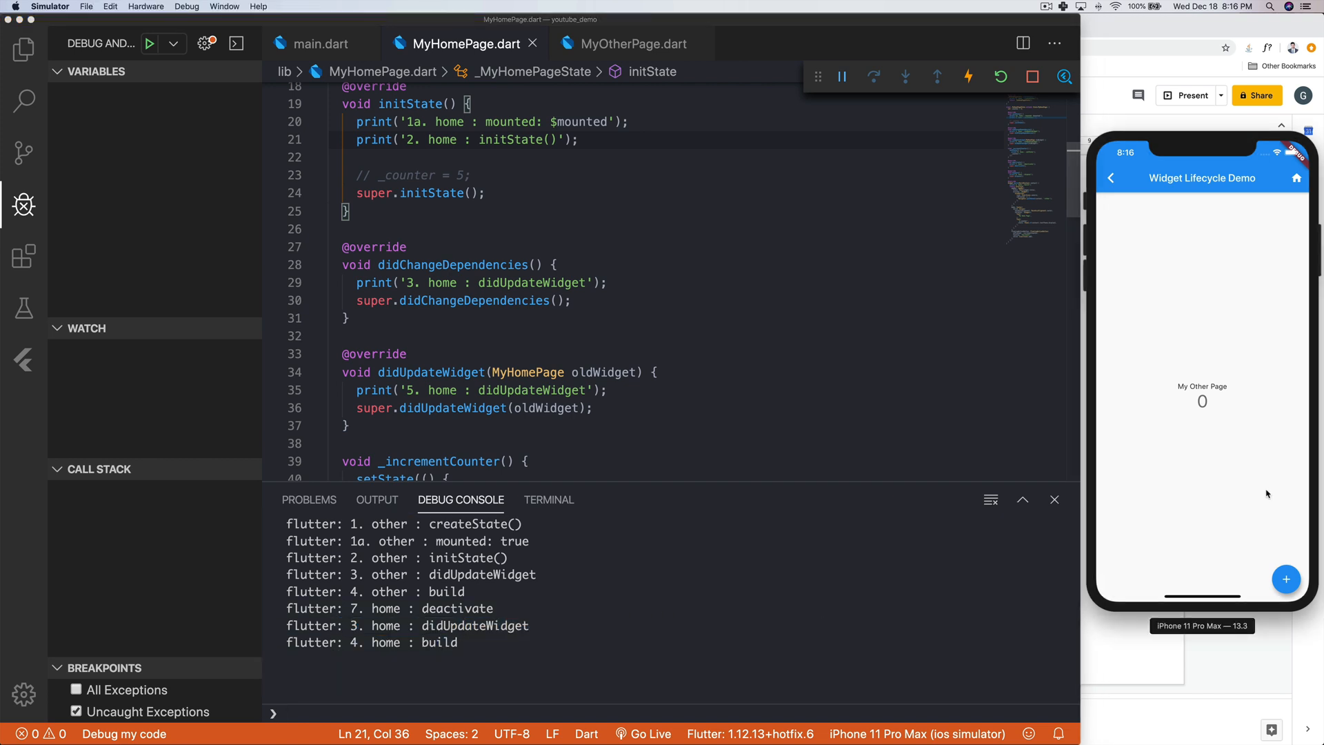
- Increment My Other Page's counter twice to 2, then clear the Debug Console
left_click(1286, 580)
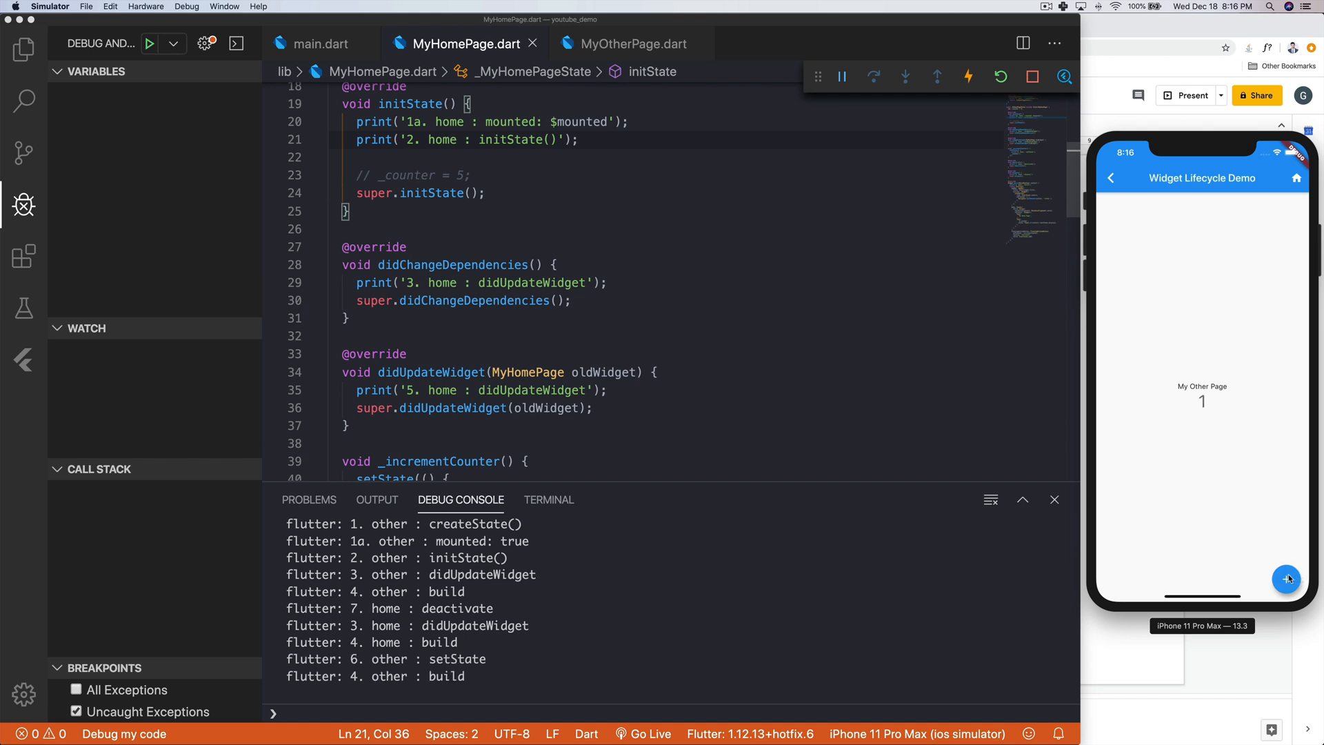
left_click(1286, 579)
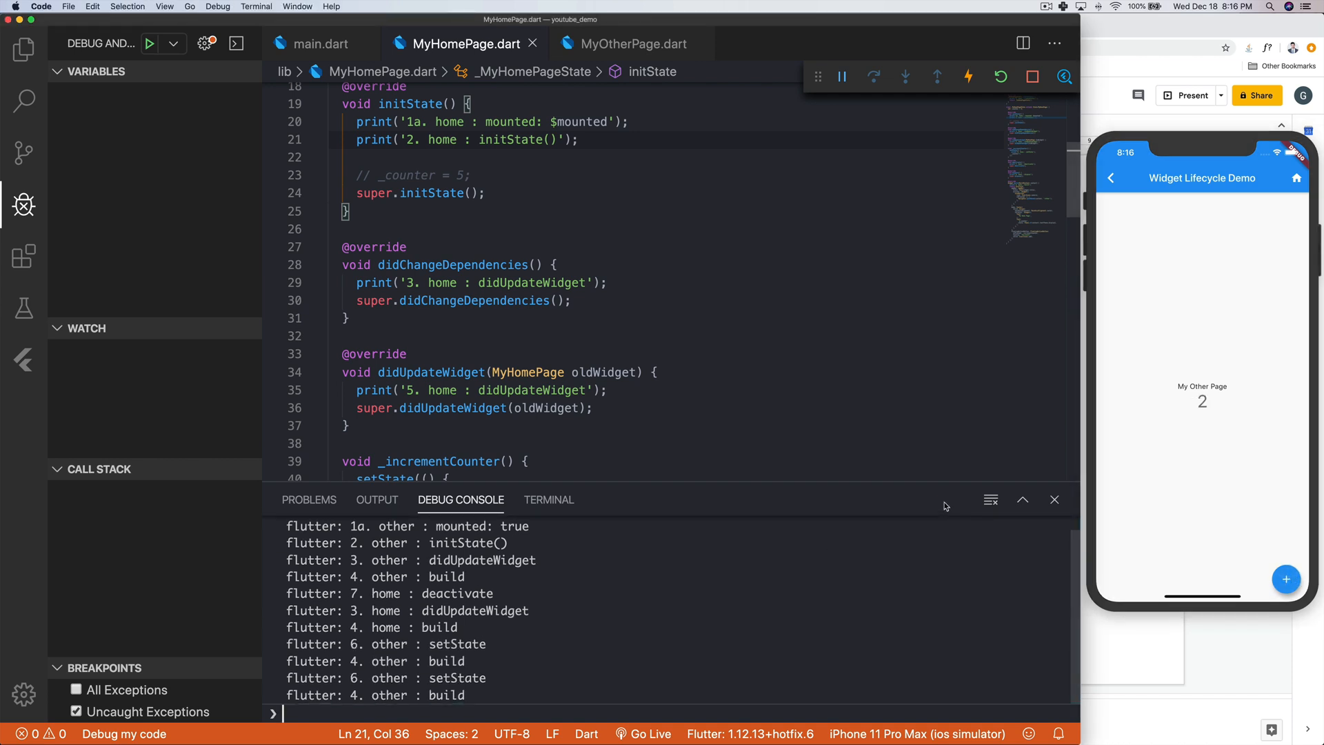
left_click(990, 500)
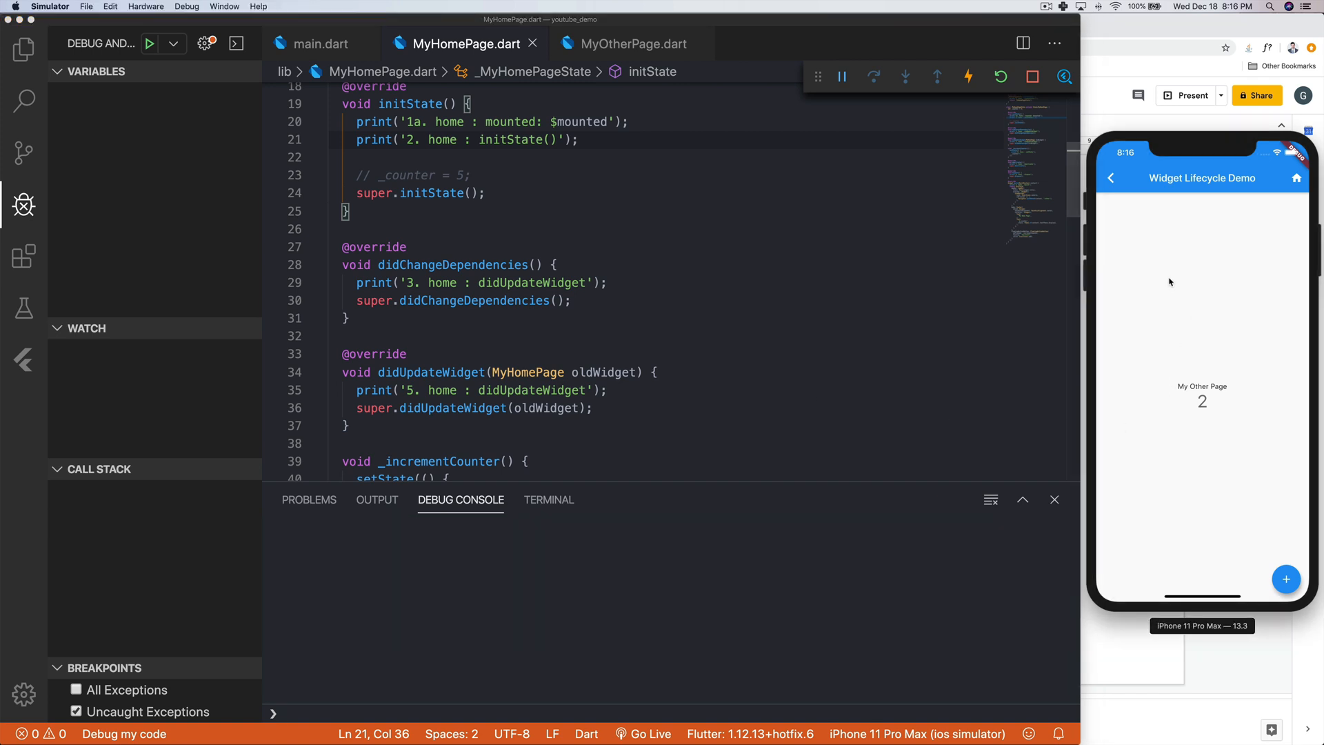
mouse_move(1113, 184)
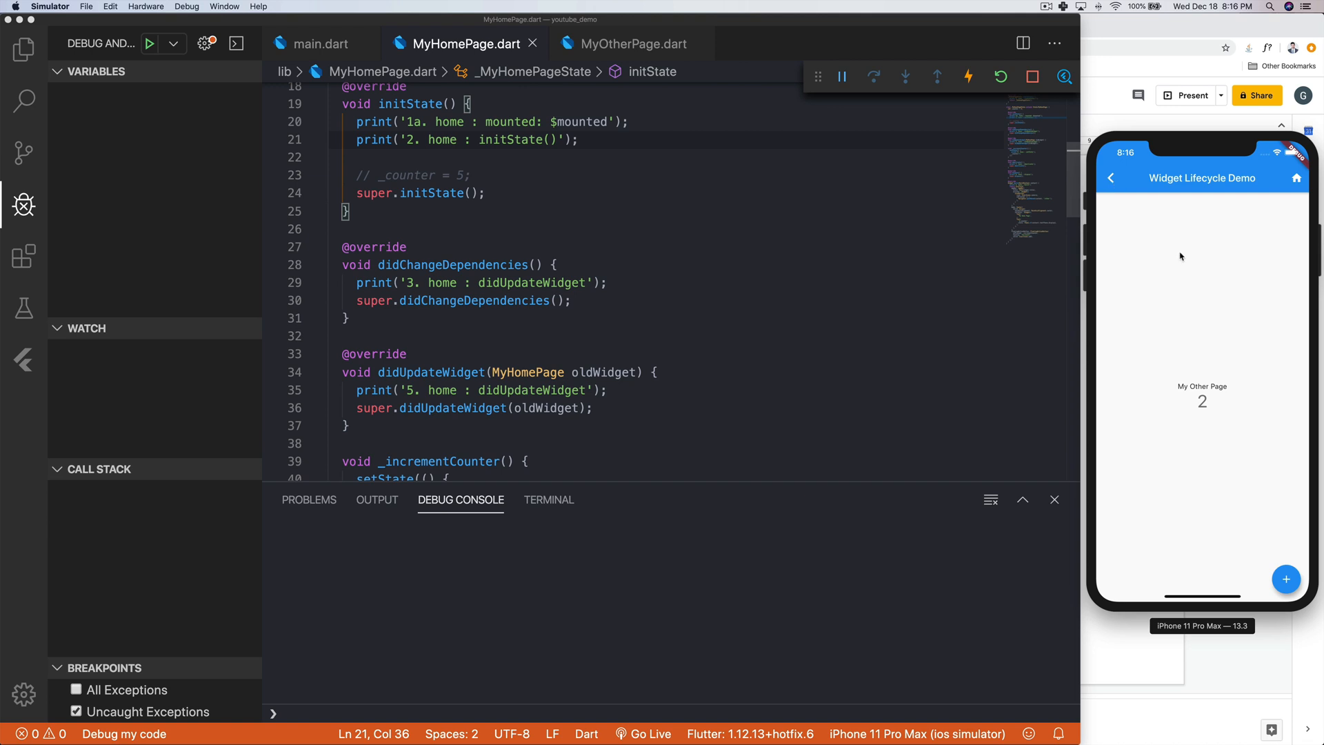
mouse_move(1147, 221)
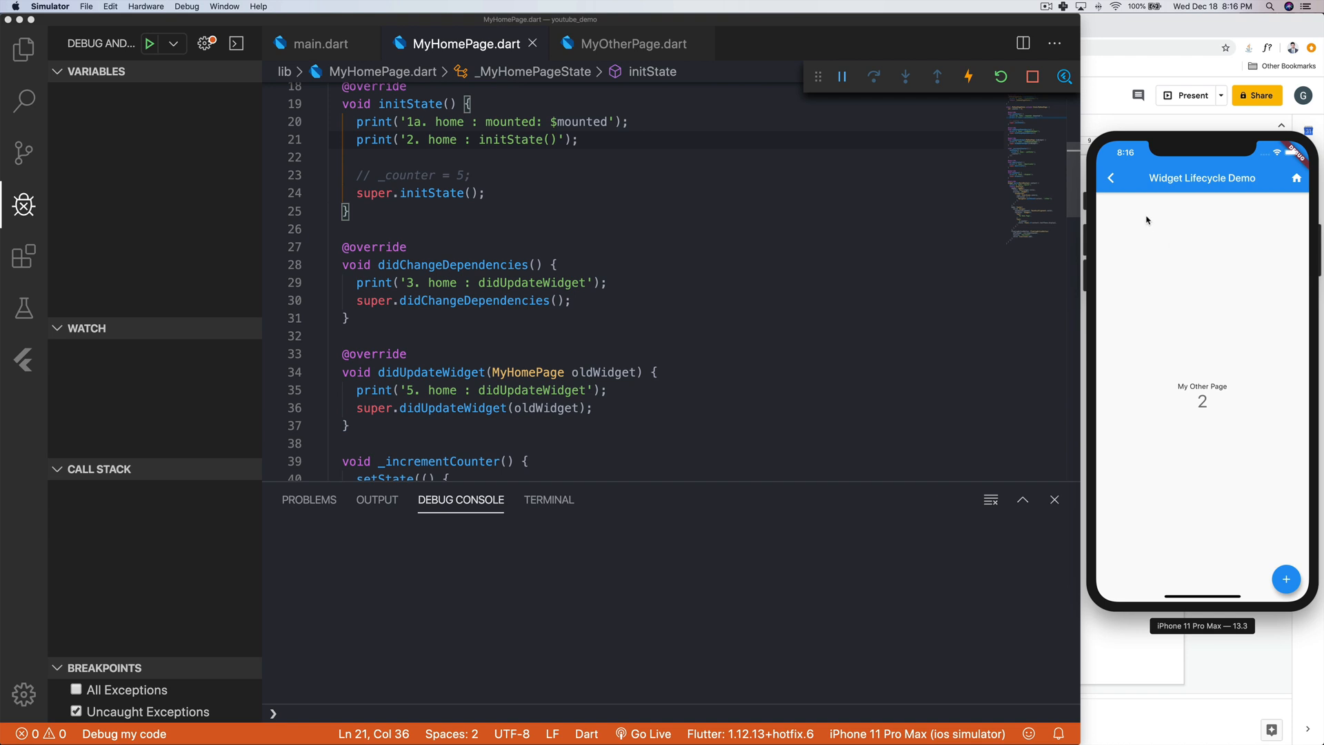
mouse_move(1171, 214)
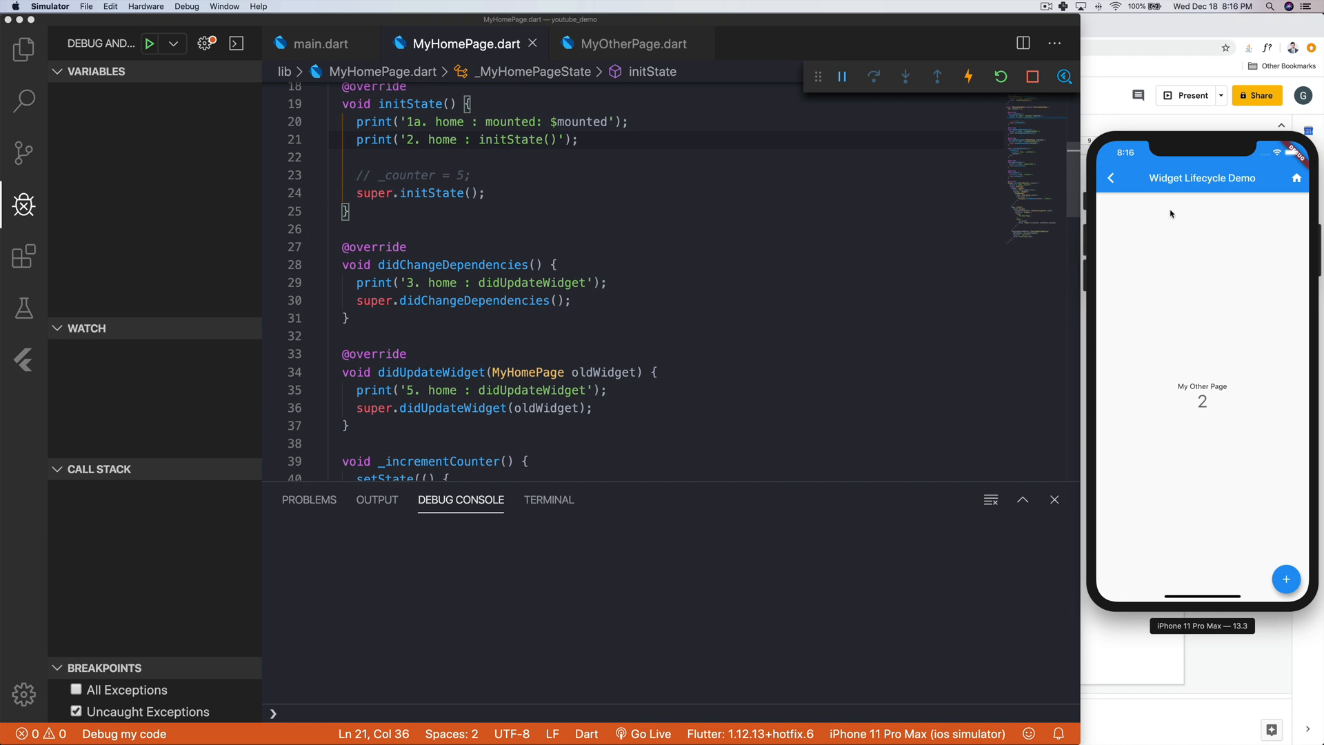
mouse_move(1131, 186)
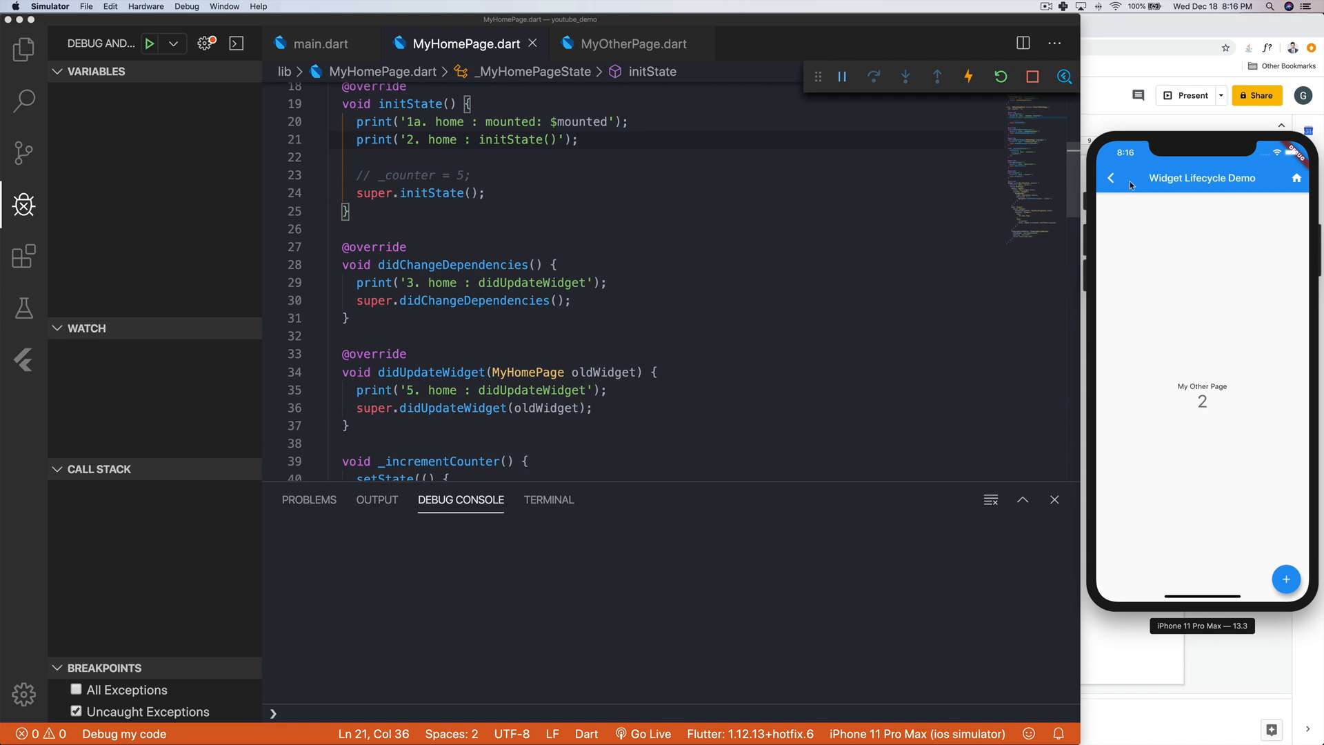
mouse_move(1113, 182)
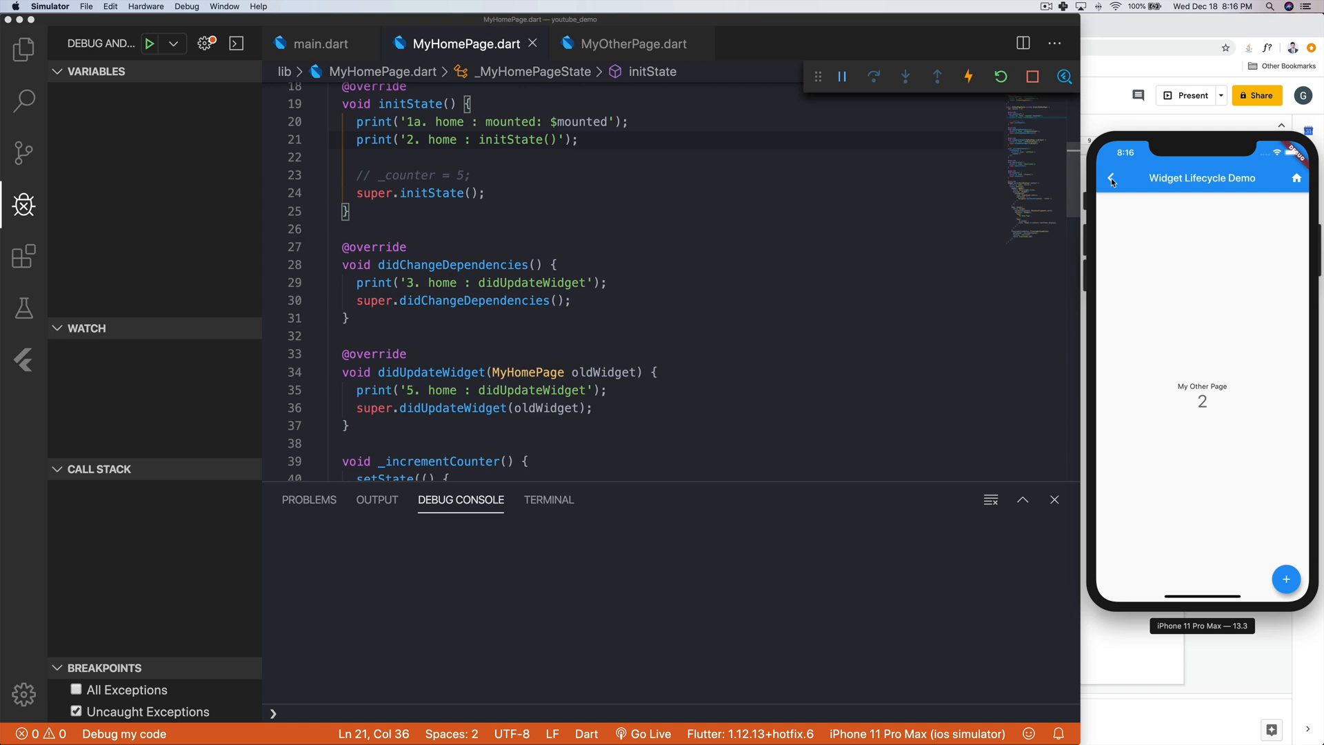
- Return to My Home Page and review the logged deactivate, didUpdateWidget, build and dispose lines
left_click(1111, 179)
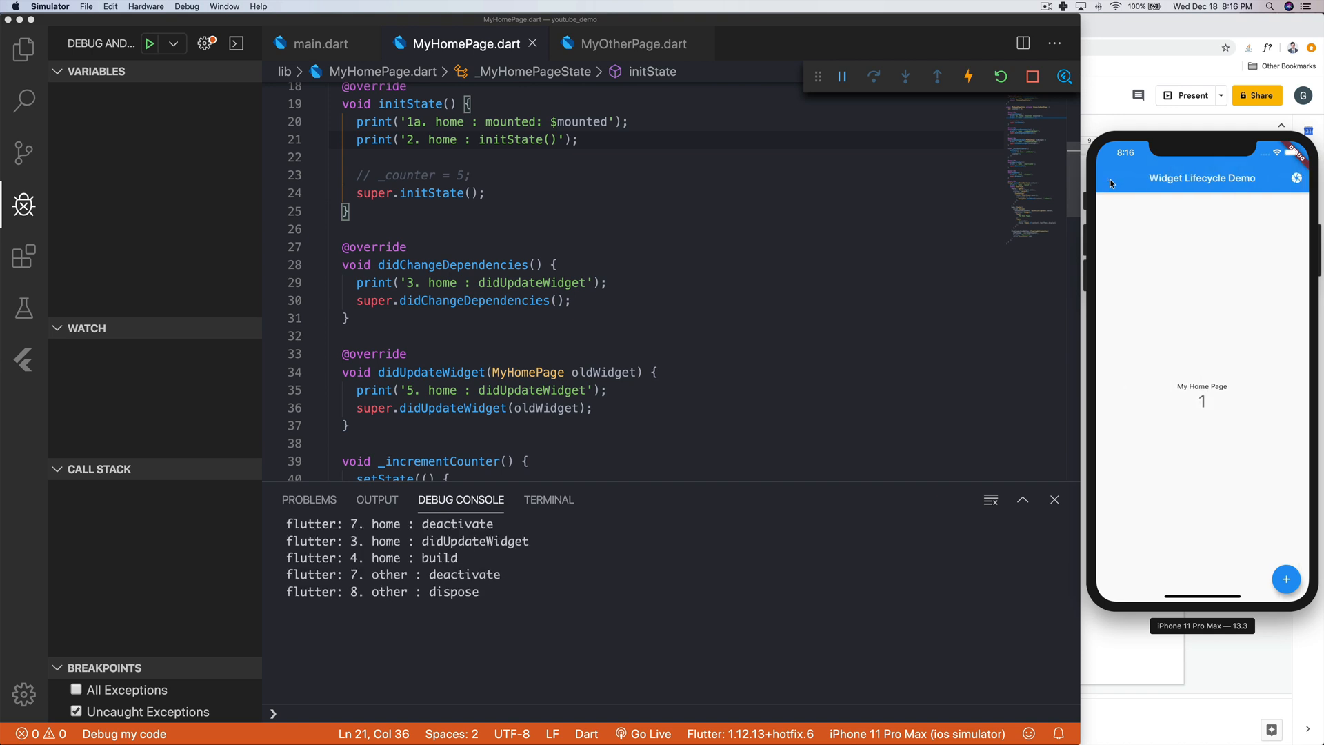
double_click(470, 523)
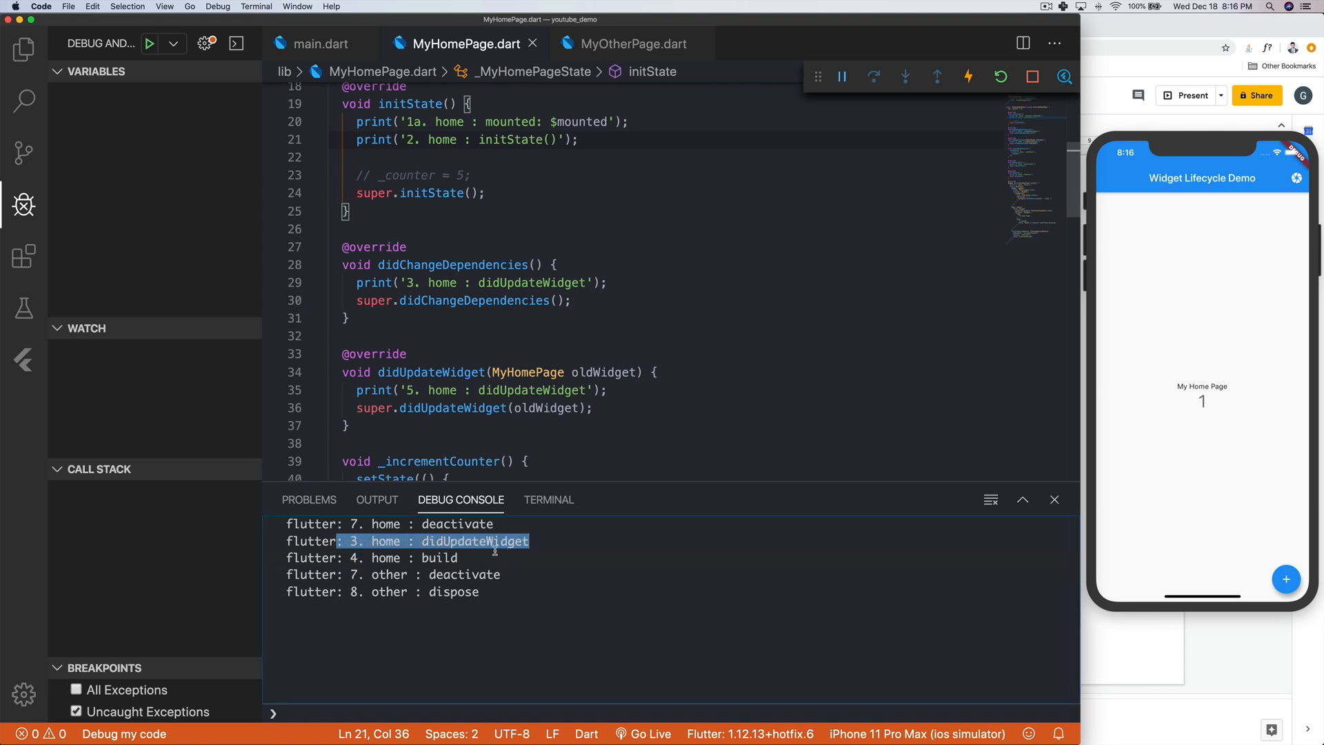
left_click(501, 558)
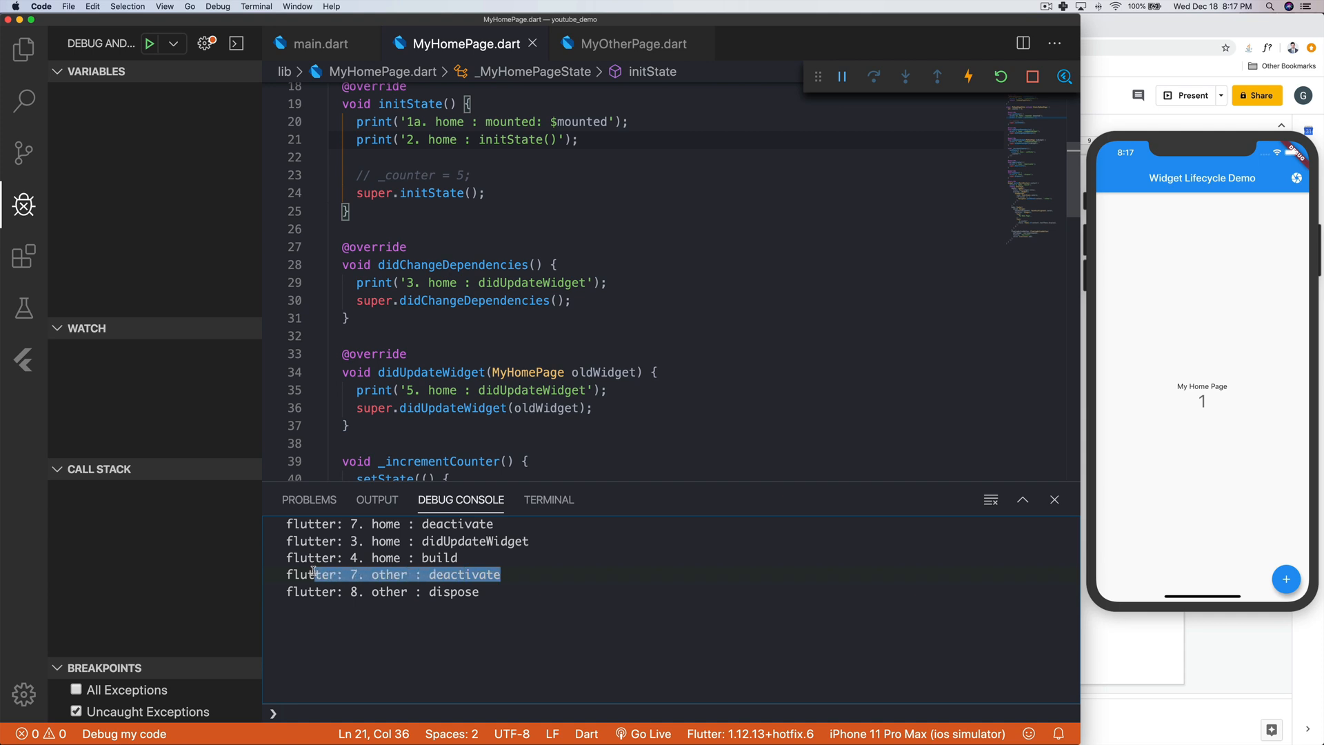
left_click(537, 576)
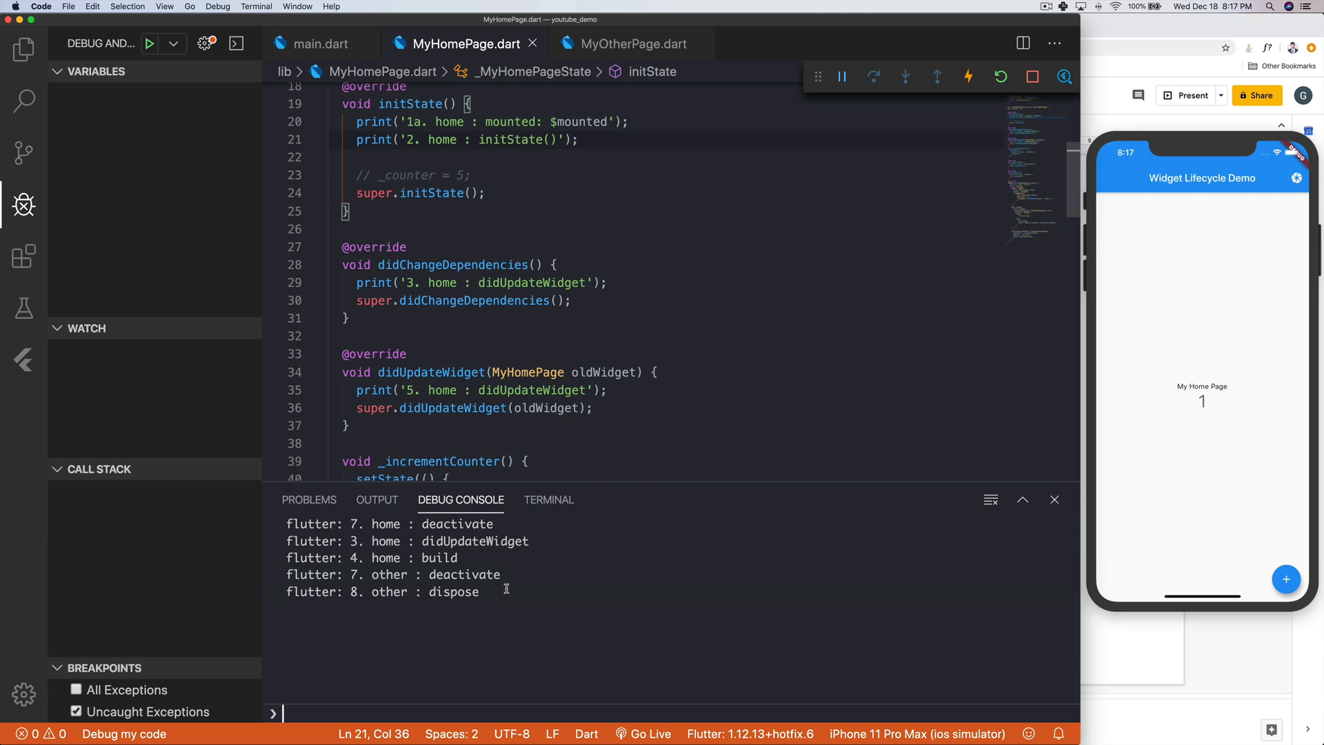
mouse_move(525, 605)
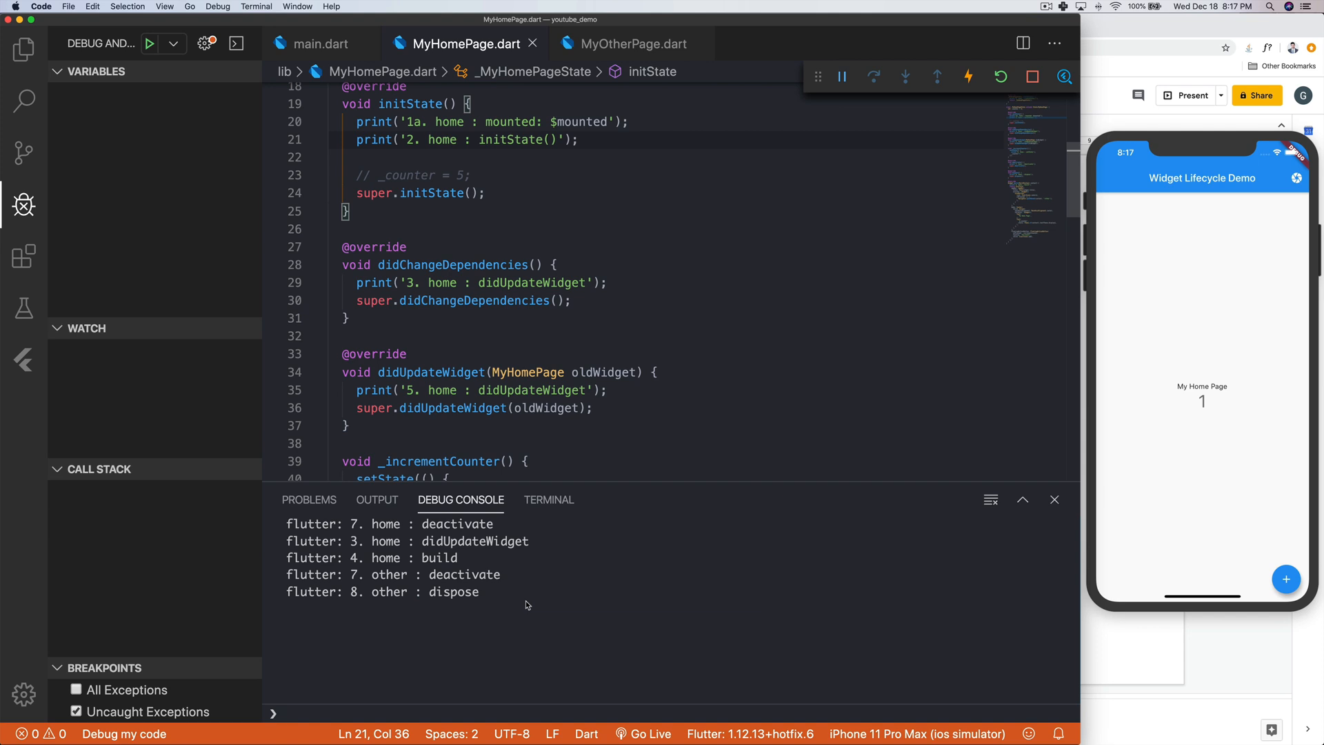
mouse_move(708, 563)
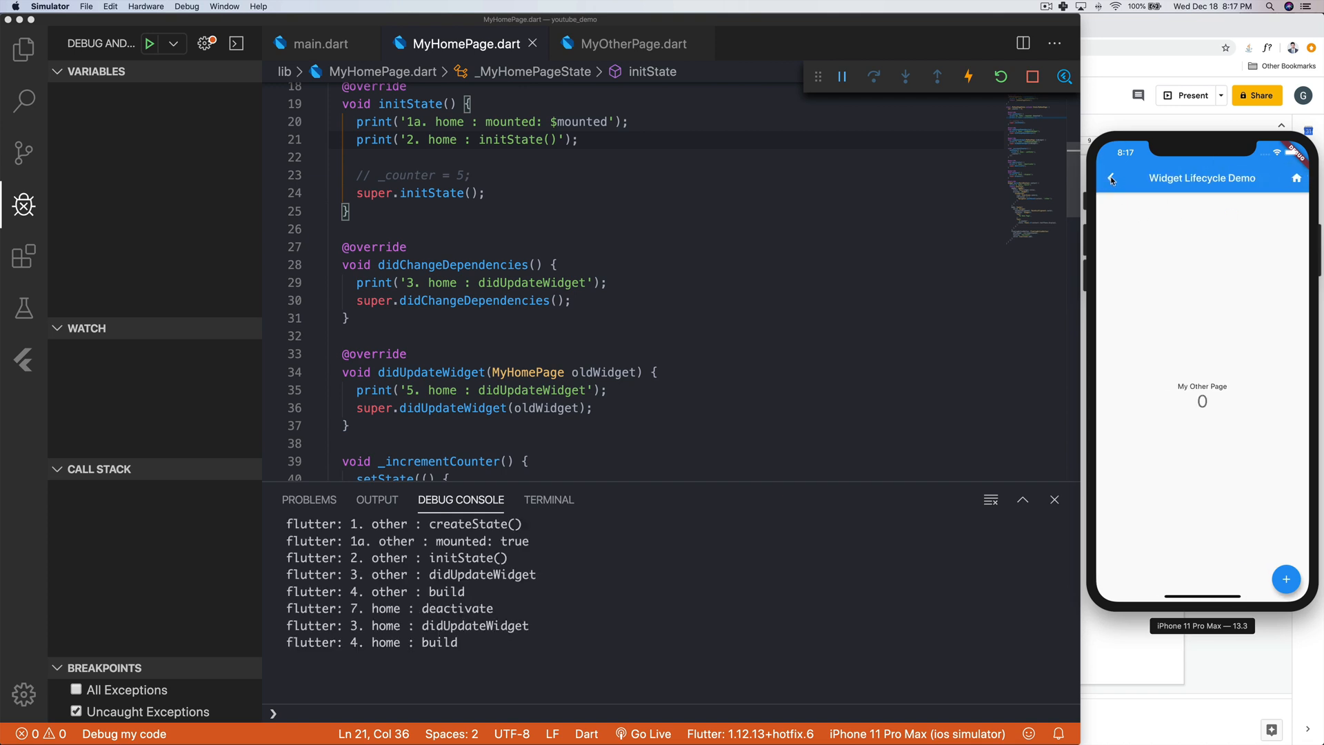
mouse_move(1114, 206)
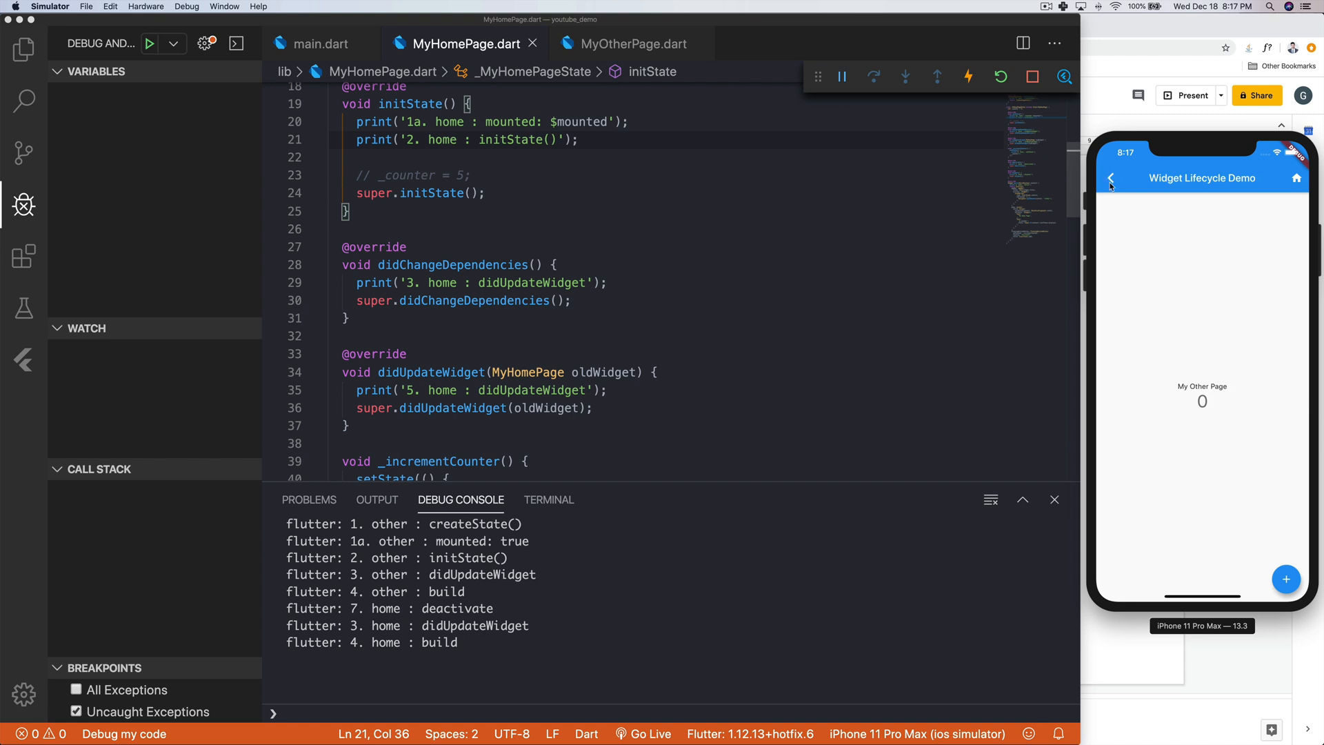
- Go back from My Other Page to My Home Page and check the deactivate/dispose output
left_click(1112, 177)
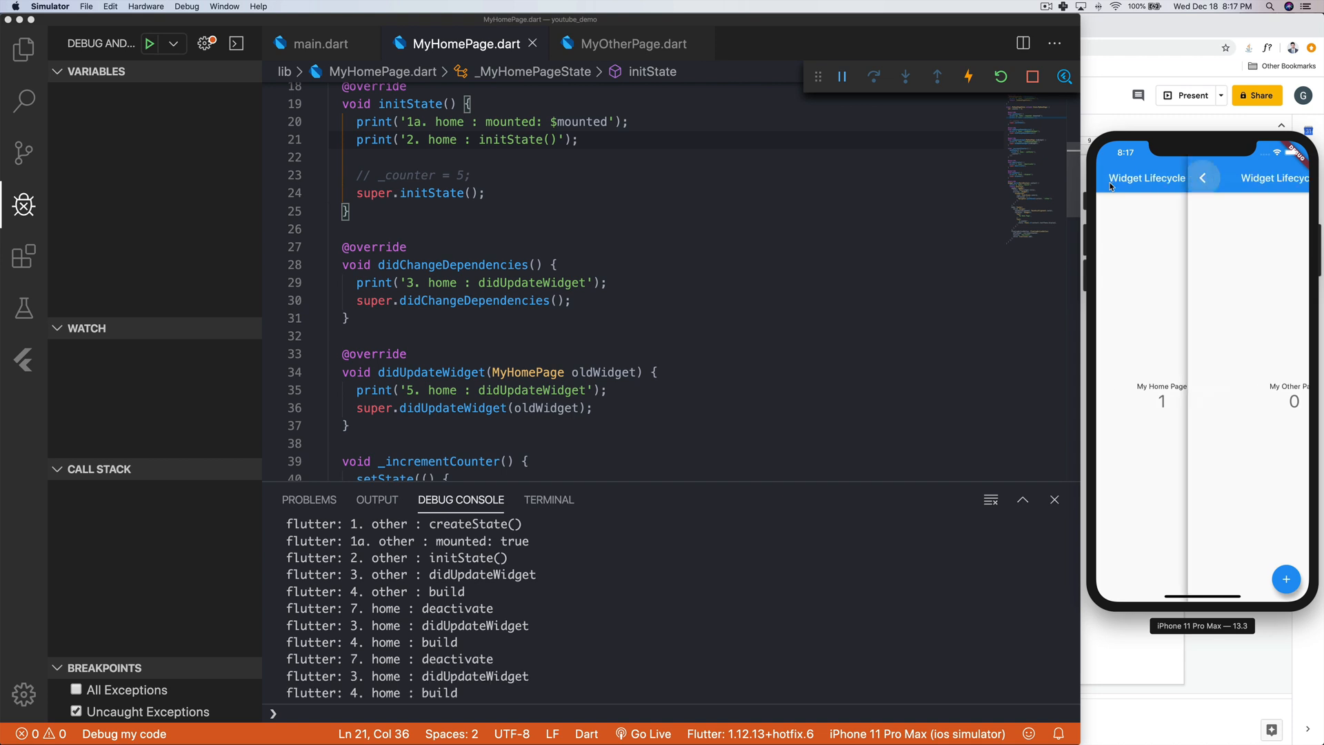
left_click(1203, 177)
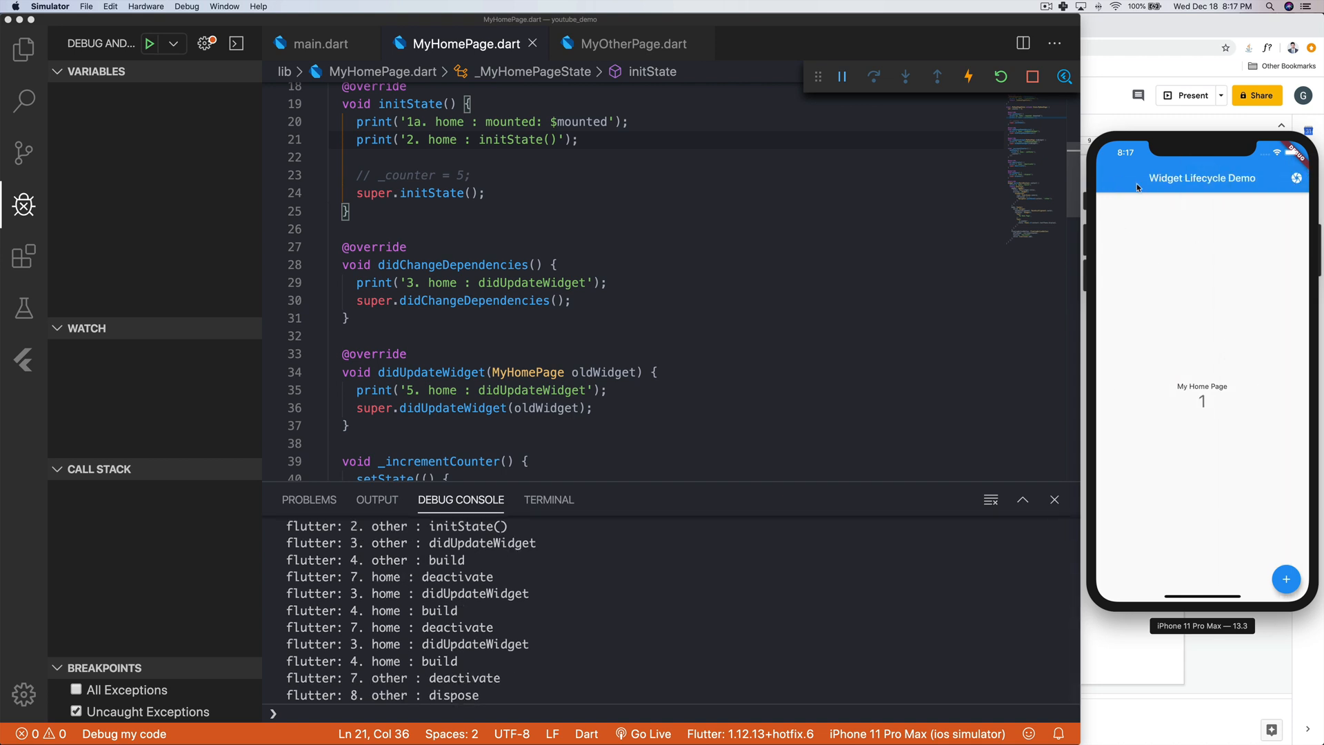
mouse_move(1192, 202)
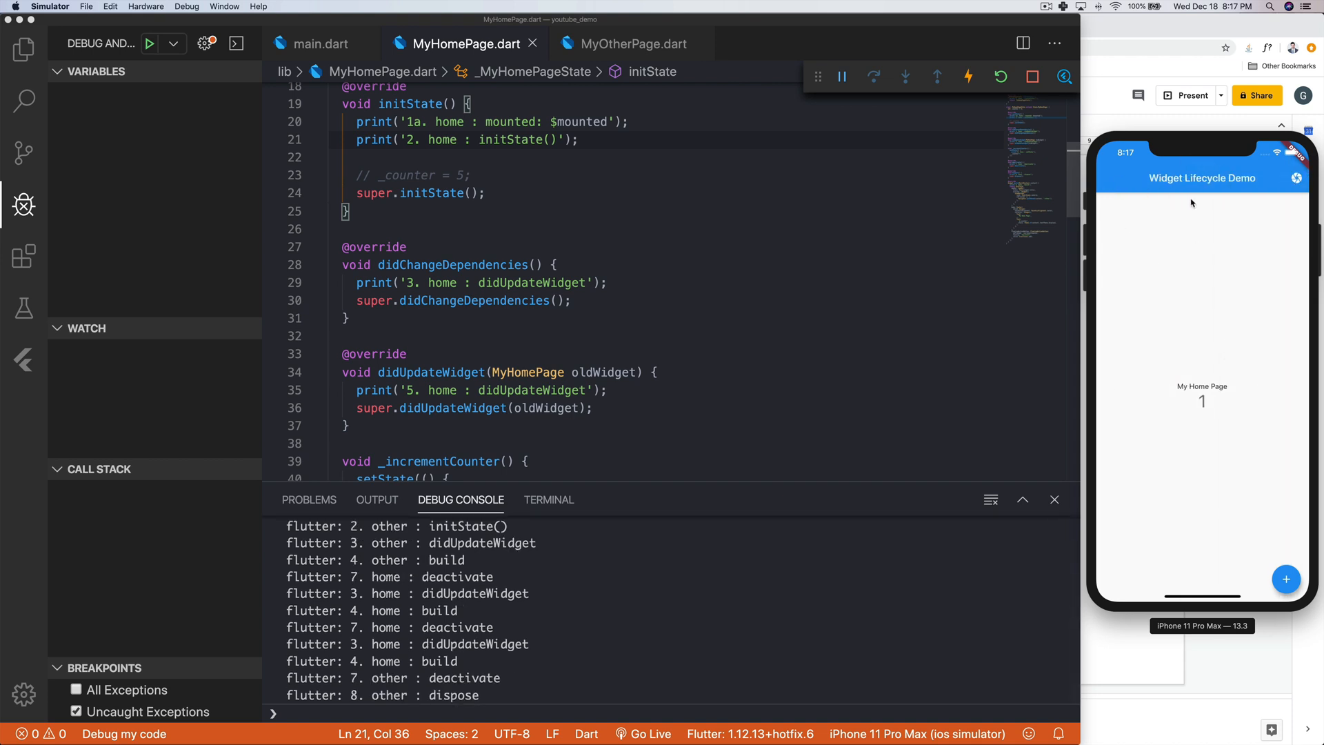
mouse_move(586, 588)
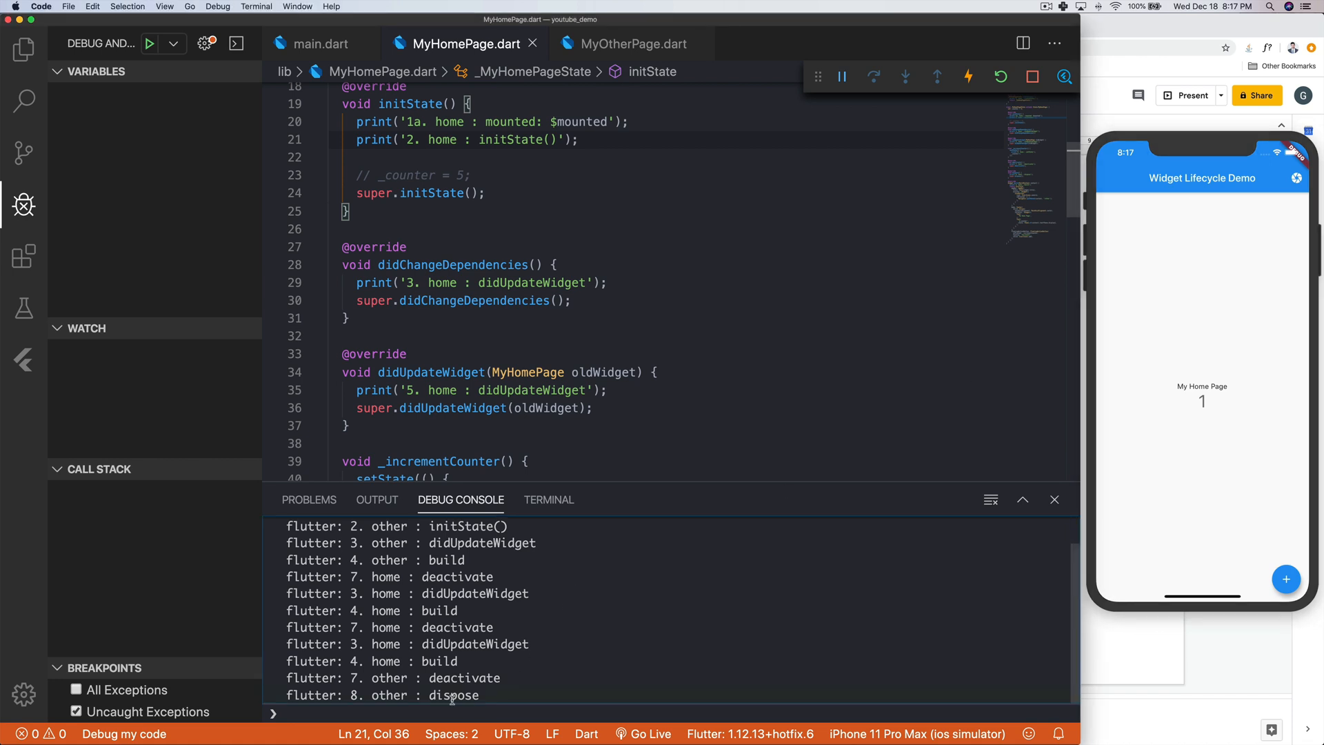
mouse_move(627, 660)
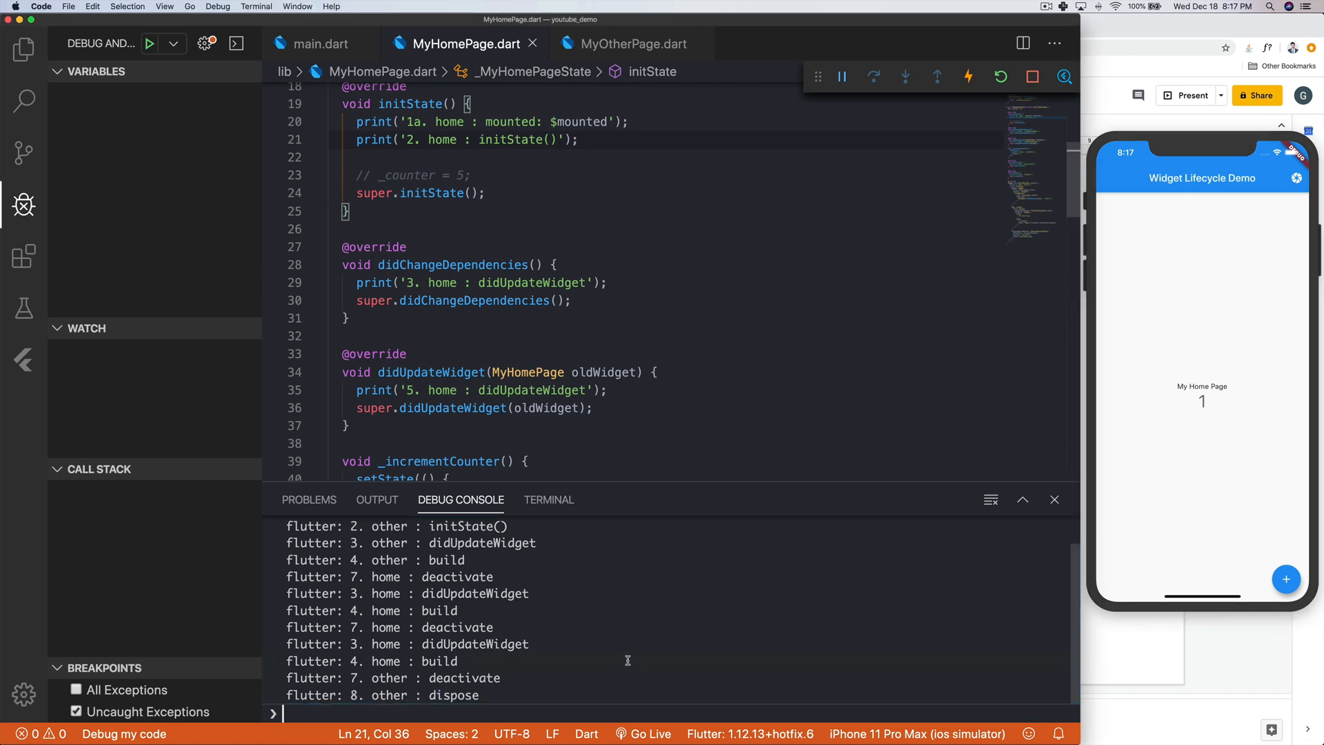